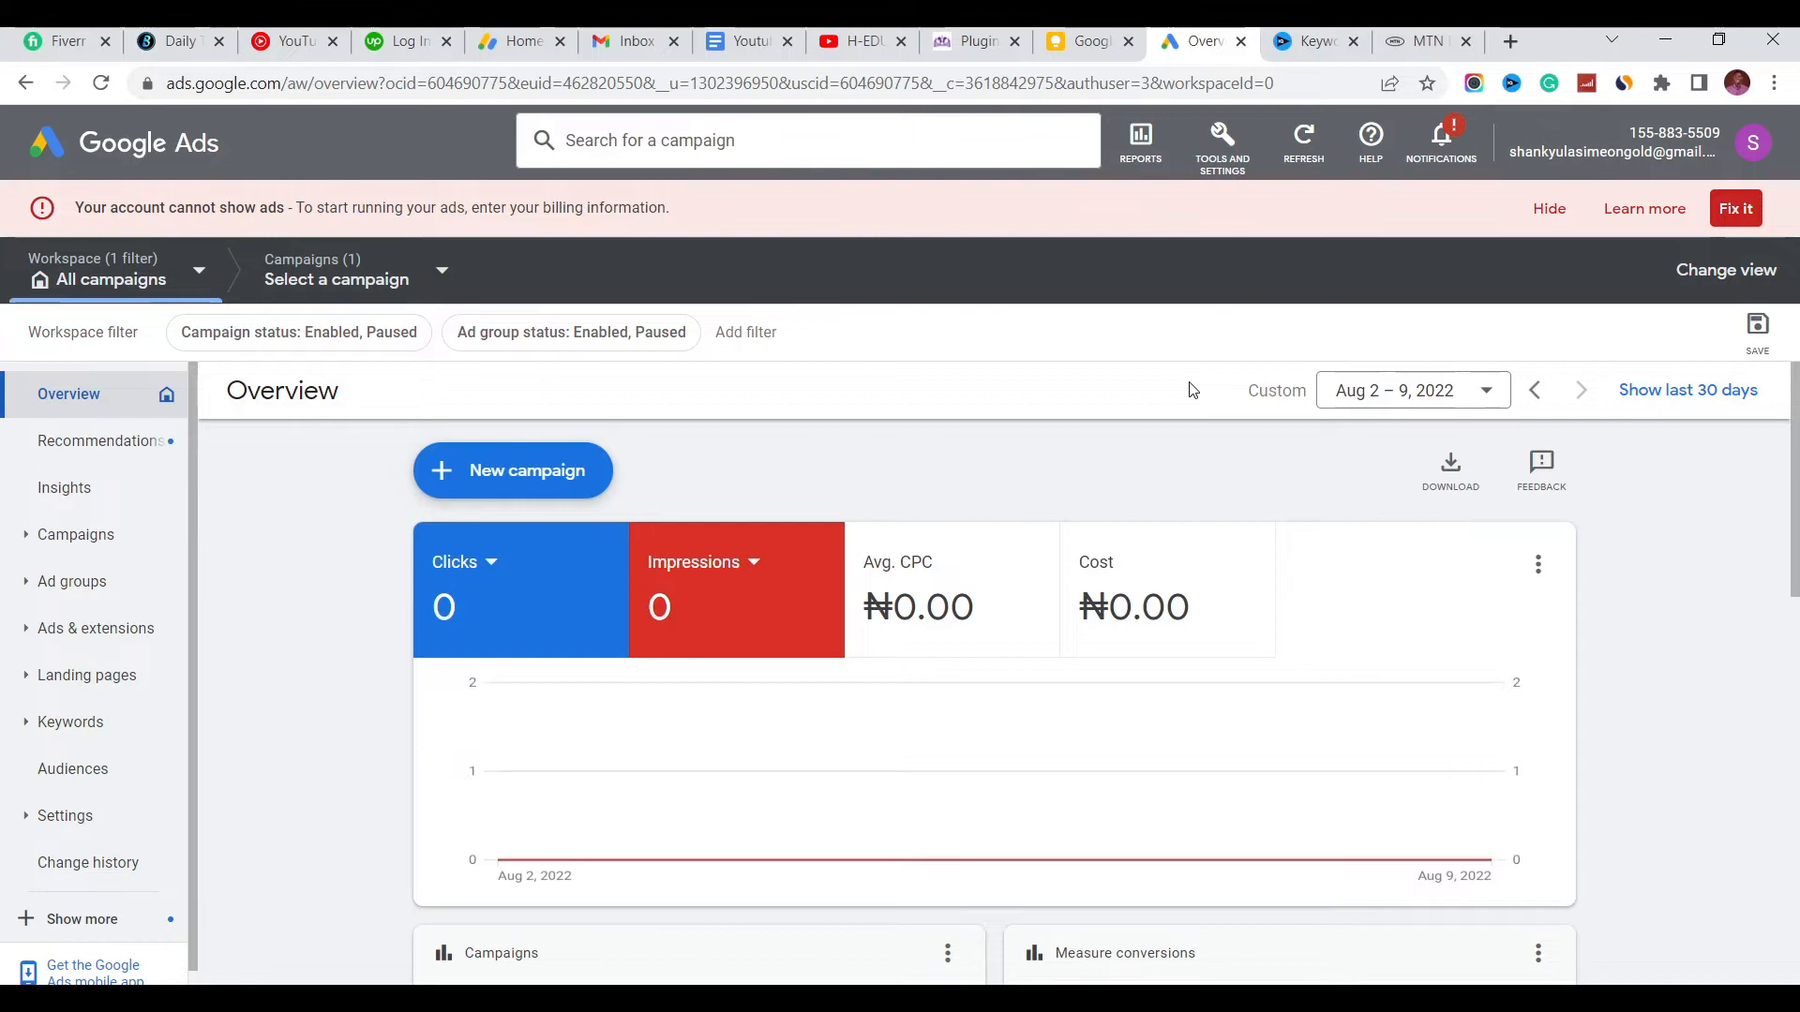
mouse_move(1316, 184)
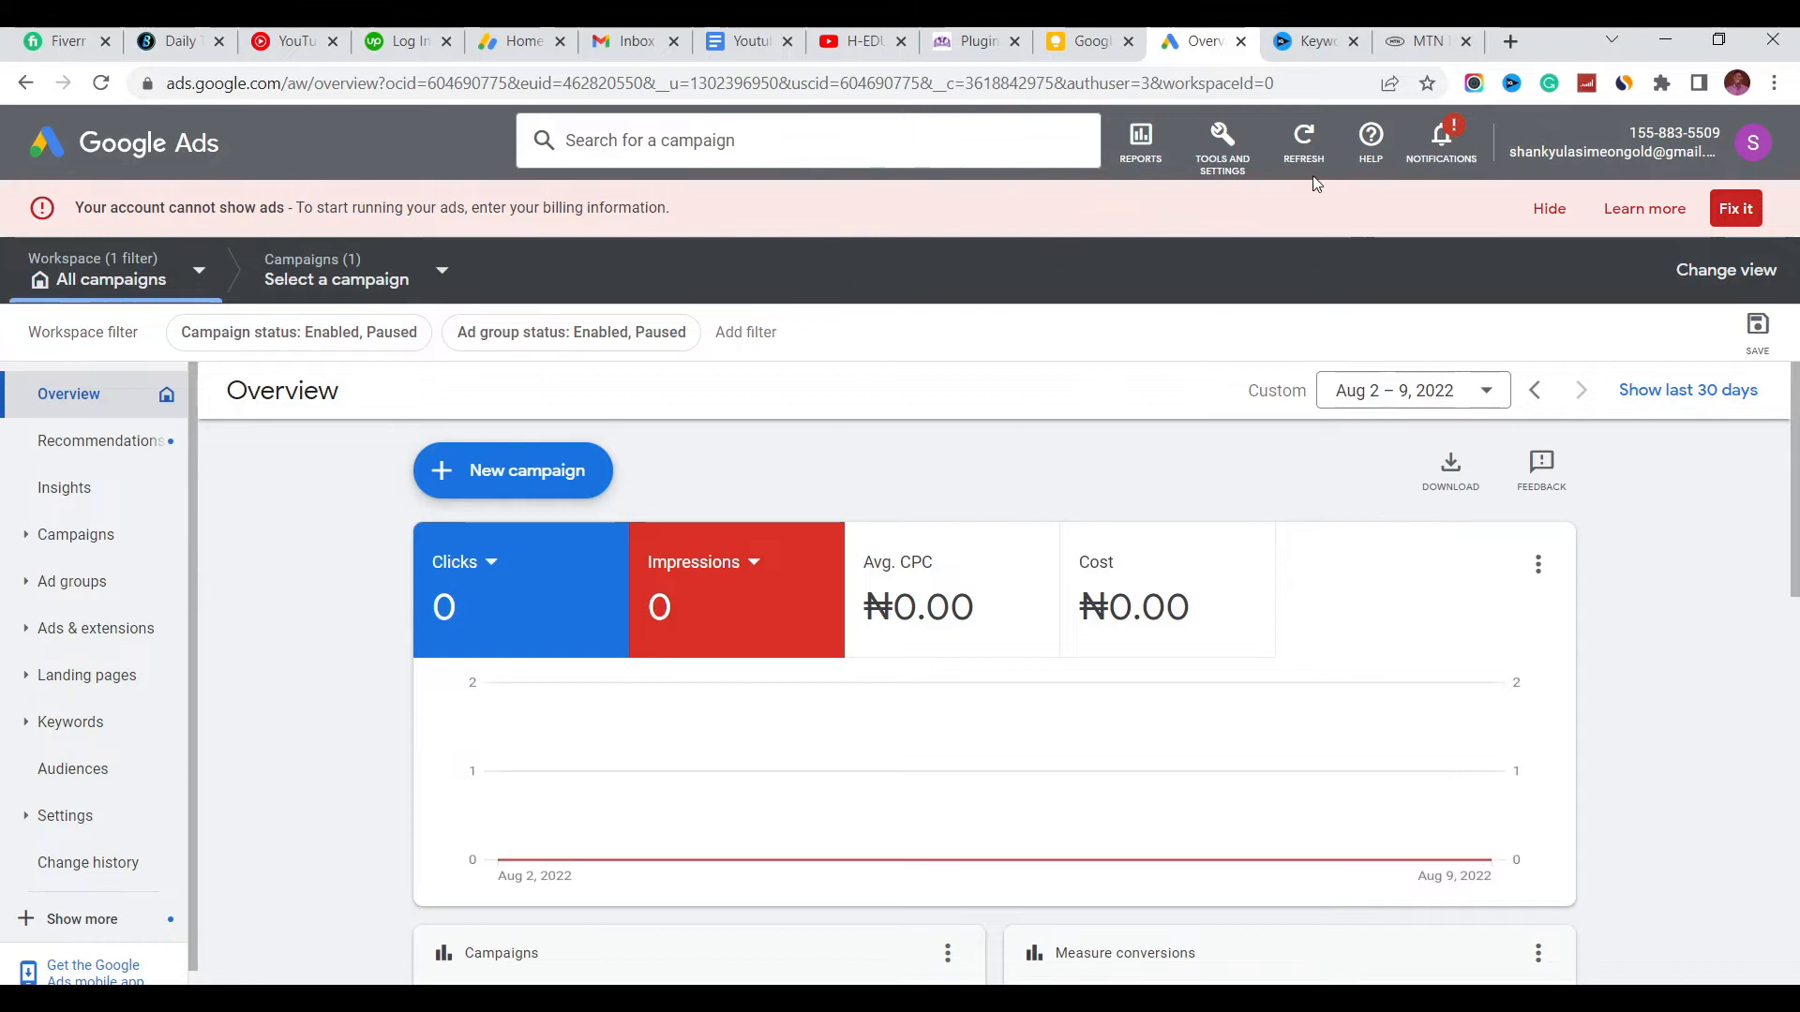
mouse_move(1188, 204)
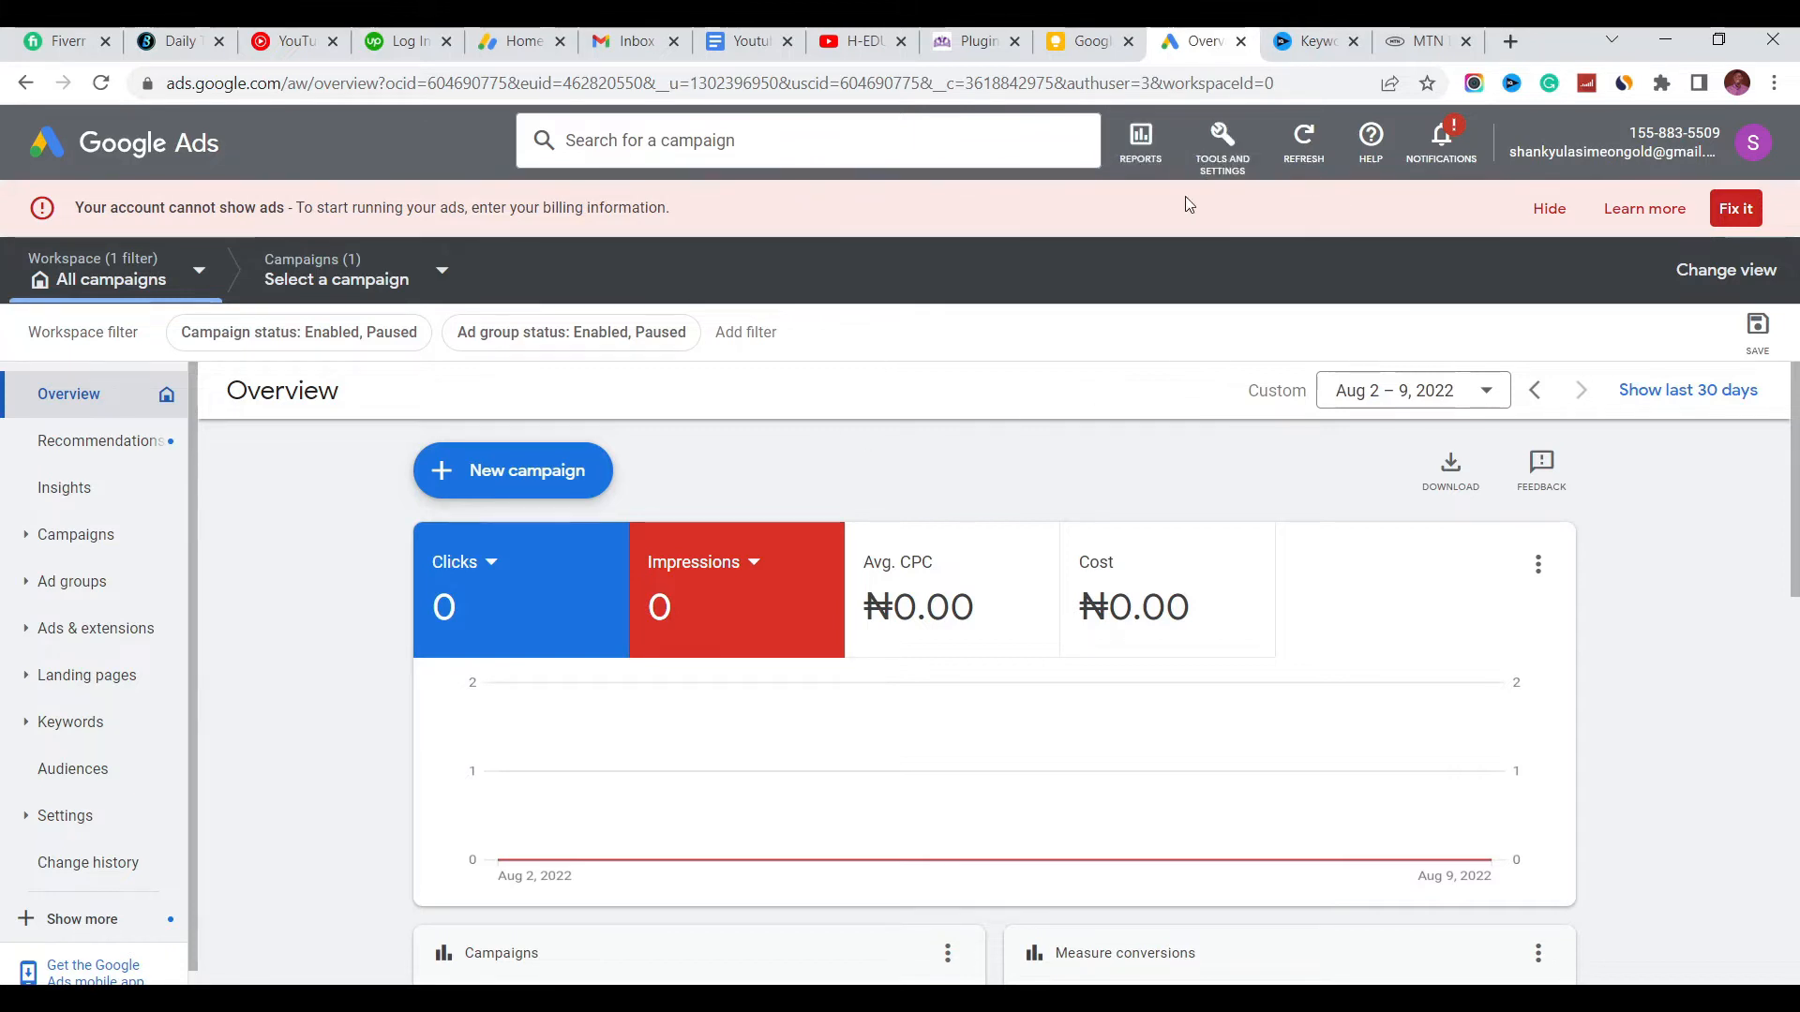
- Show the full Tools and Settings menu from the campaigns overview
left_click(1220, 140)
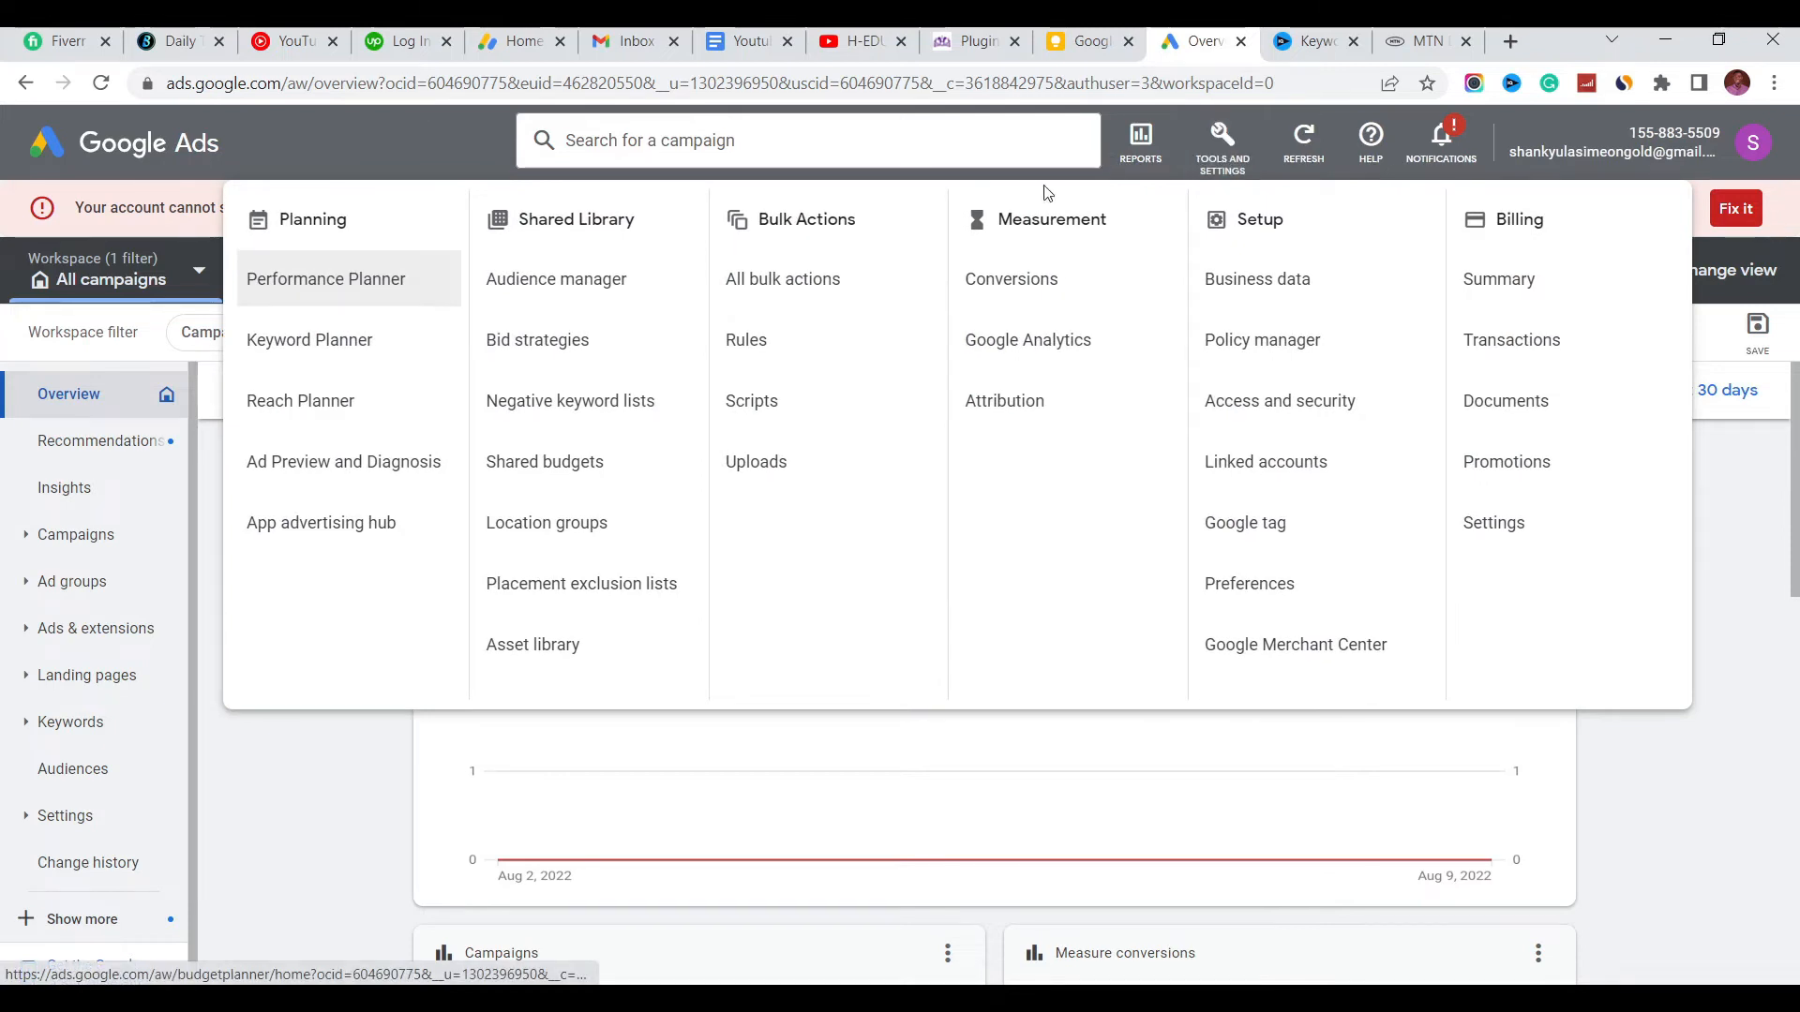
mouse_move(1316, 339)
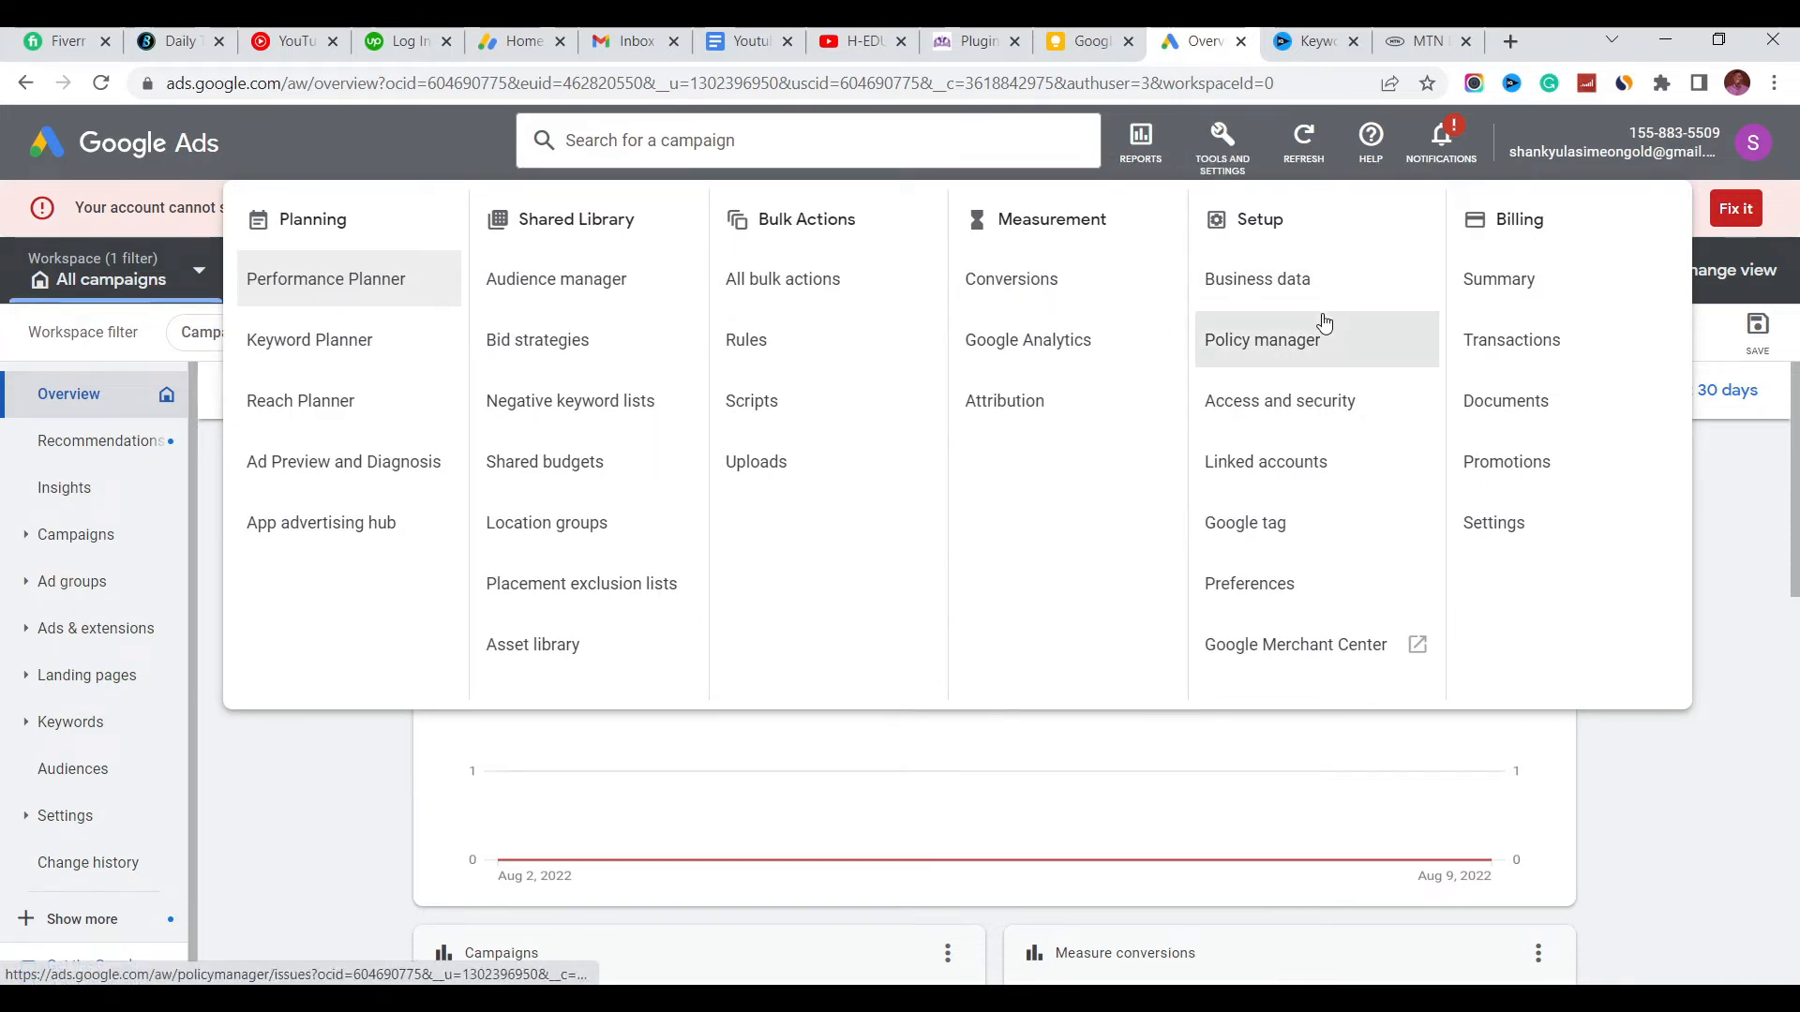
mouse_move(1282, 583)
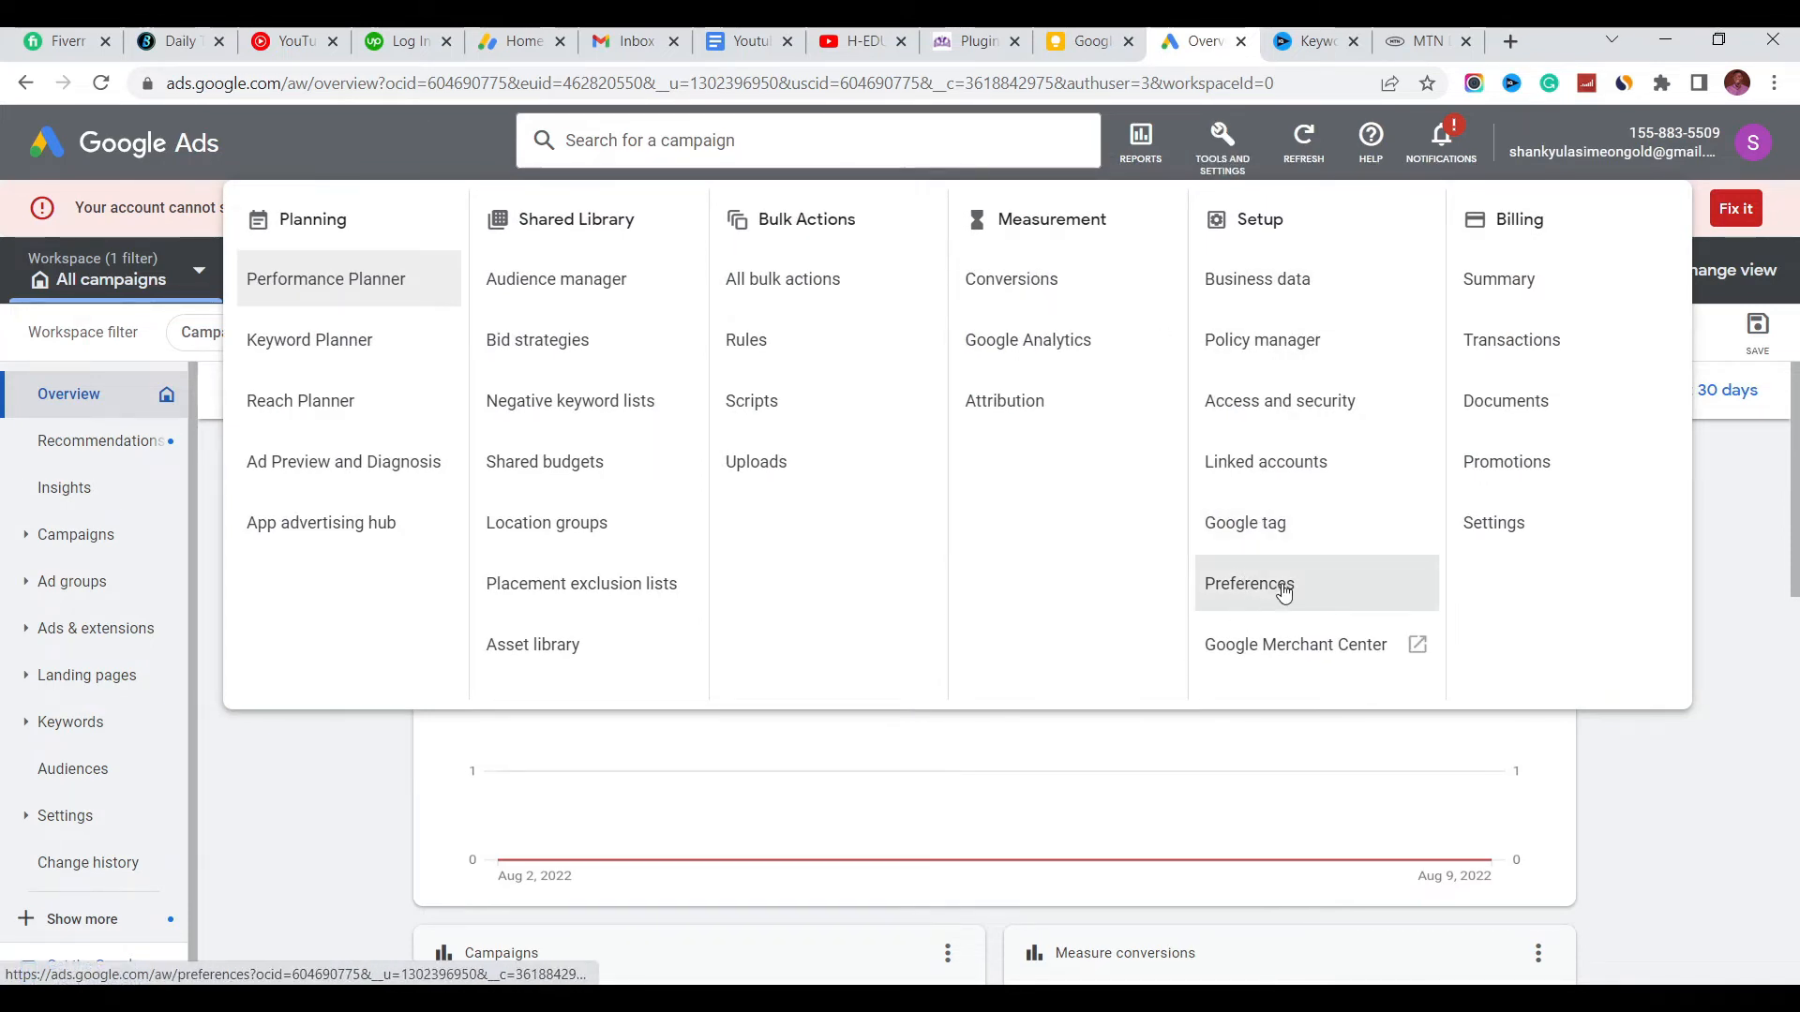
- Go to Setup > Preferences and expand Account status down to the Cancel my account option
left_click(1249, 583)
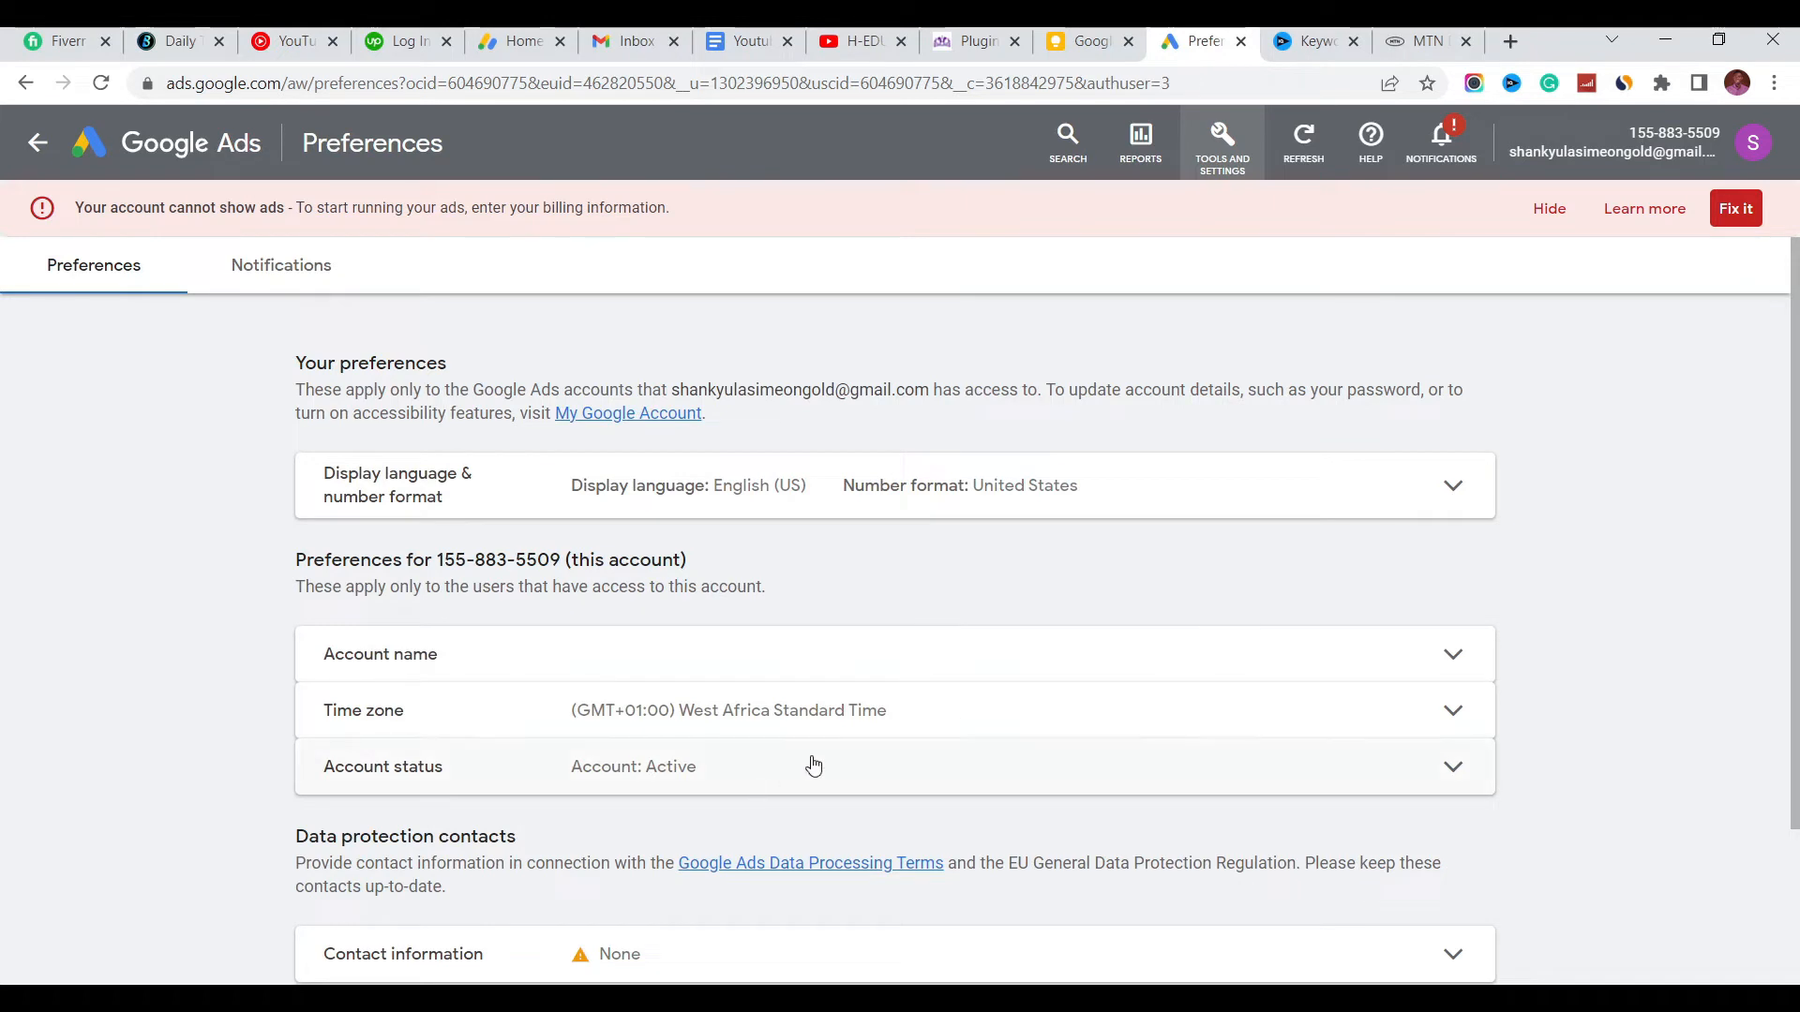
mouse_move(1119, 652)
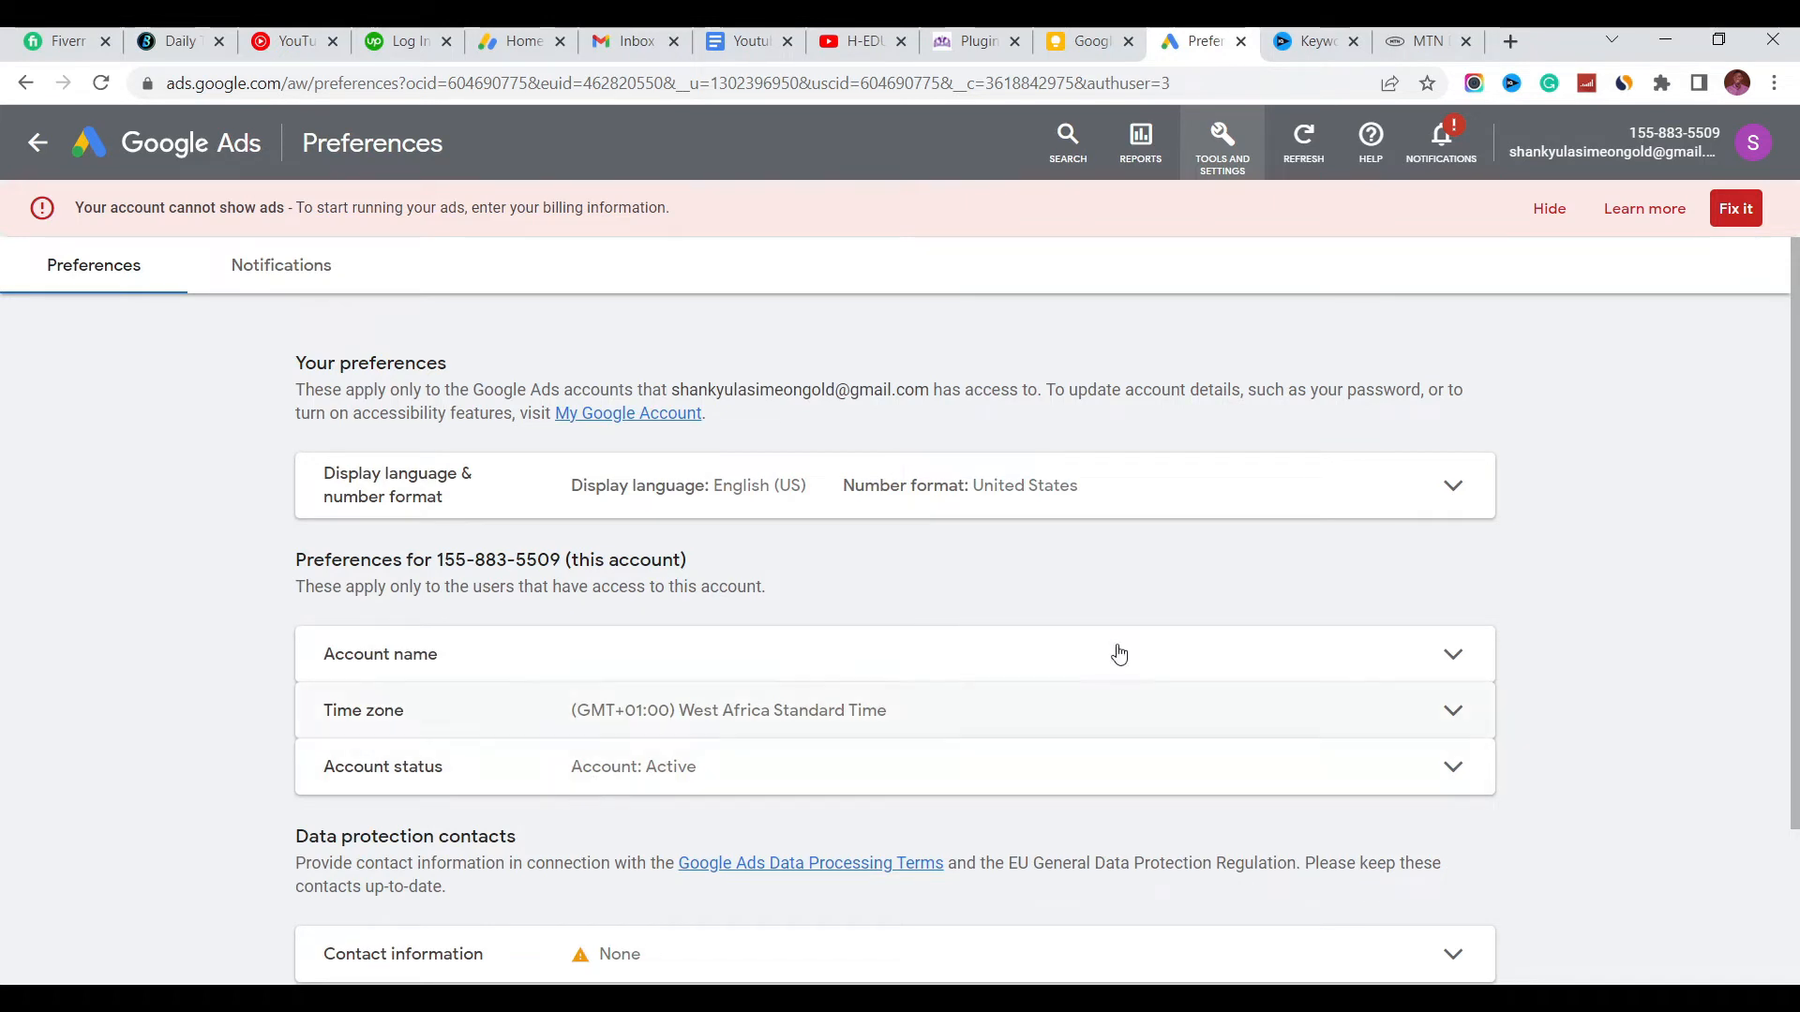
mouse_move(366, 776)
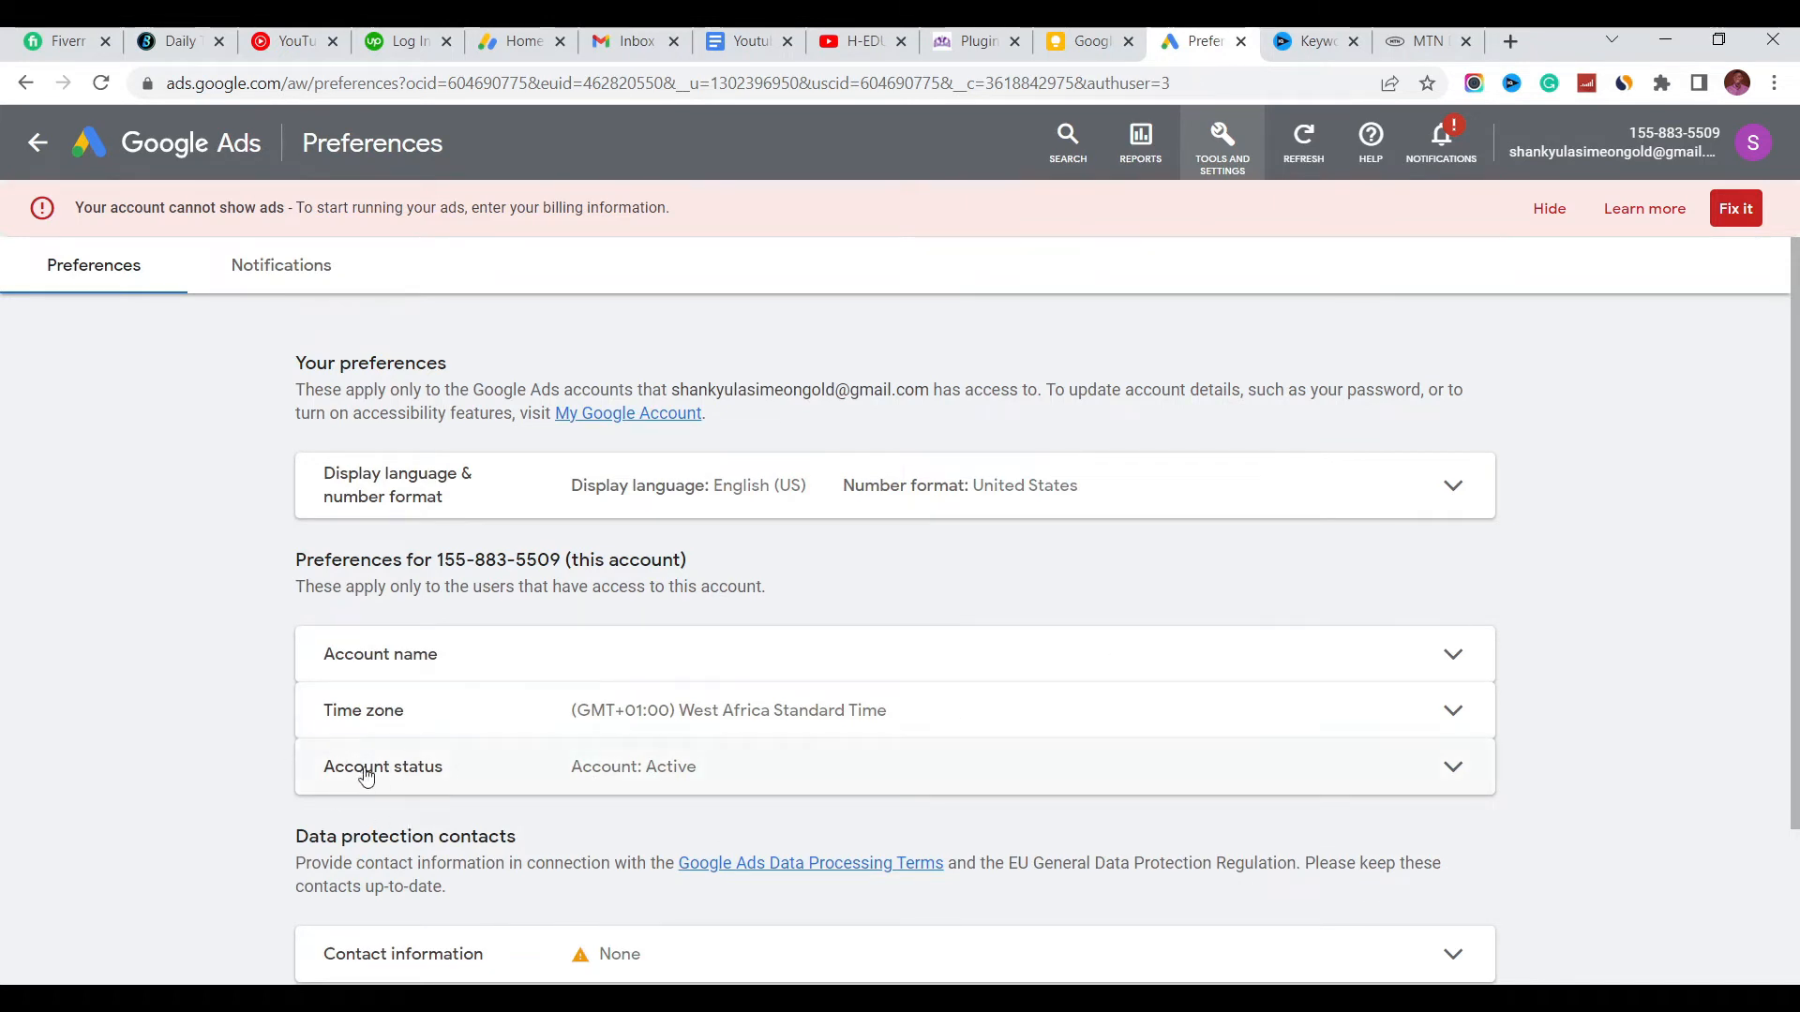
mouse_move(654, 795)
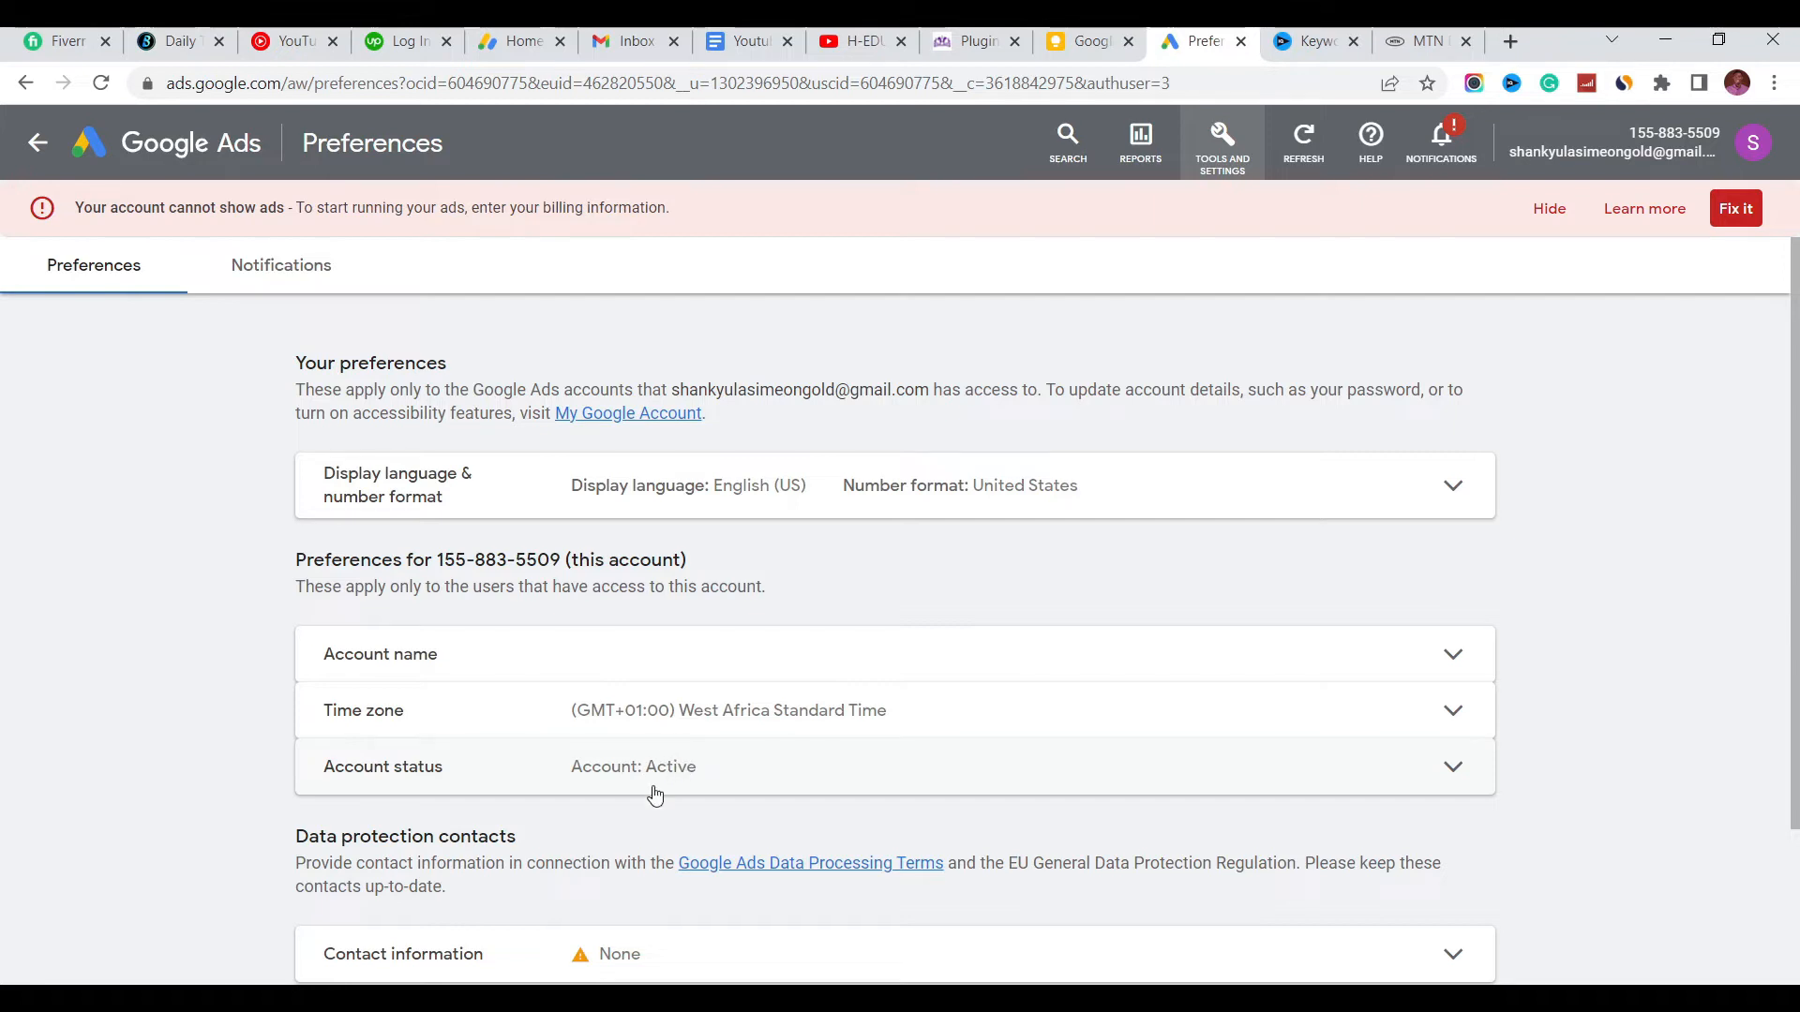
left_click(1451, 767)
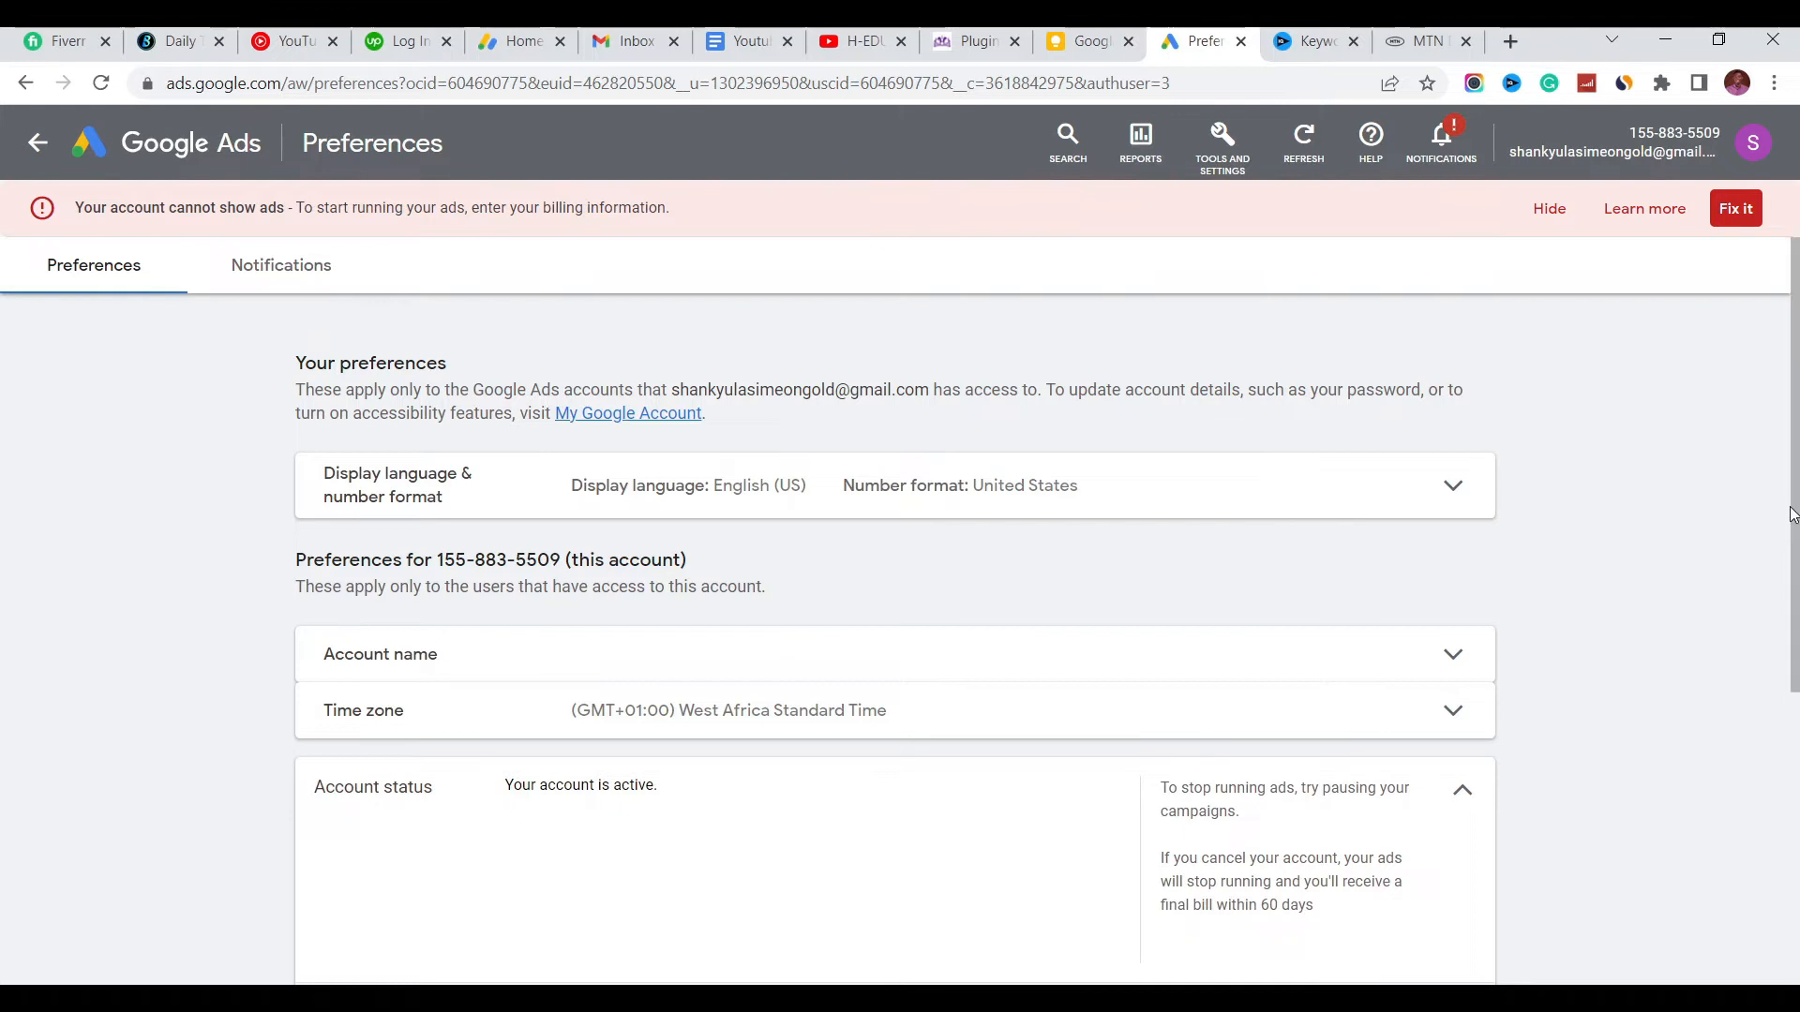
scroll("down", 3)
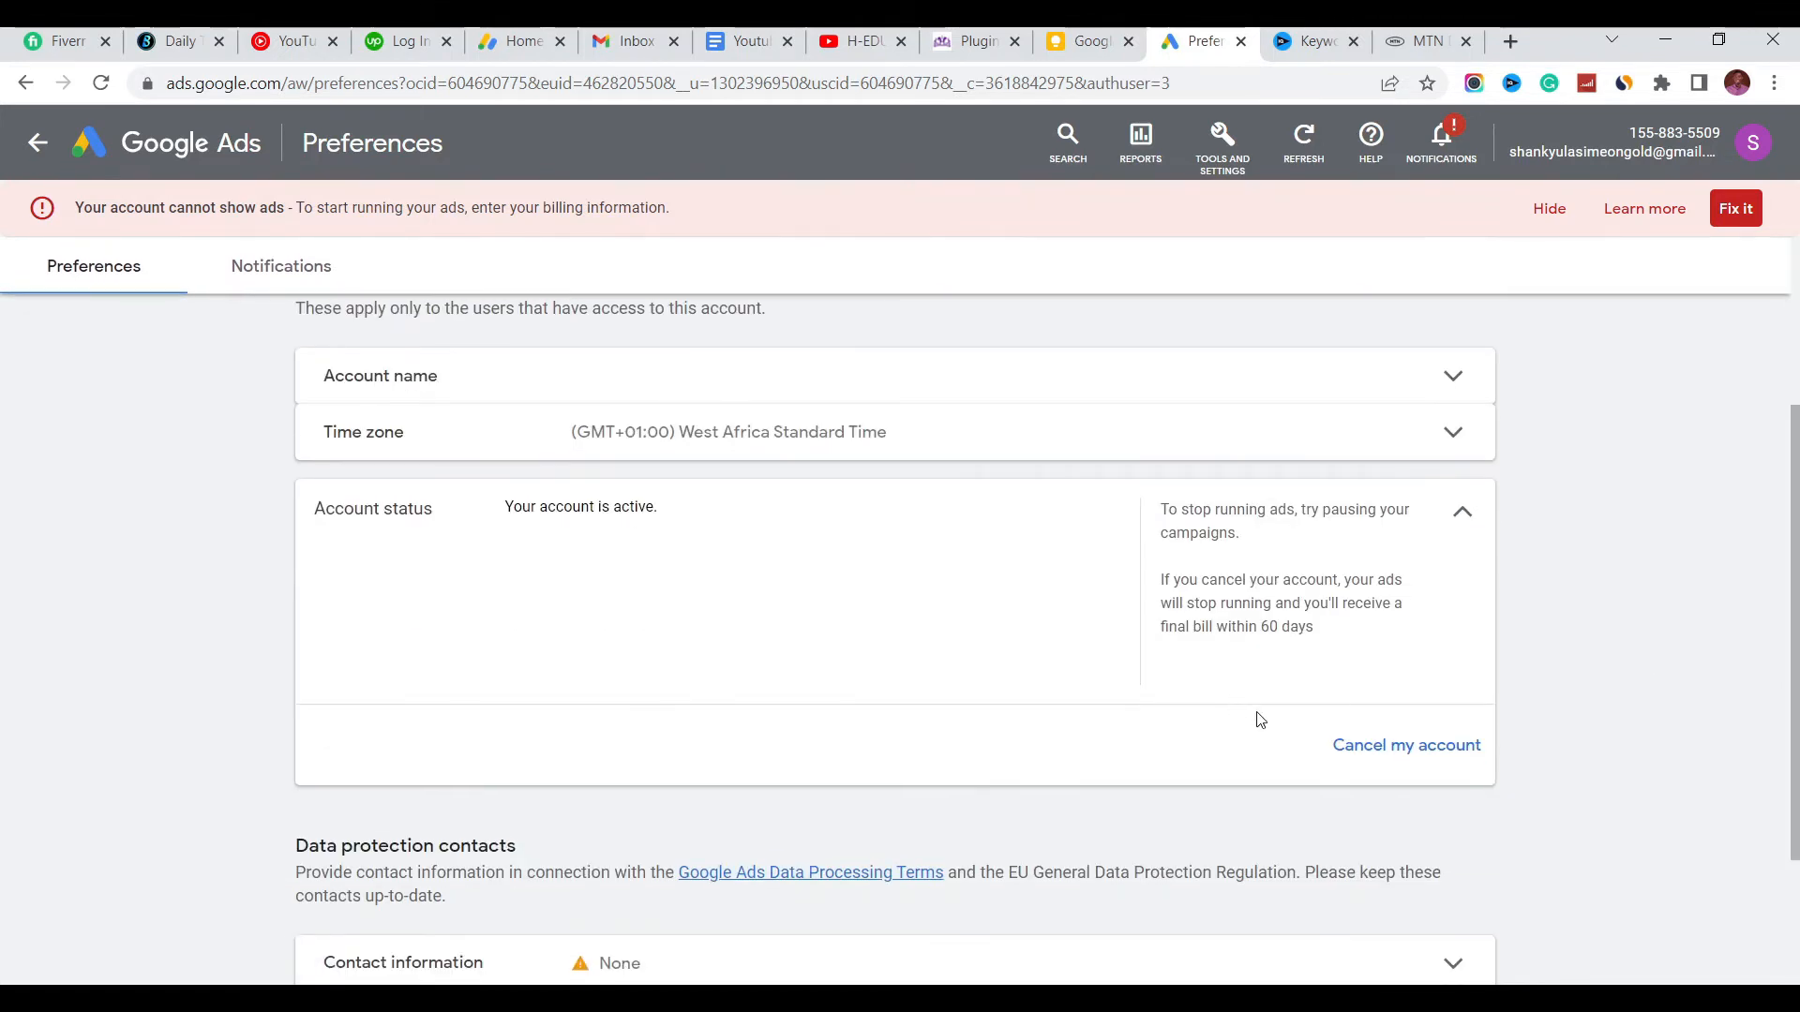
mouse_move(1406, 745)
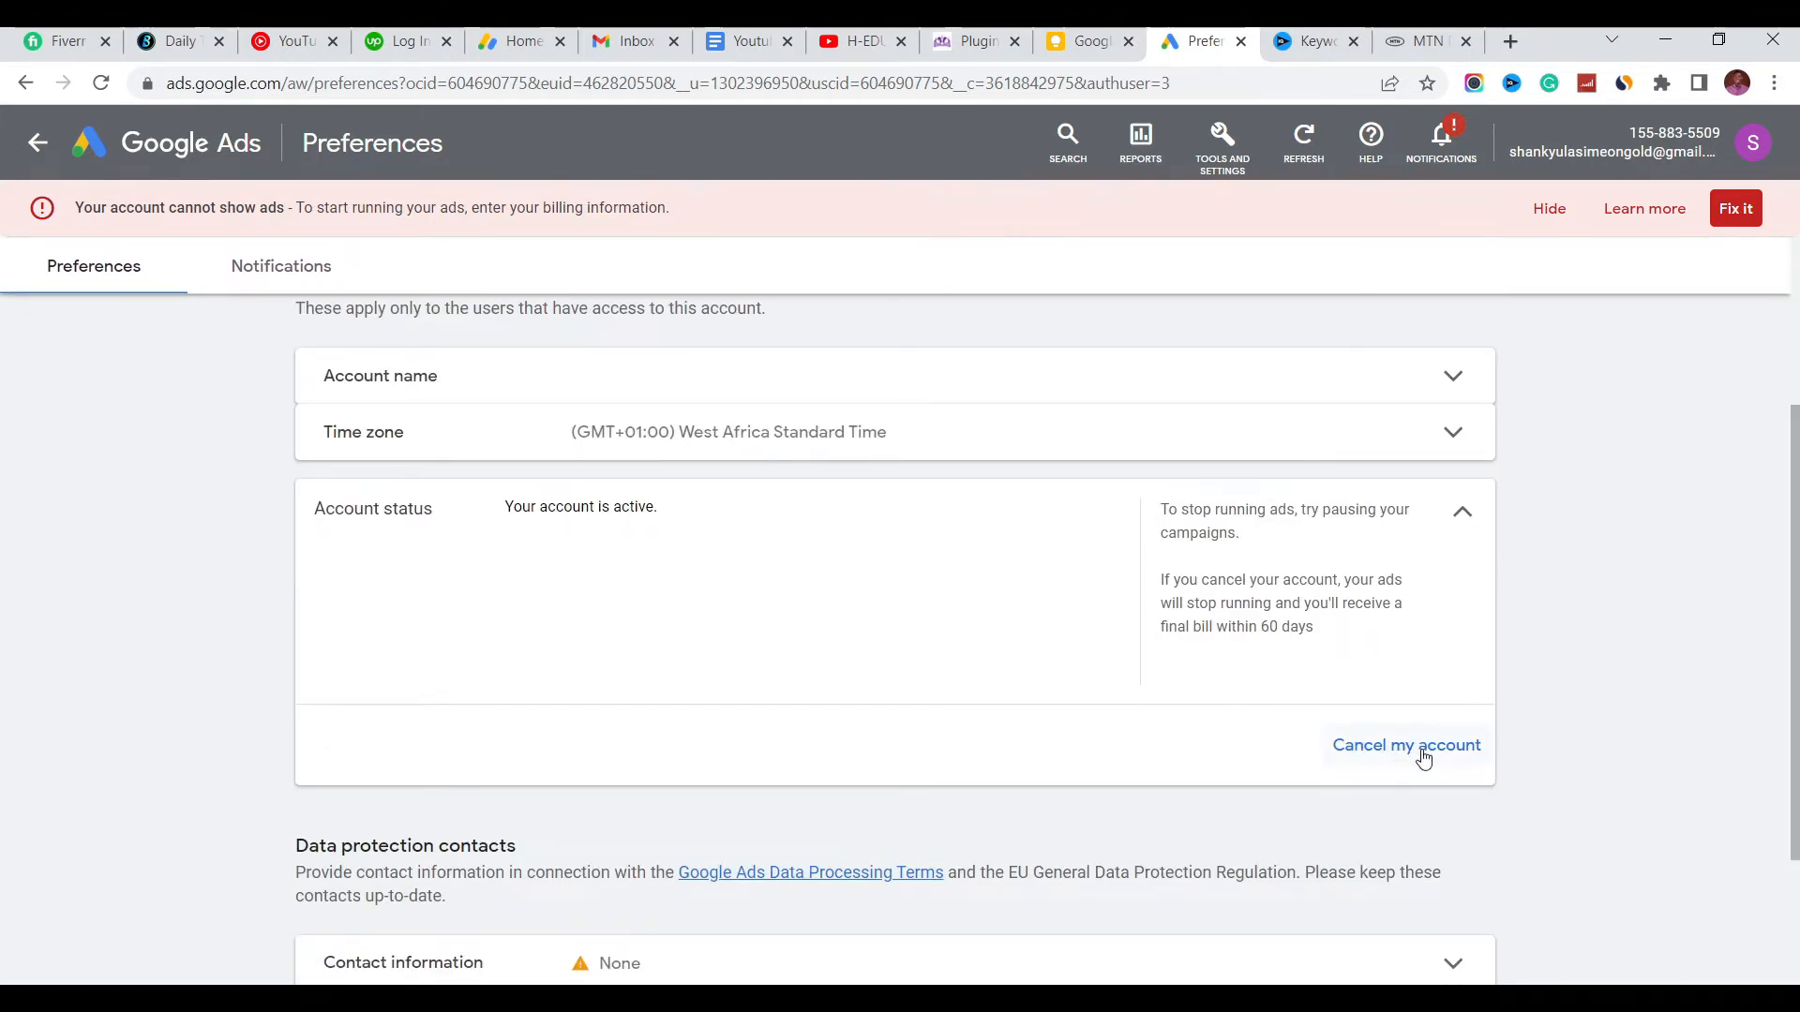
- Choose Cancel my account to bring up the cancellation confirmation dialog
left_click(1404, 744)
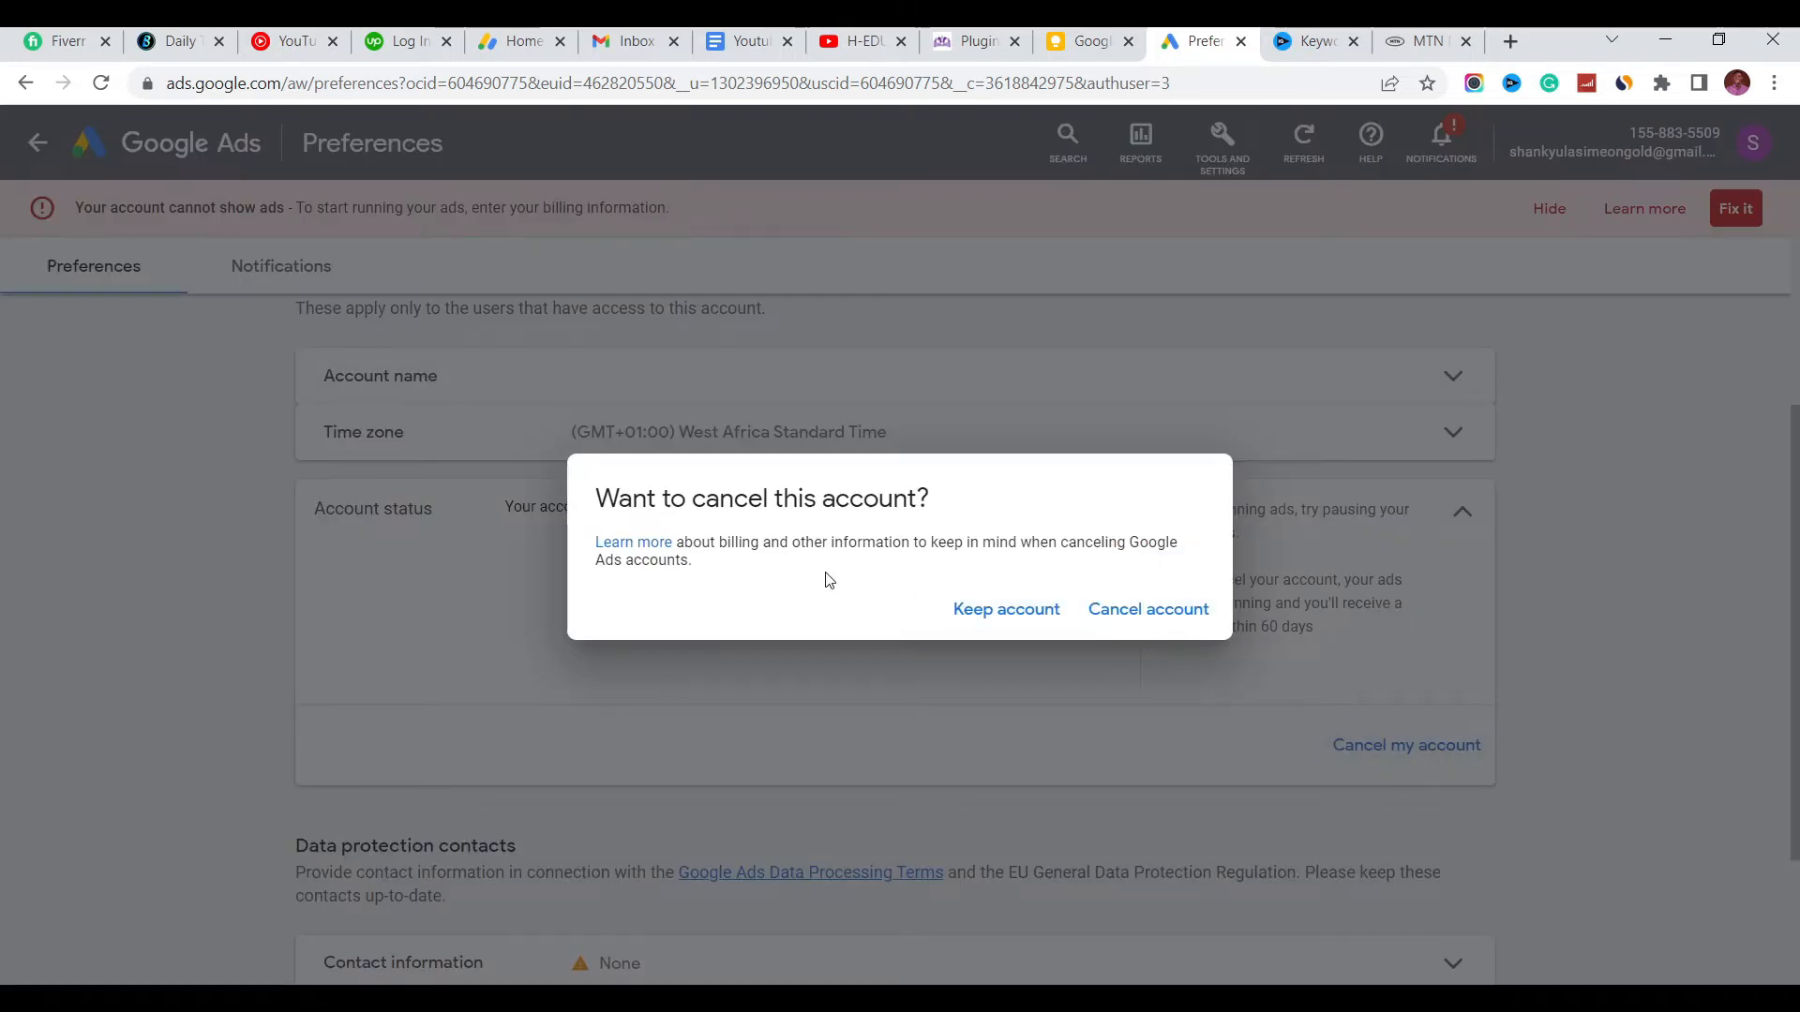
mouse_move(902, 538)
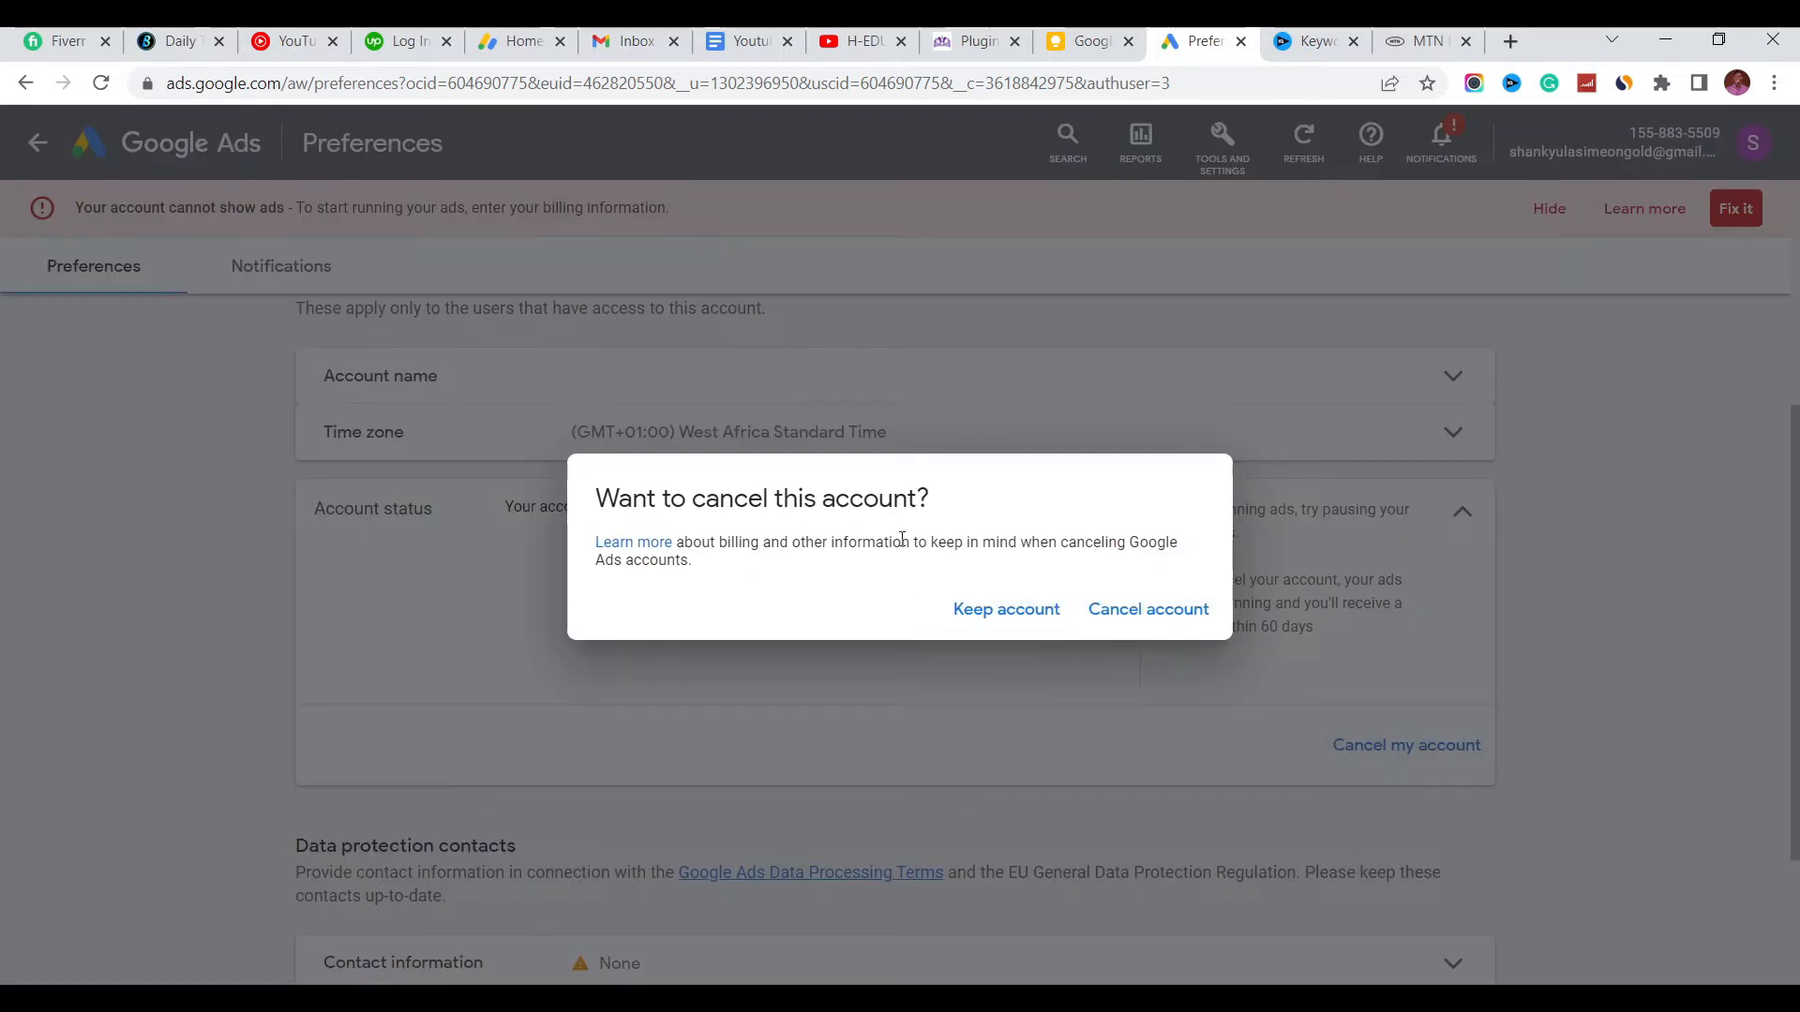
mouse_move(627, 585)
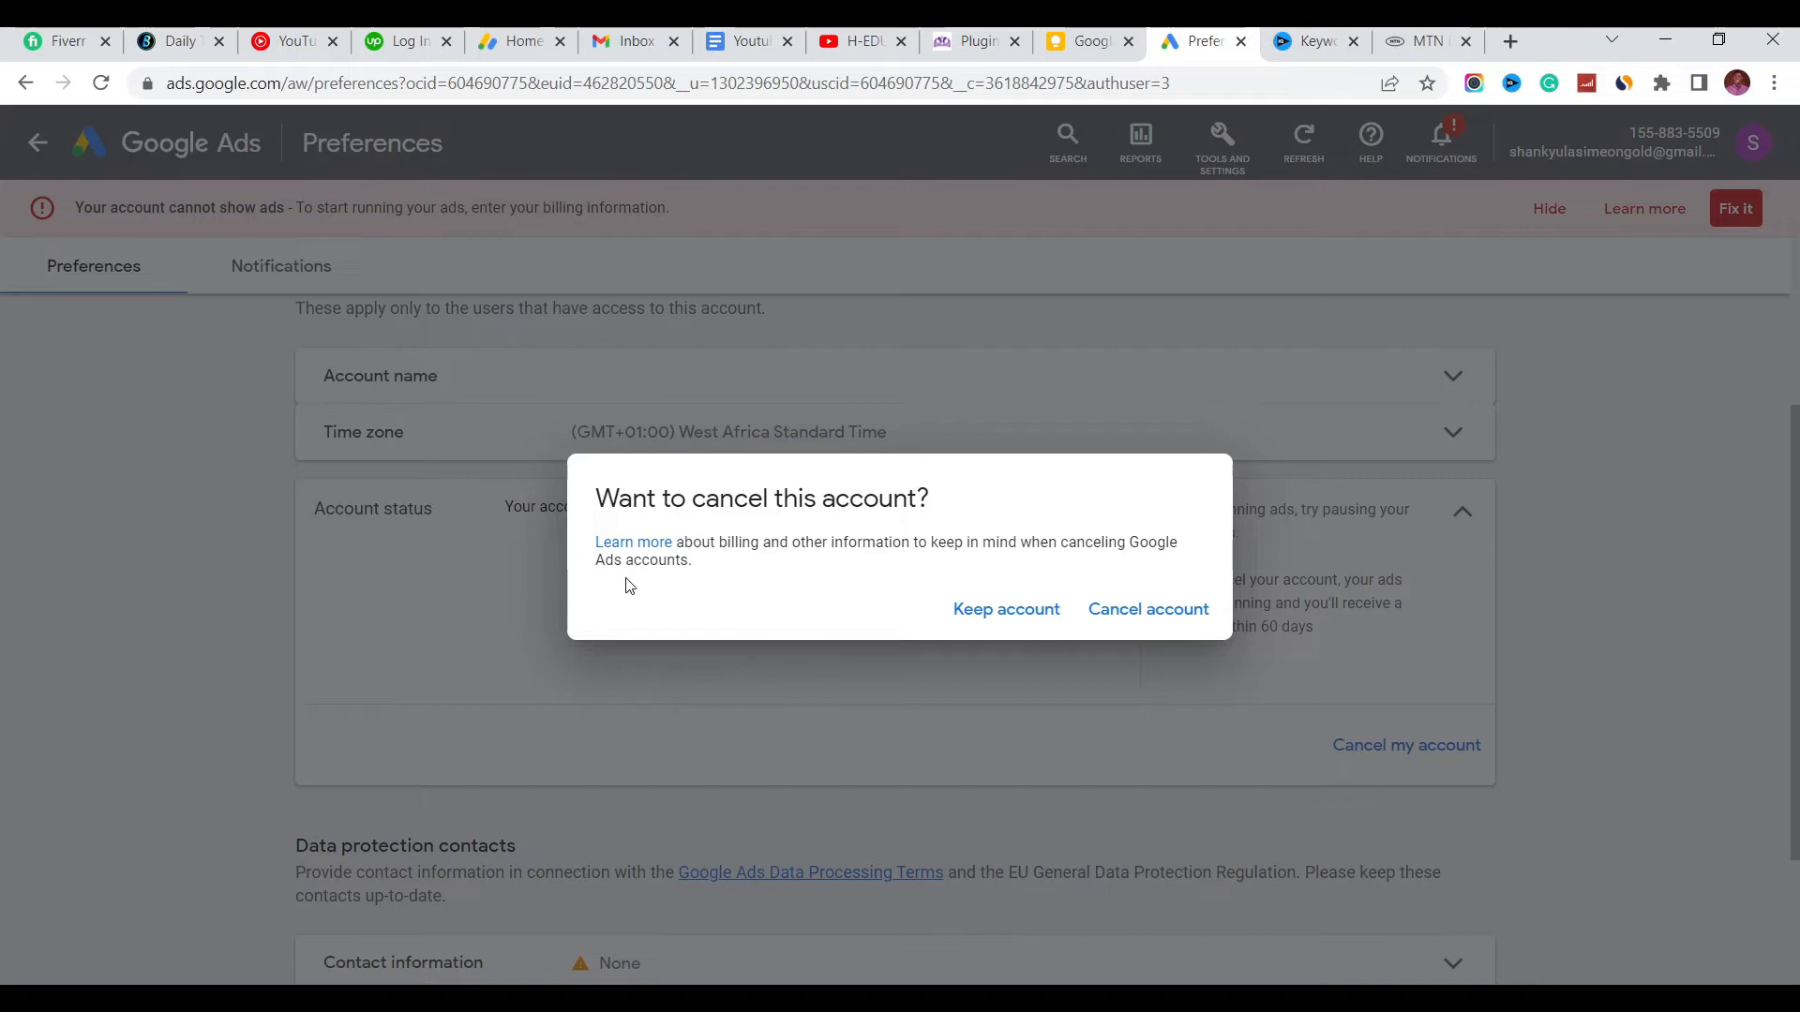
mouse_move(1147, 609)
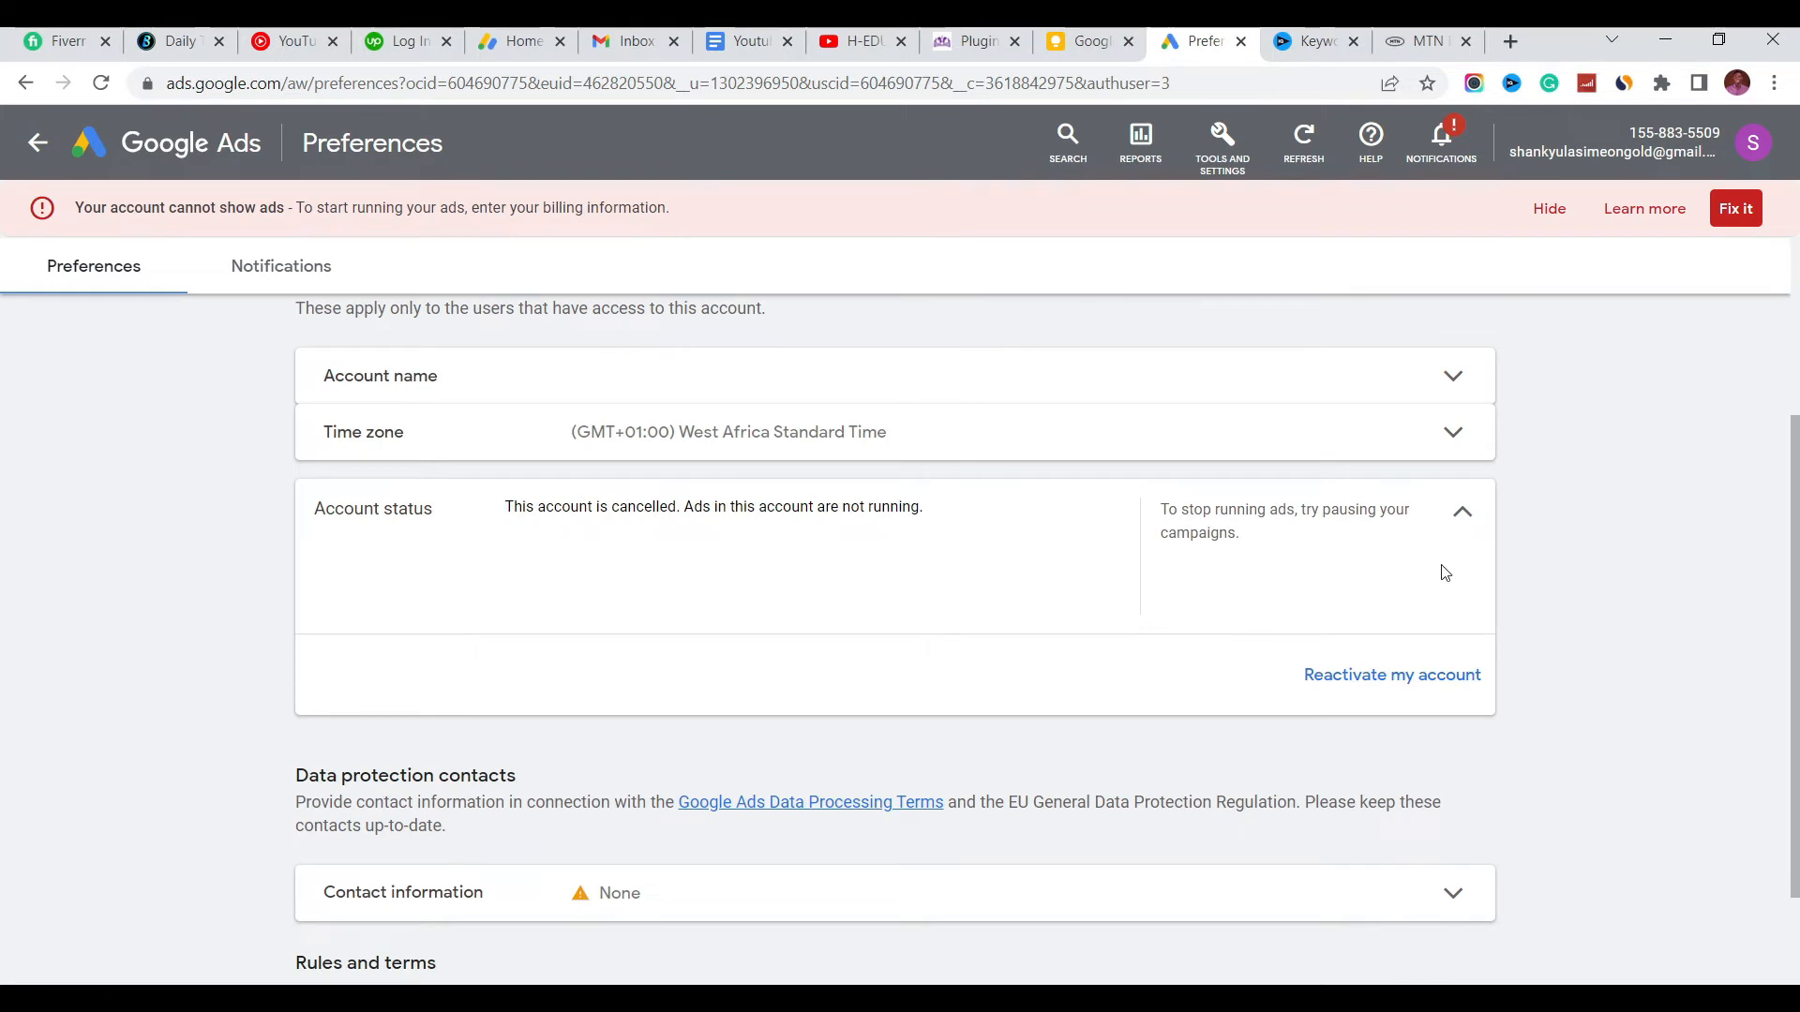
- Collapse the Account status row, now reading Canceled, and return to the top of Preferences
left_click(1462, 510)
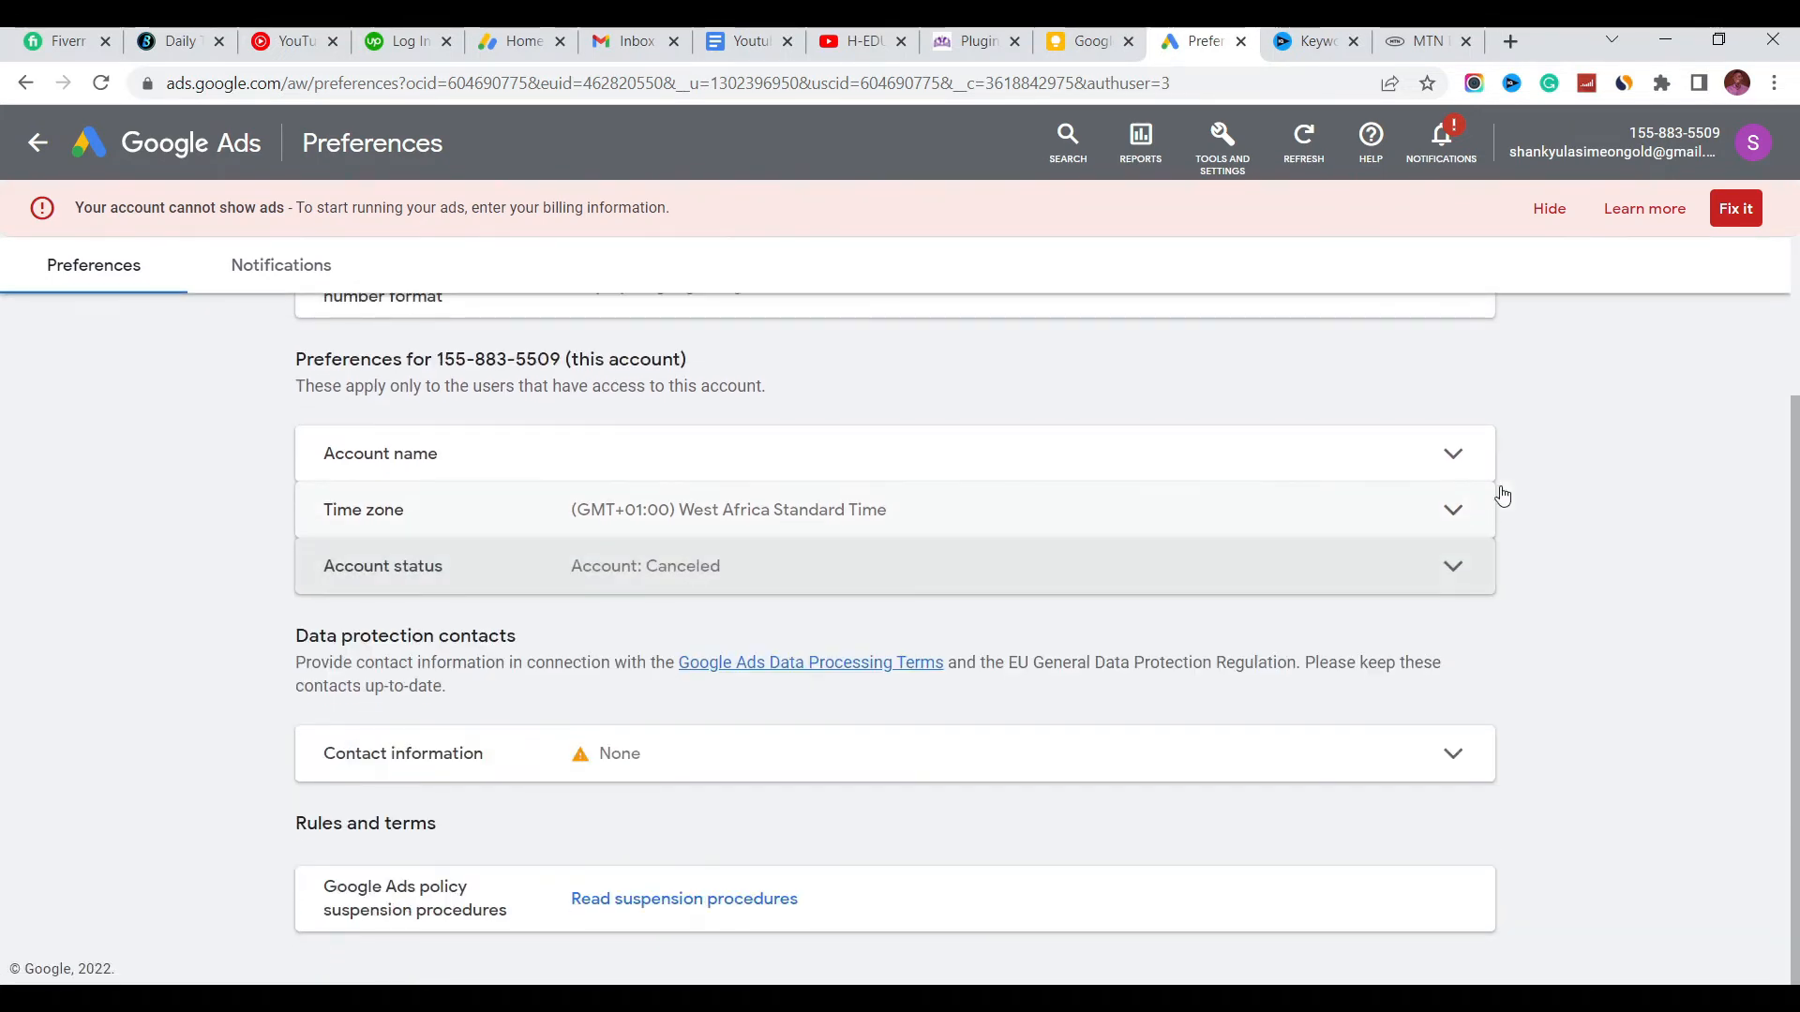
mouse_move(1785, 602)
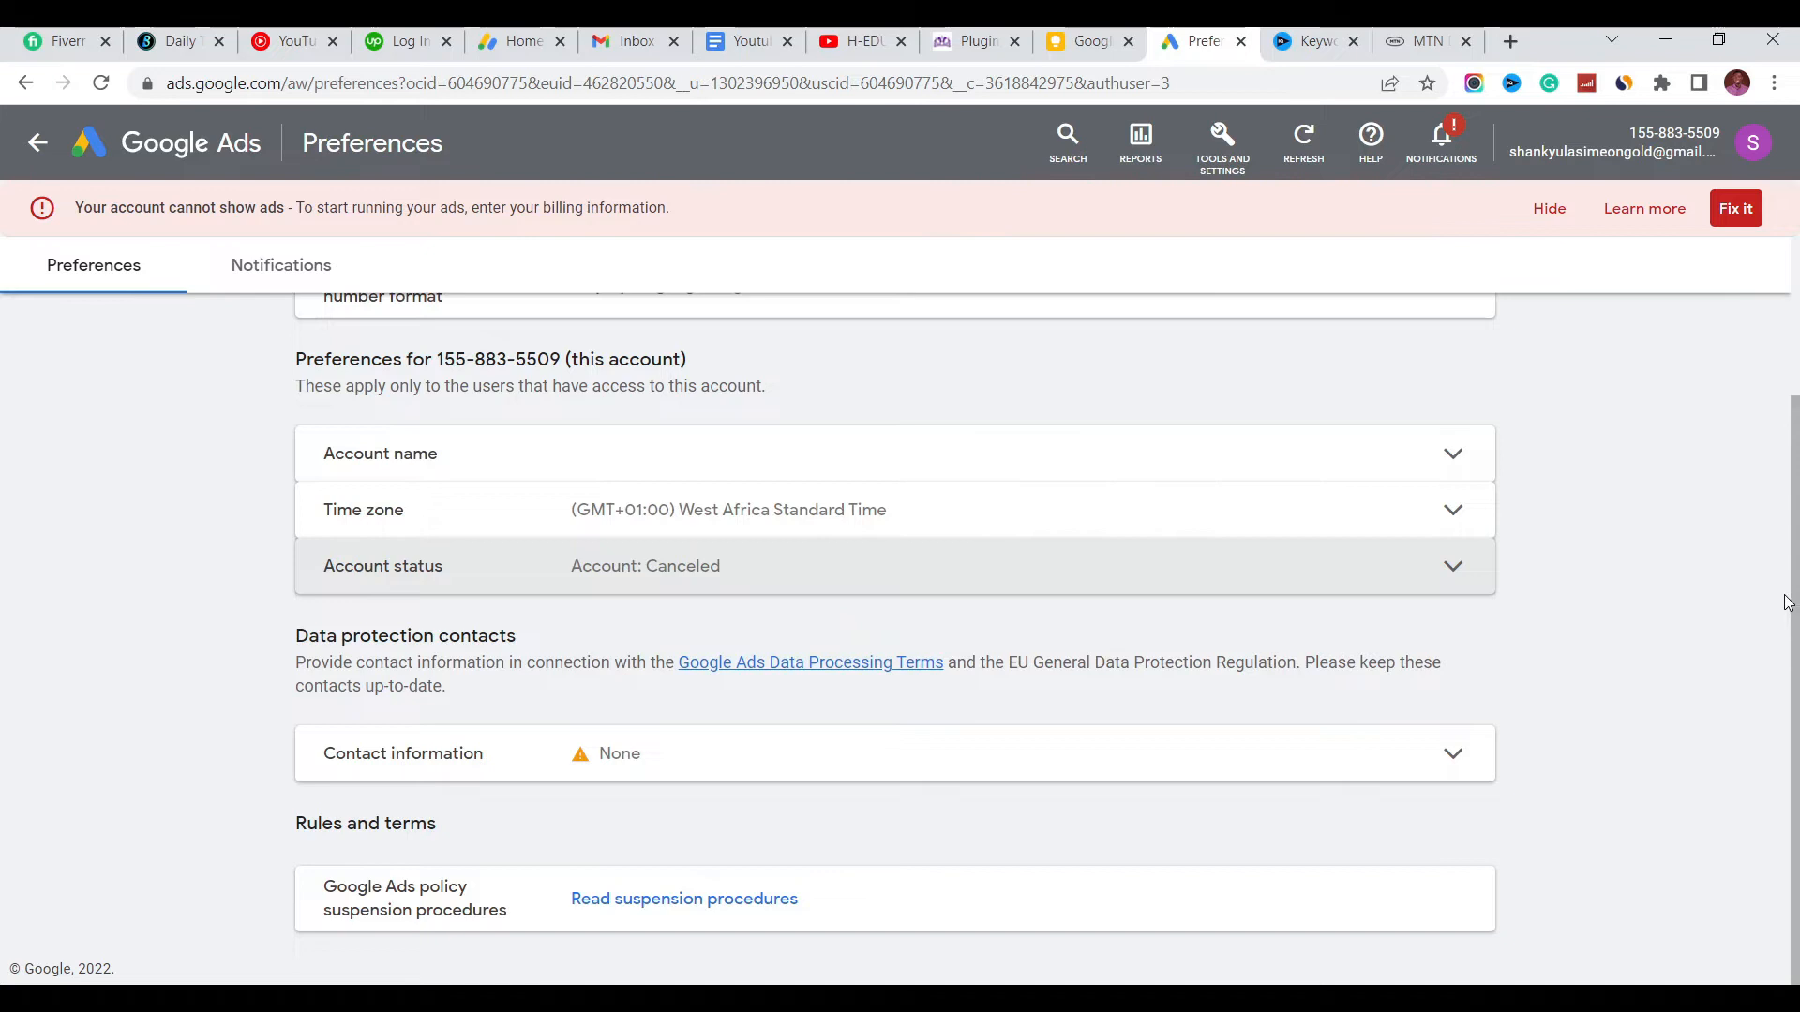
scroll("up", 3)
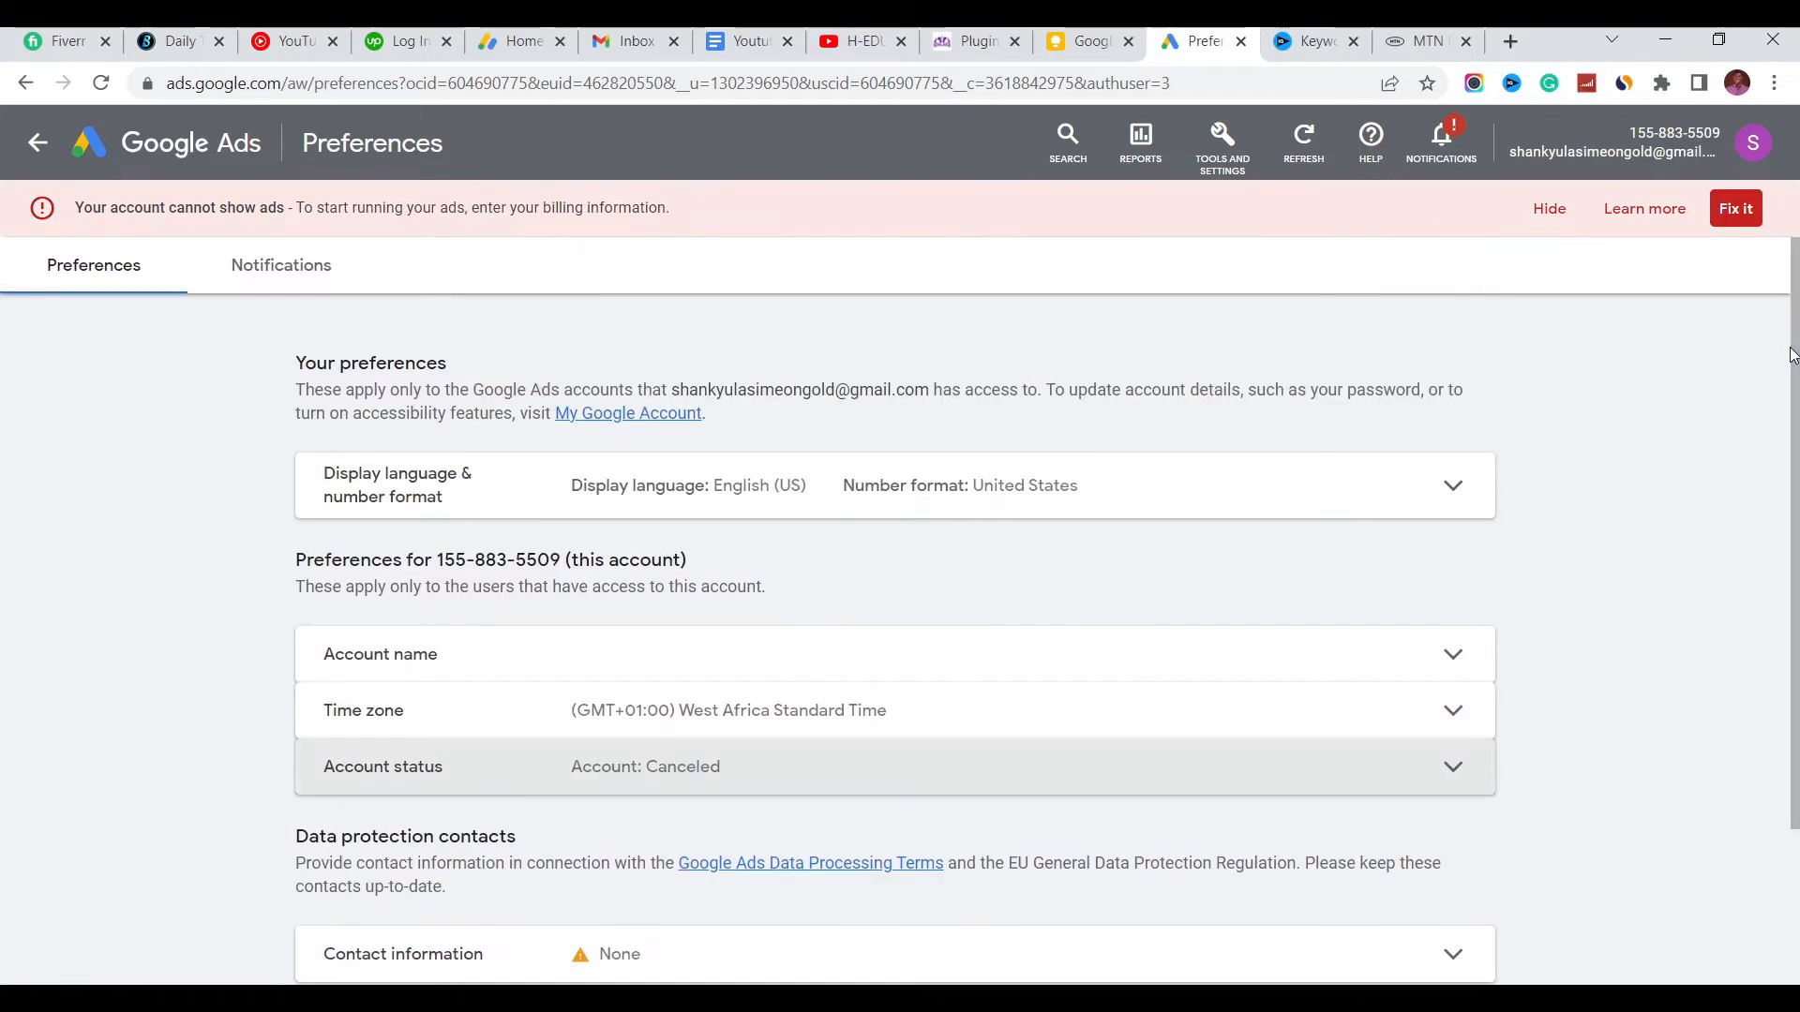
mouse_move(1723, 157)
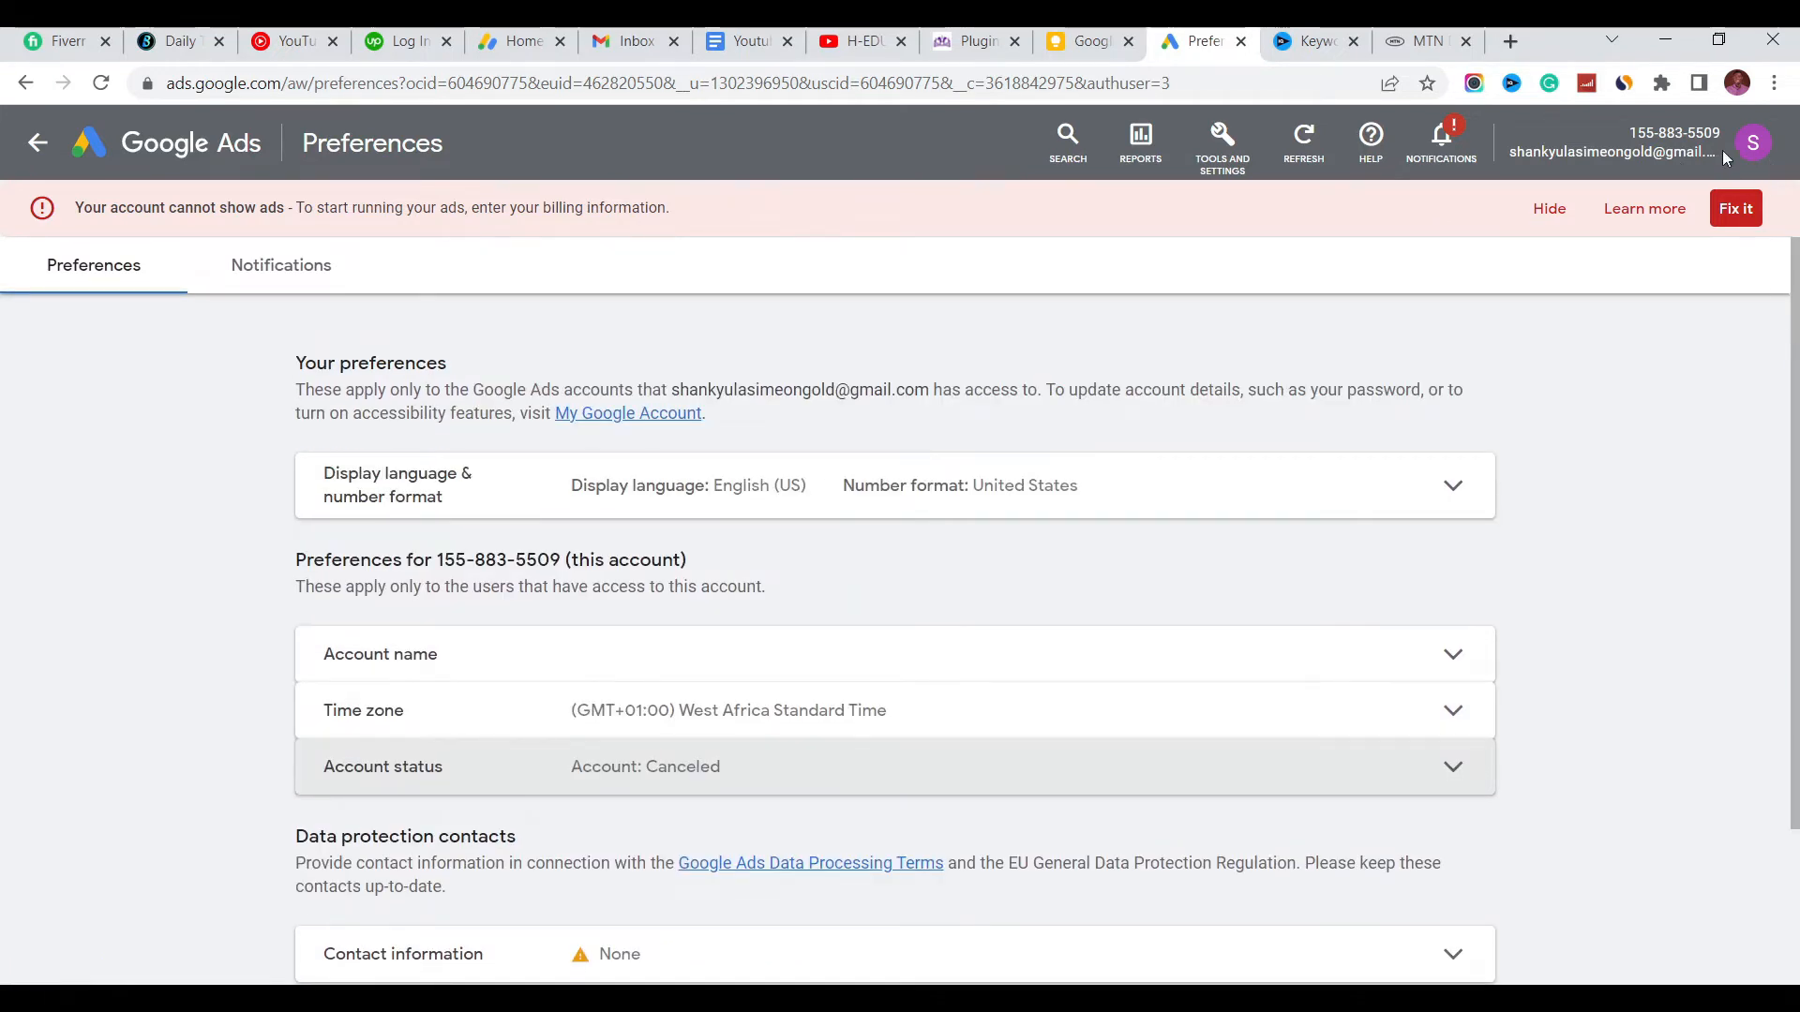
mouse_move(1230, 253)
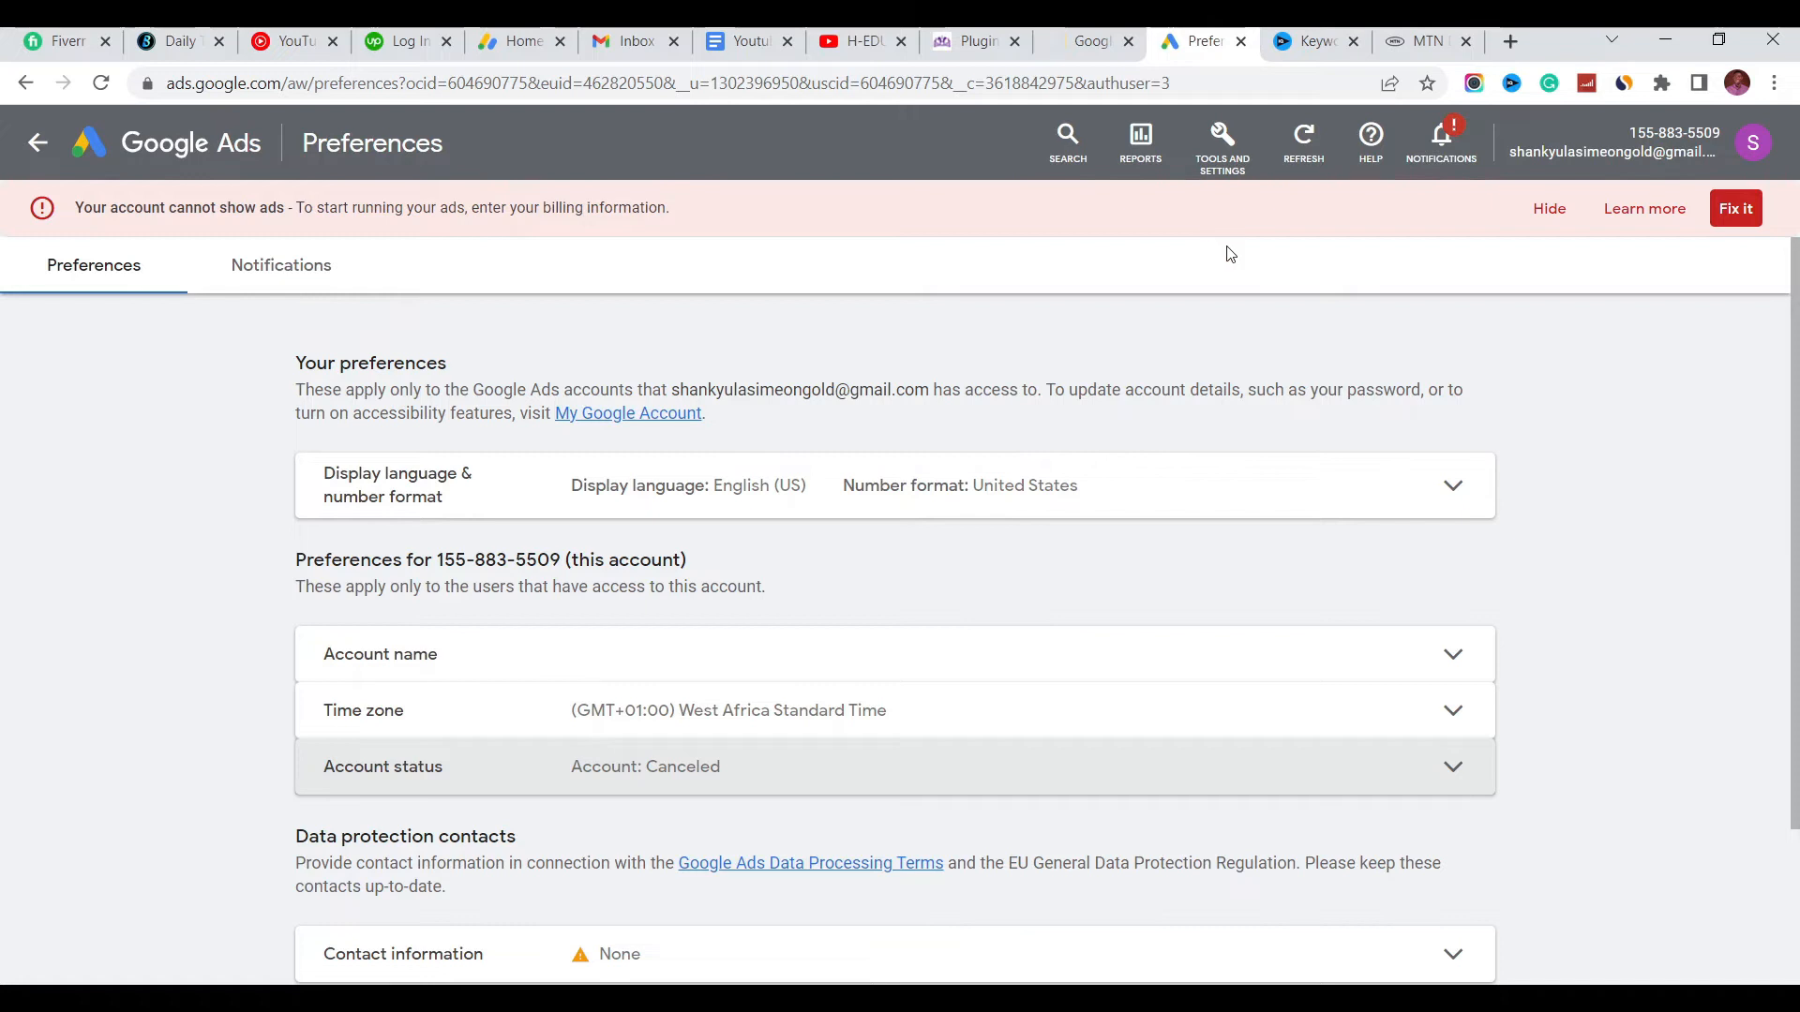
mouse_move(1226, 227)
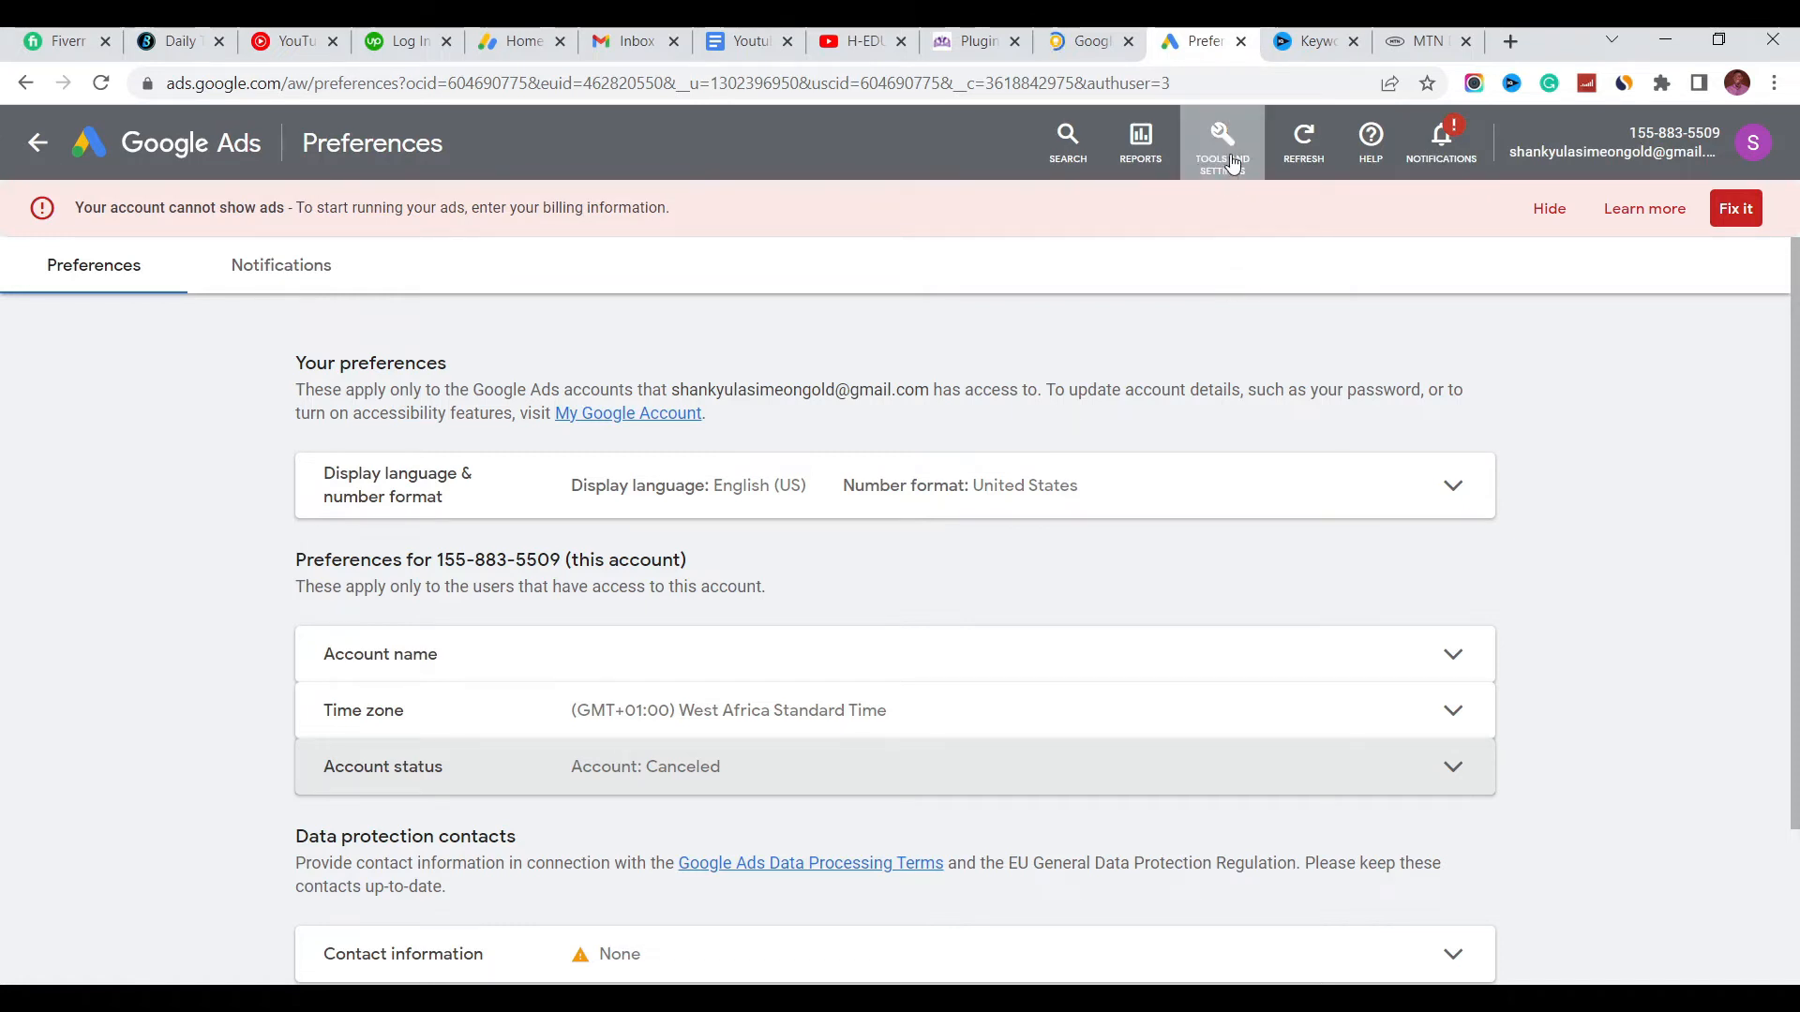
- Reach Access and security under Setup from the Tools and Settings menu
left_click(1221, 135)
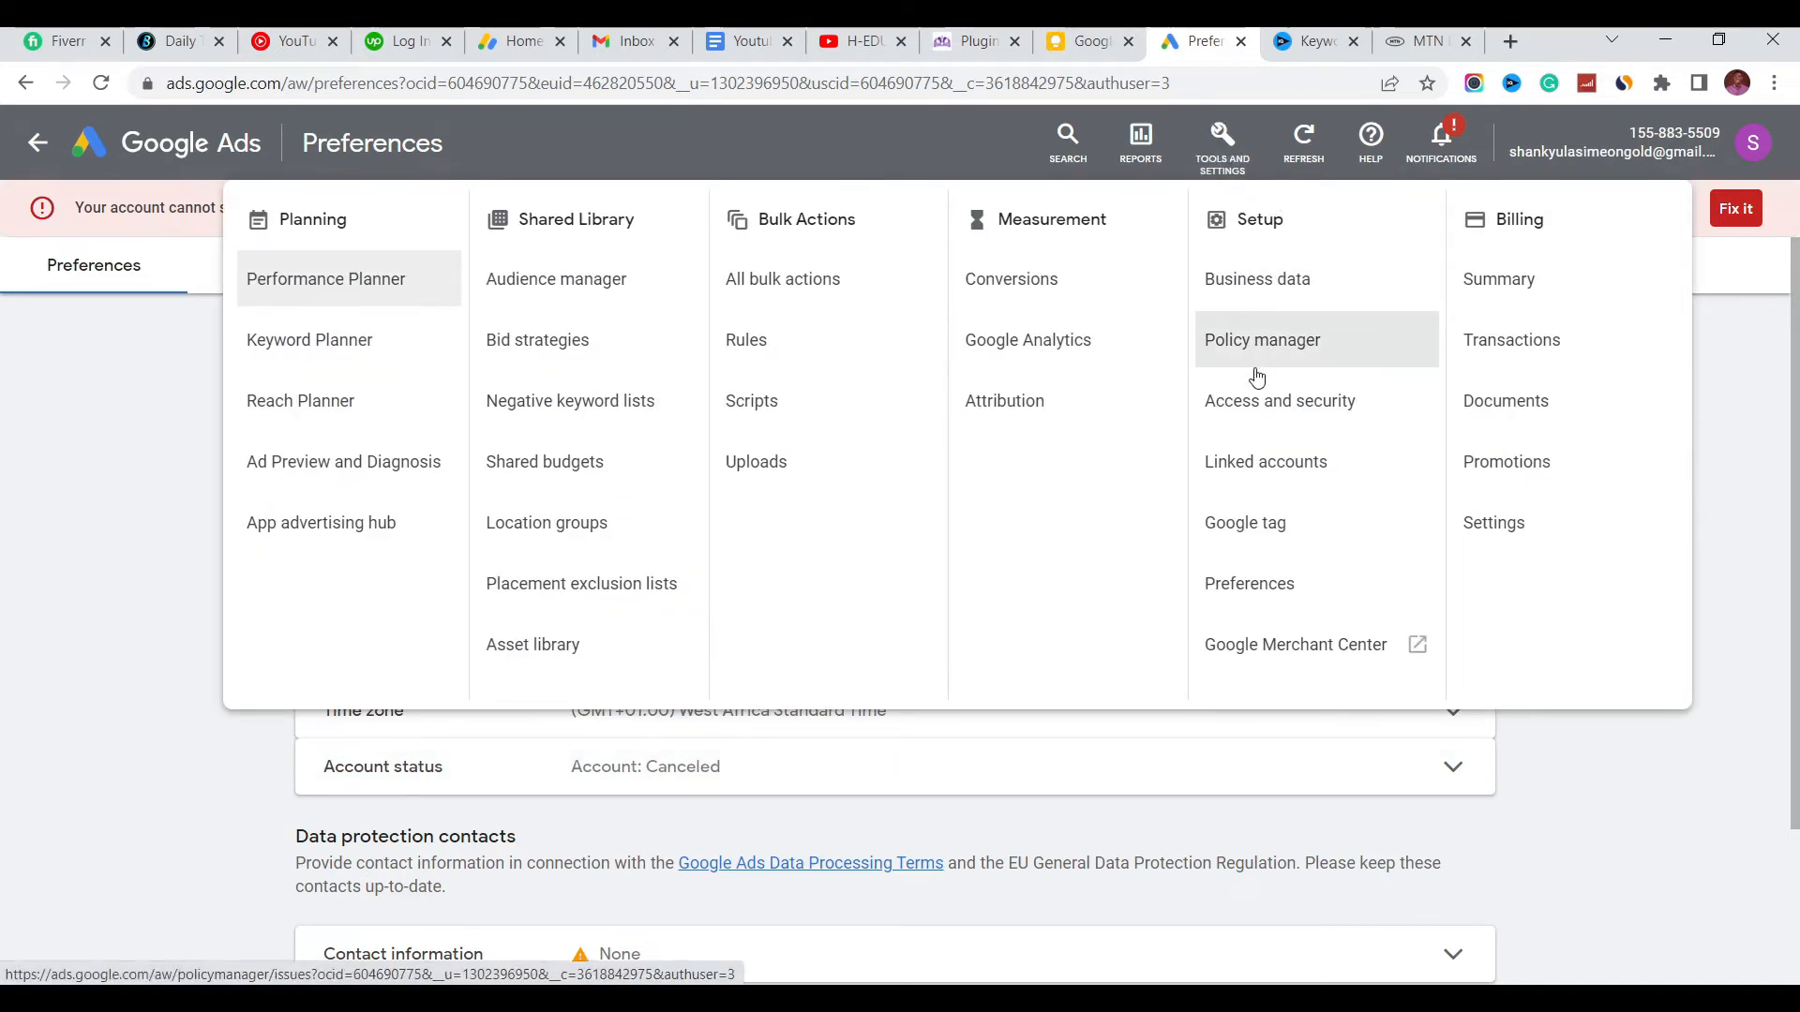
mouse_move(1263, 462)
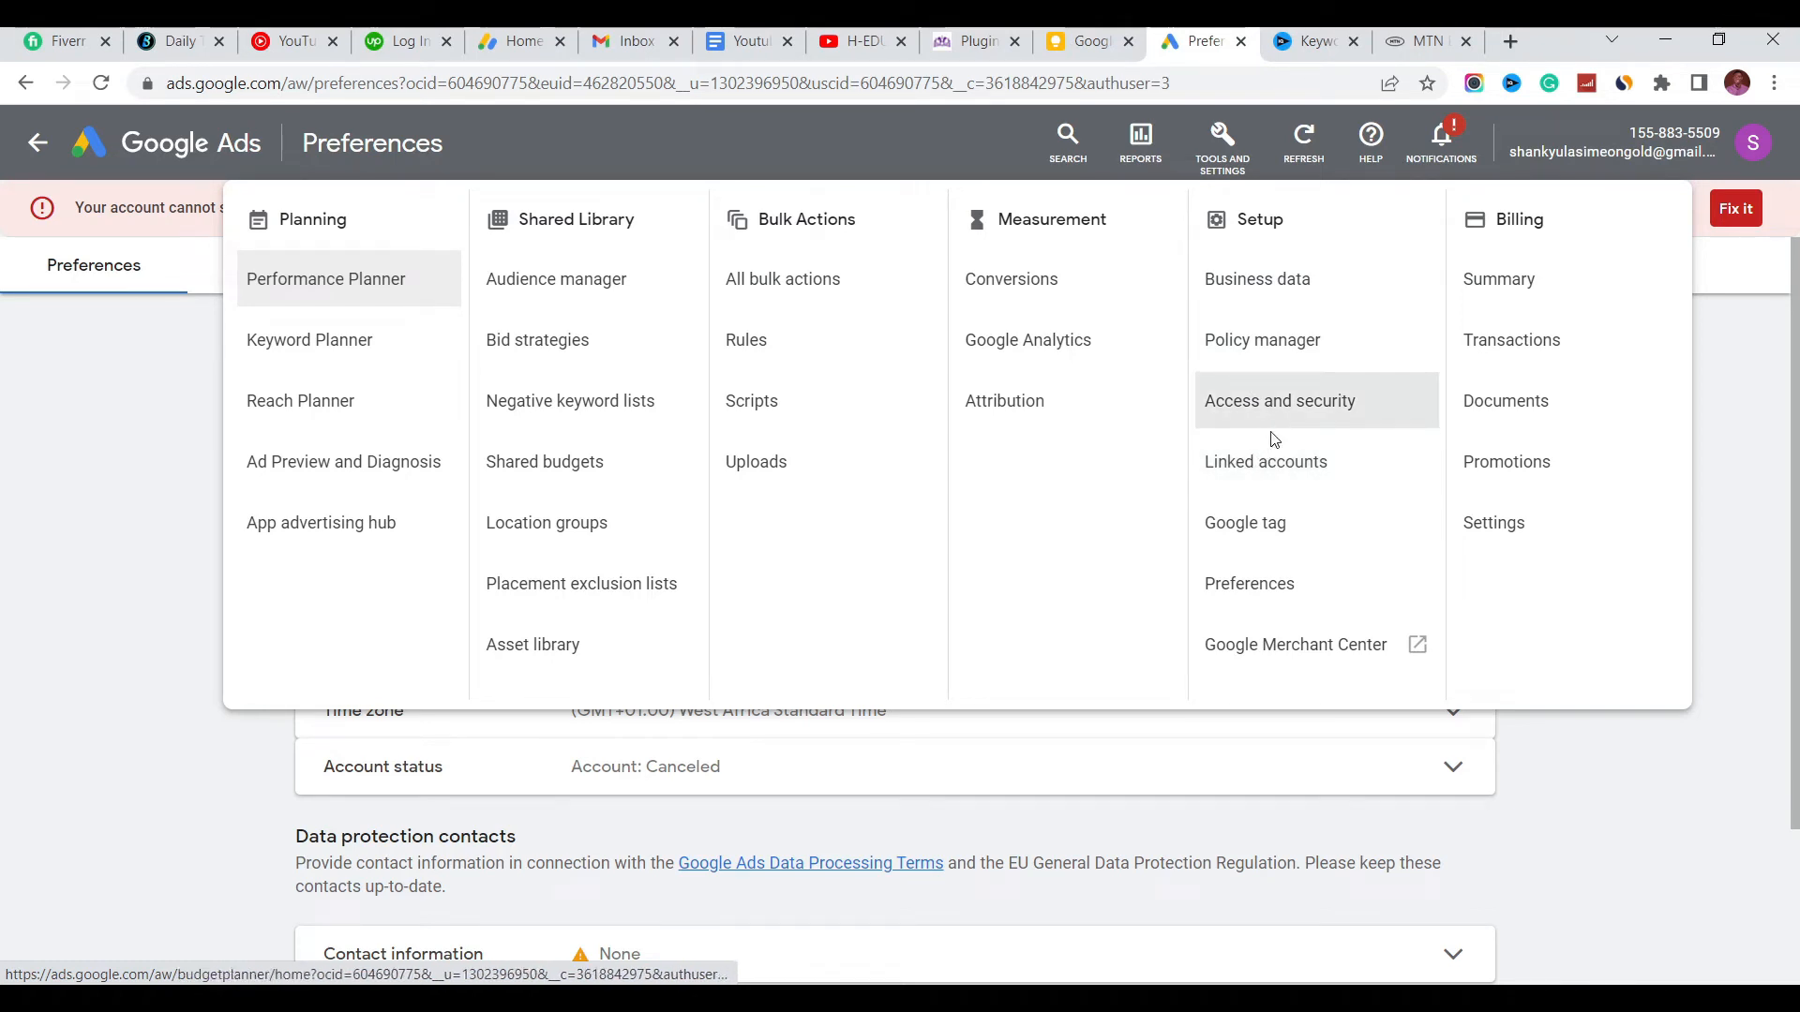
left_click(1279, 401)
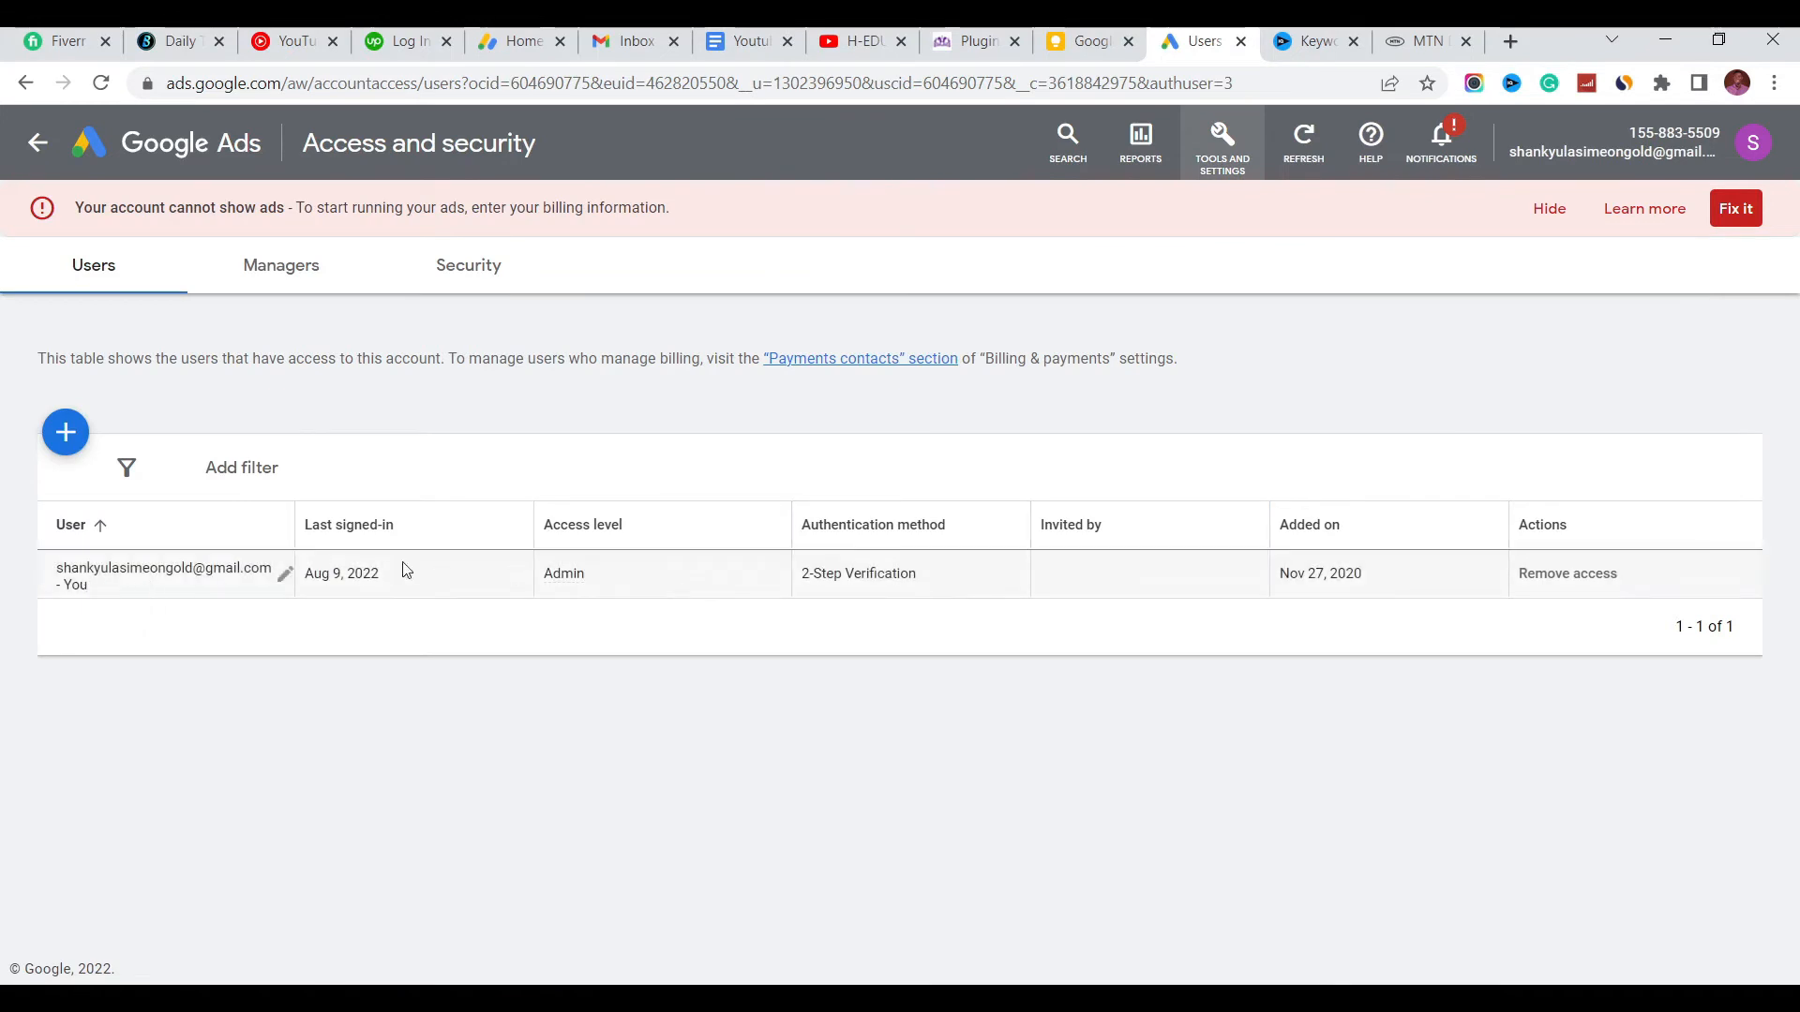
mouse_move(1295, 600)
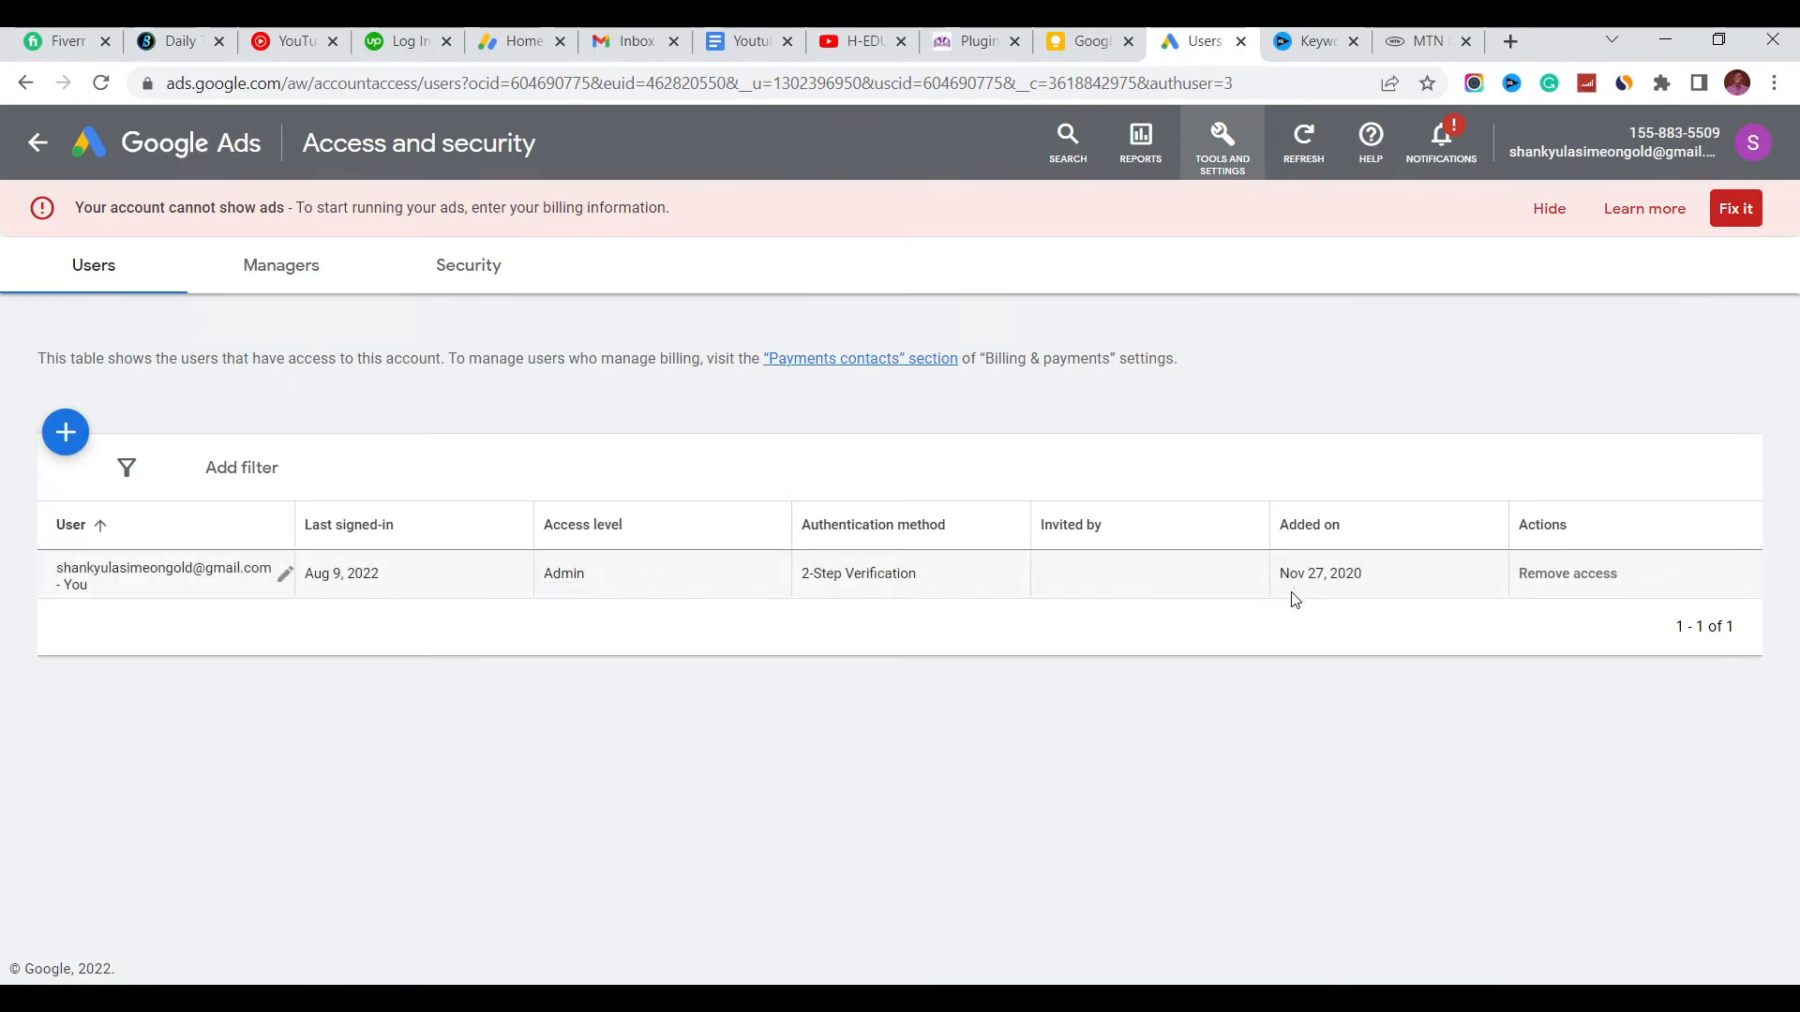
mouse_move(1567, 585)
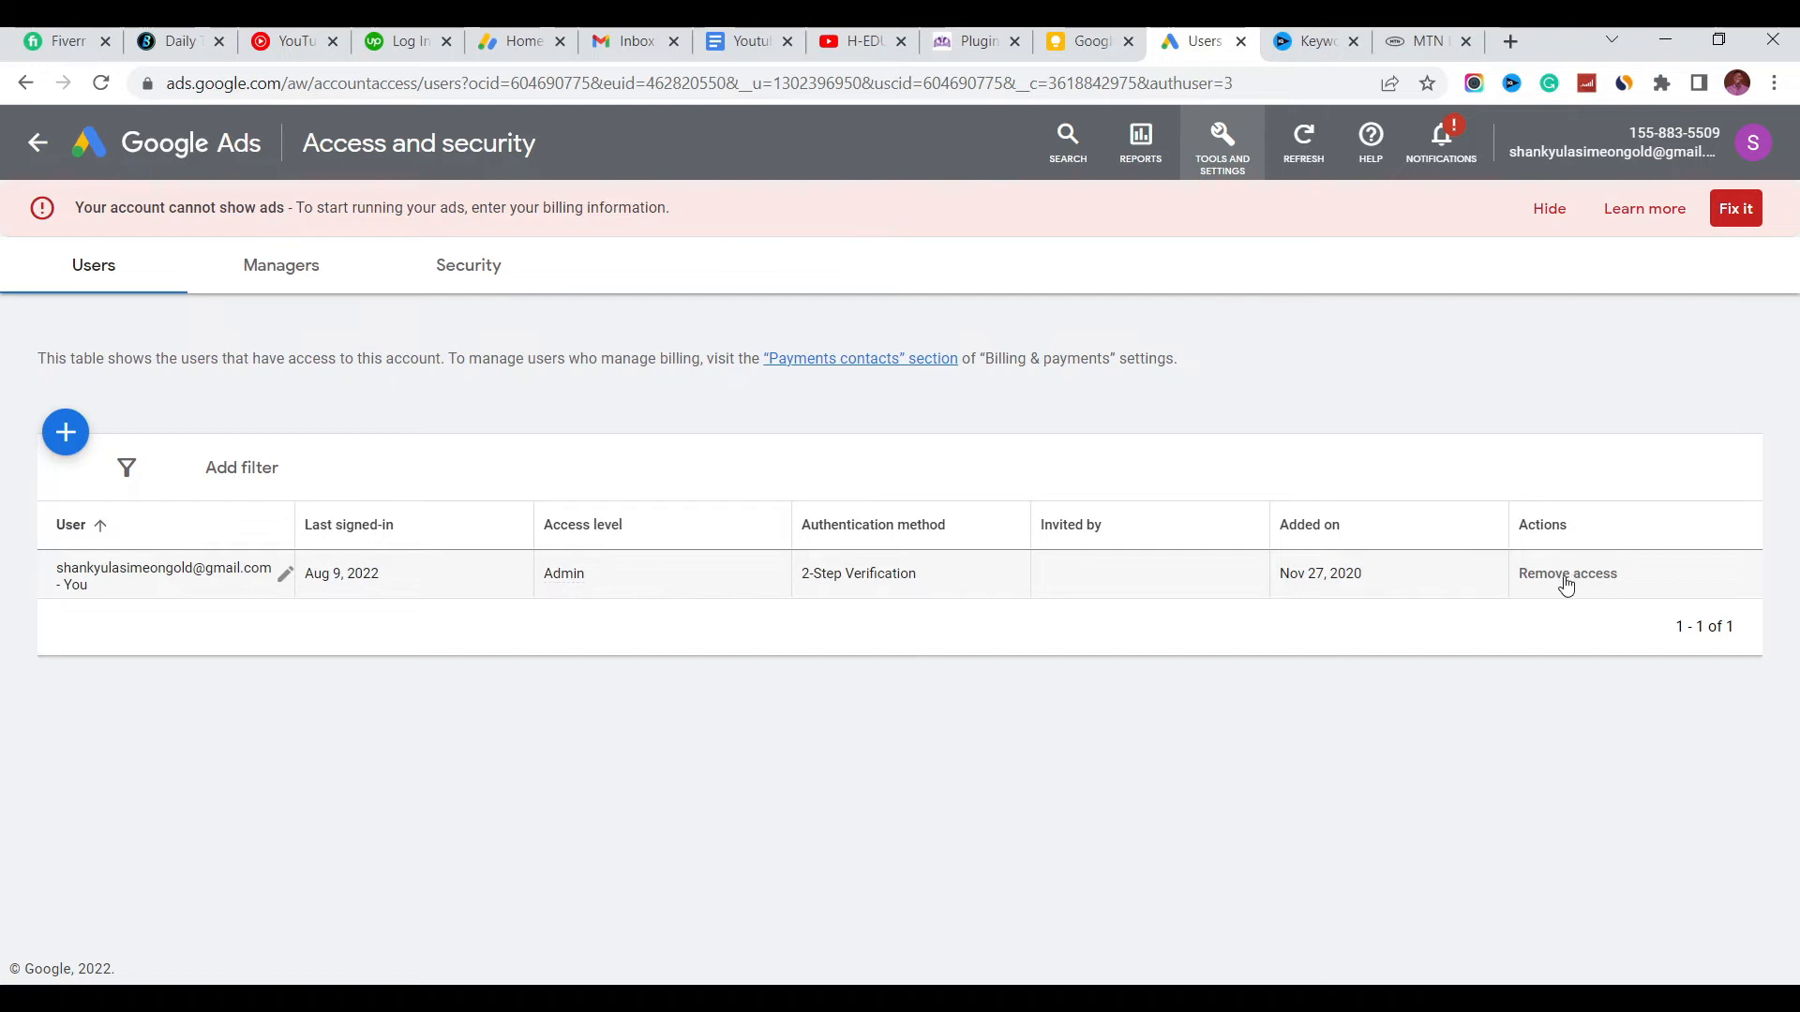
mouse_move(1546, 580)
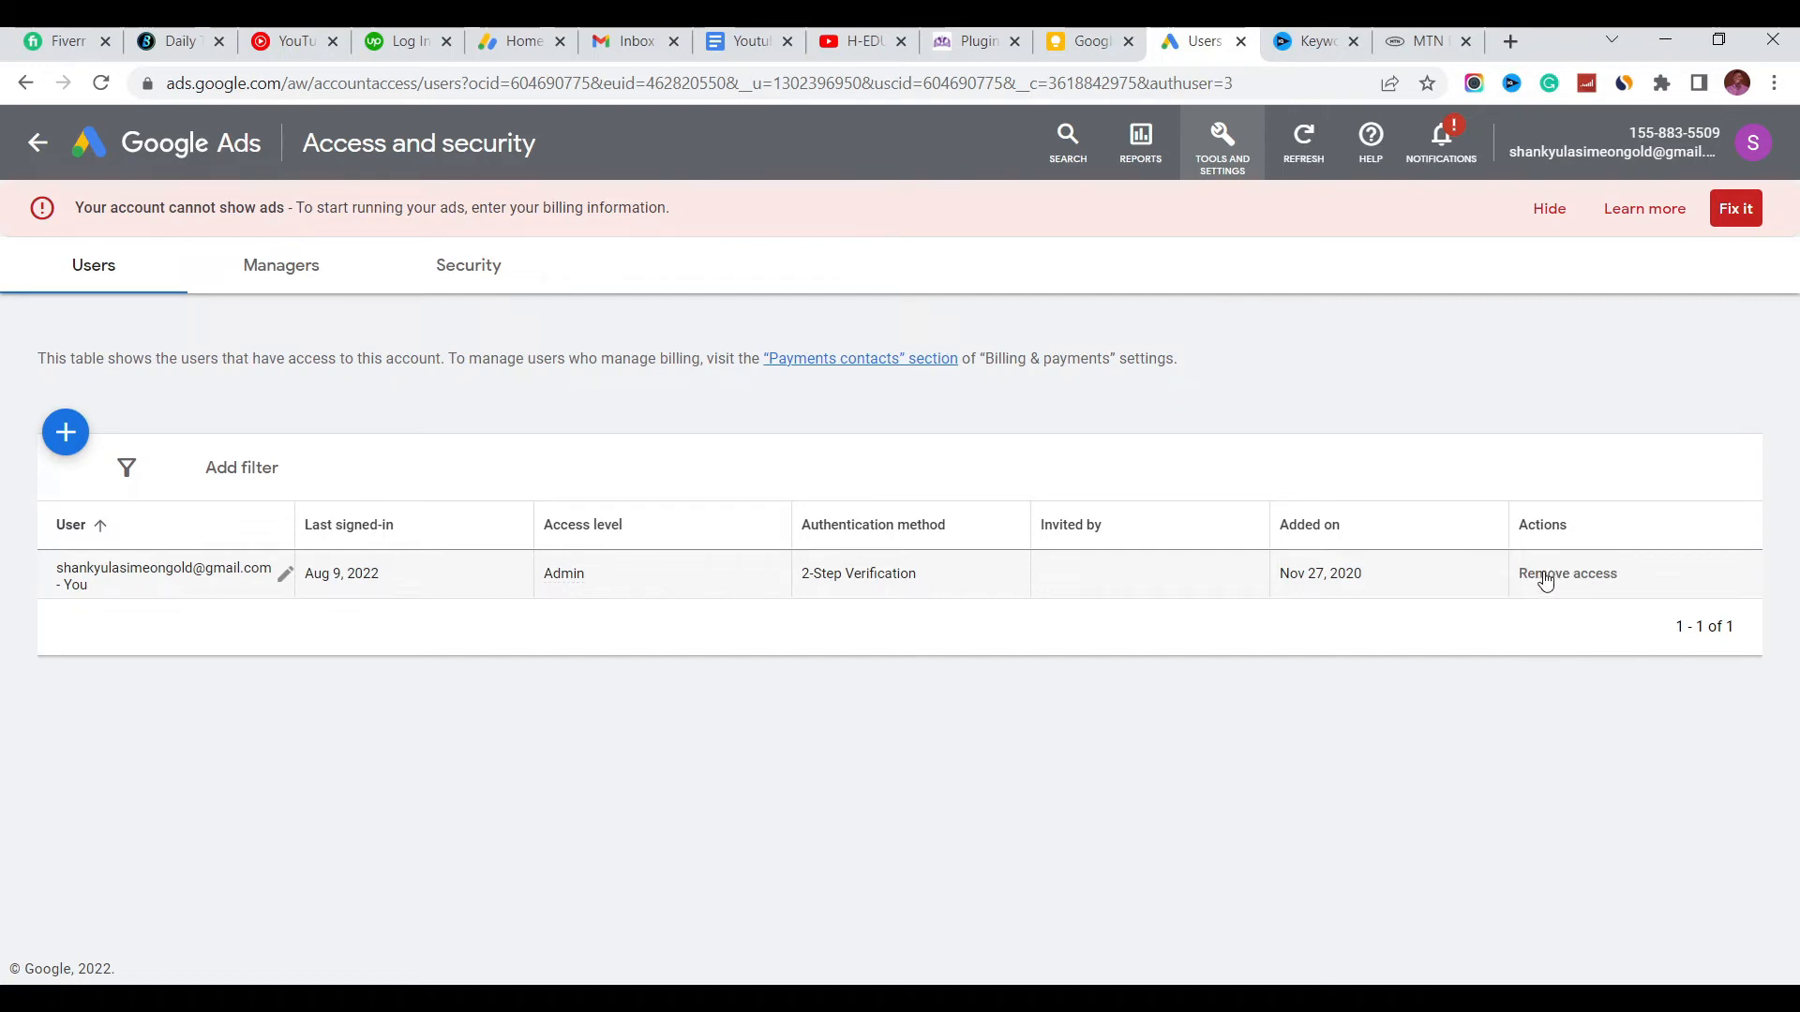
- Remove your own admin access to the account and confirm, leaving the signed-out notice
left_click(1567, 574)
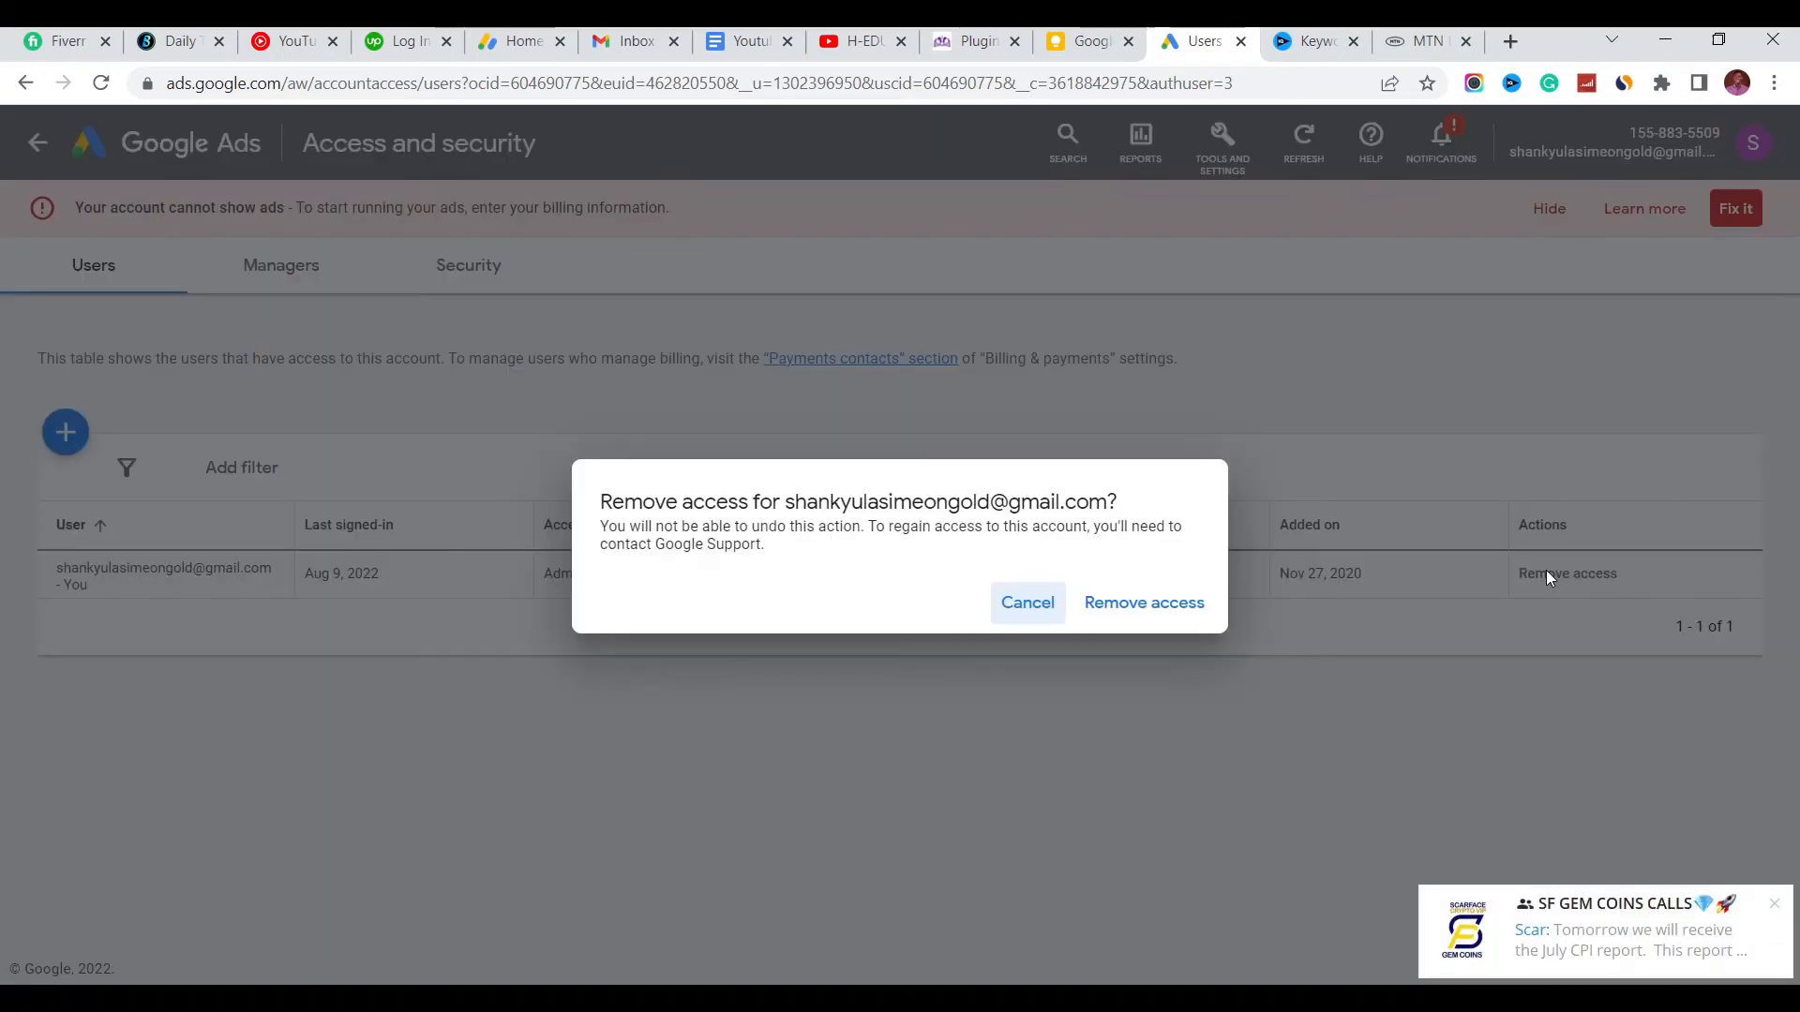
mouse_move(774, 502)
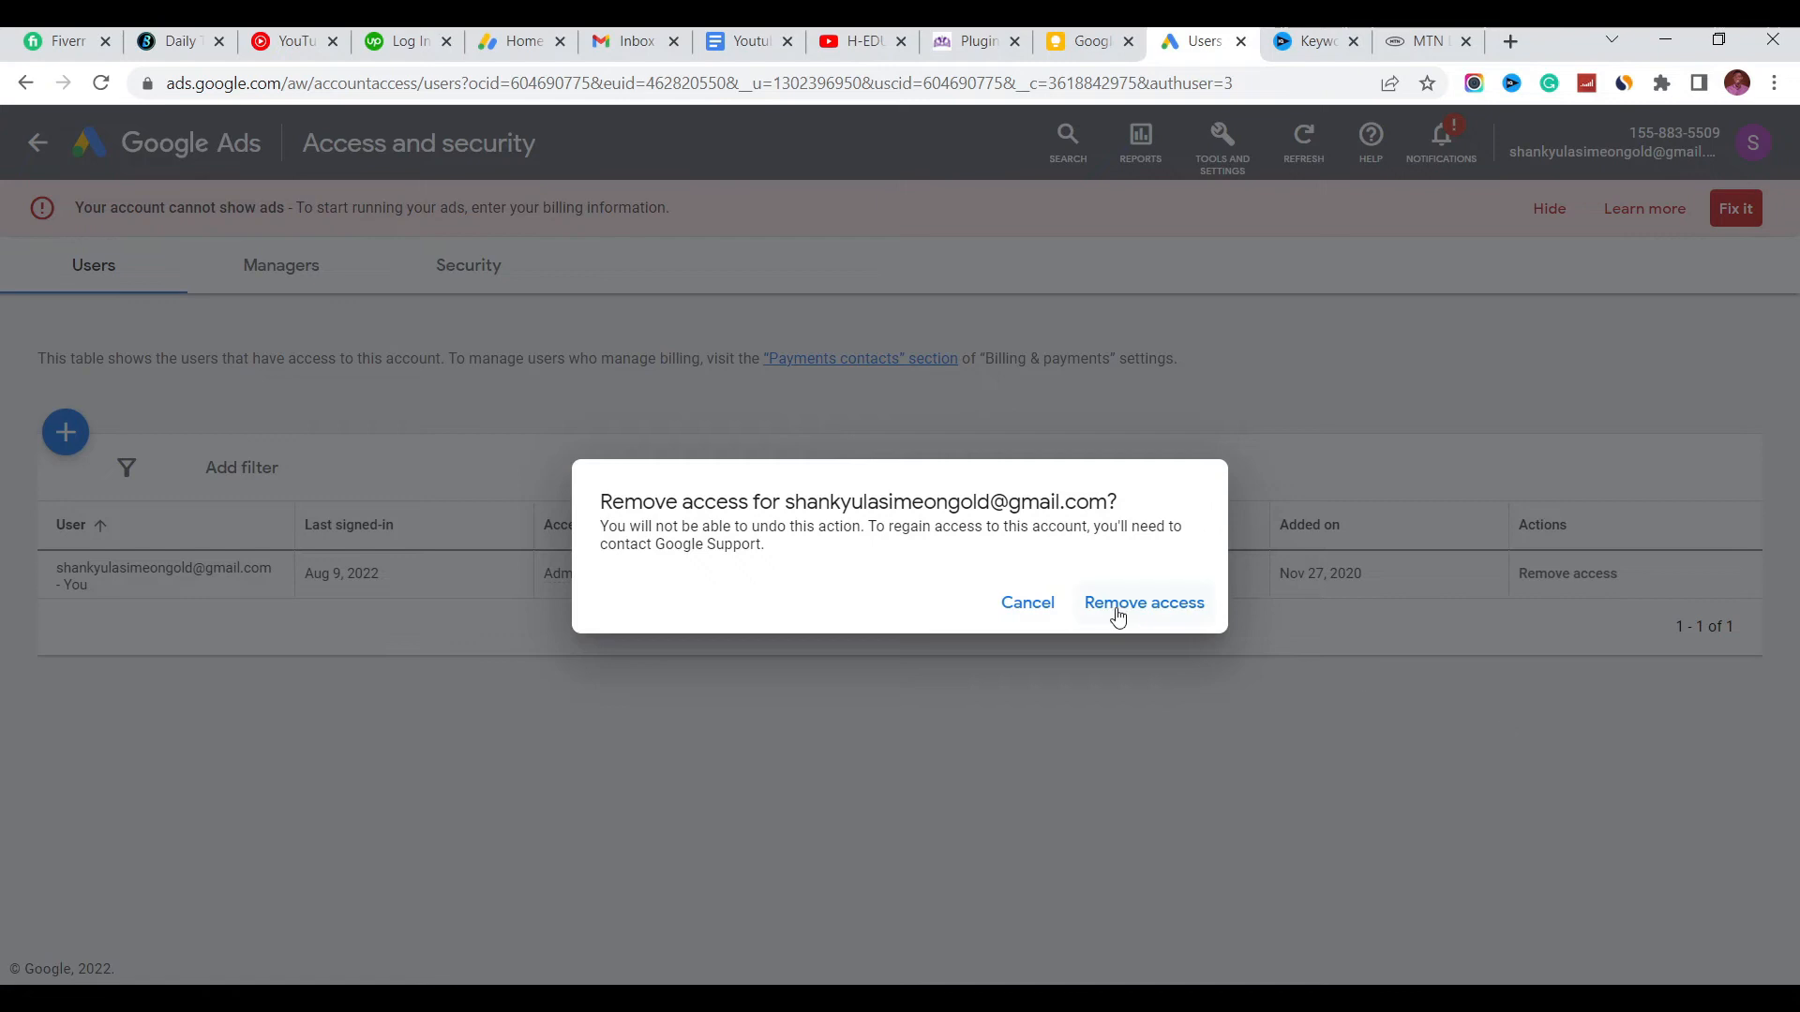
left_click(1143, 602)
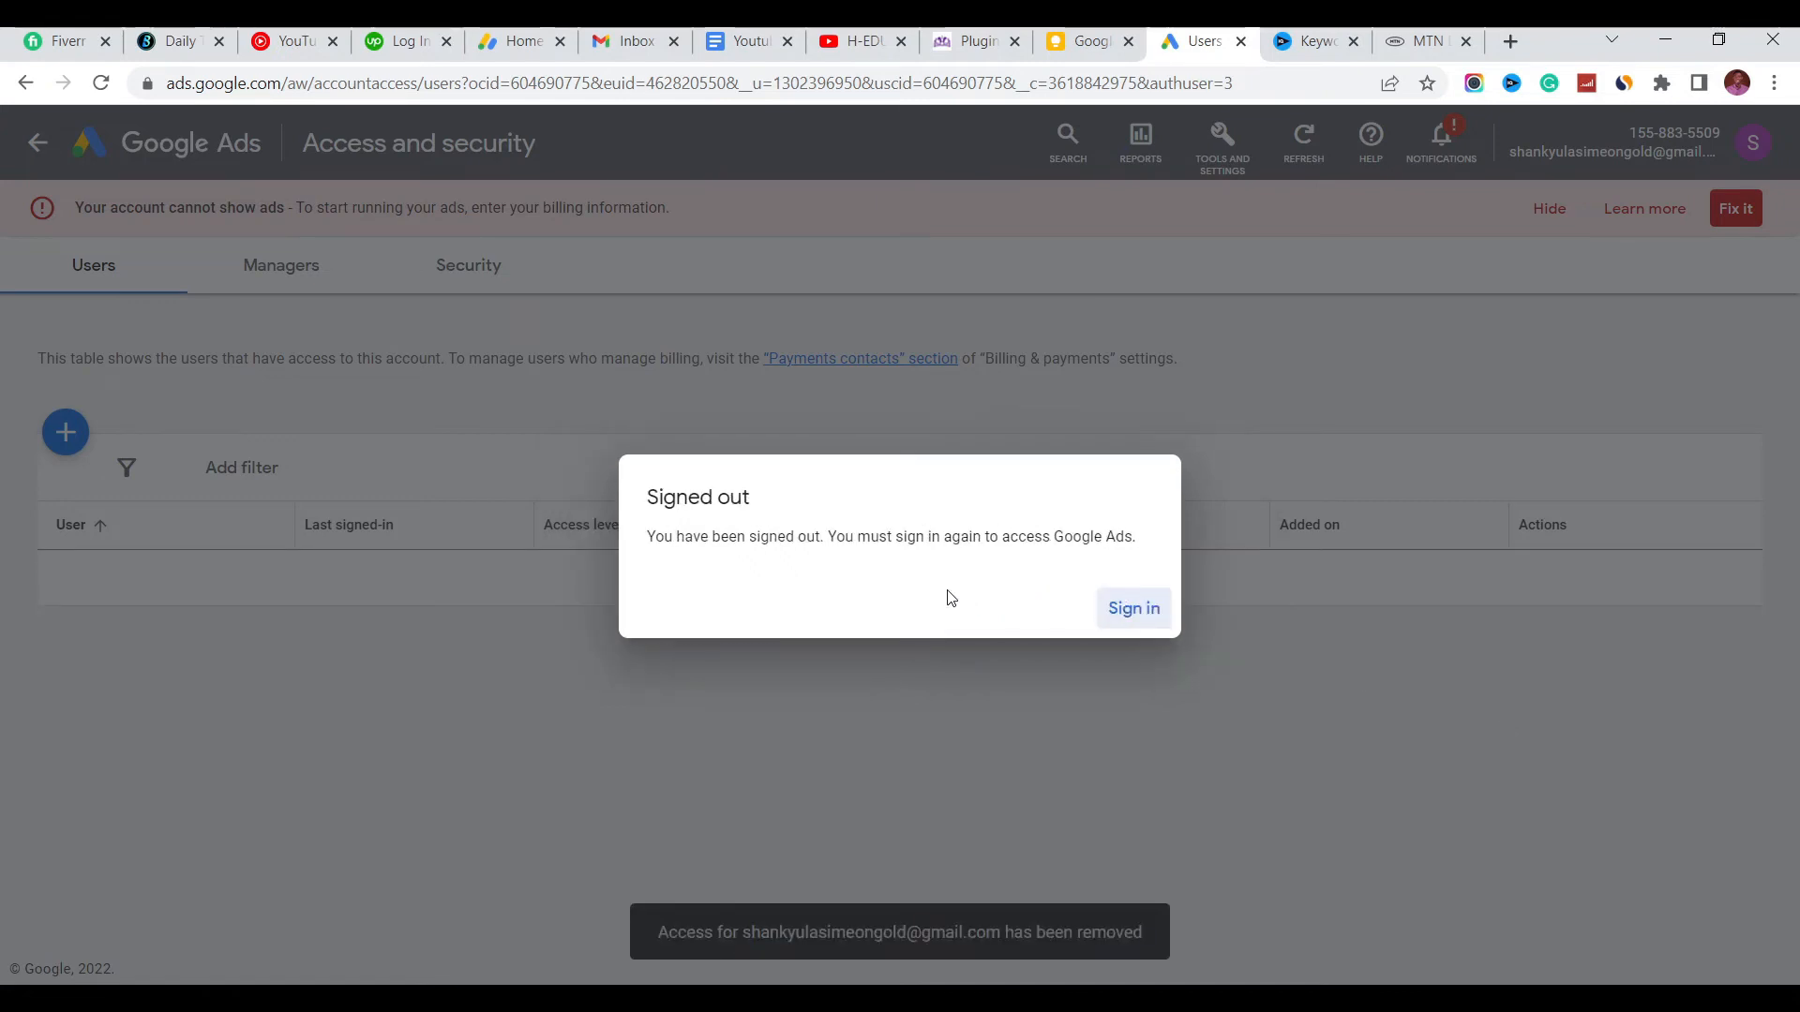
mouse_move(1007, 596)
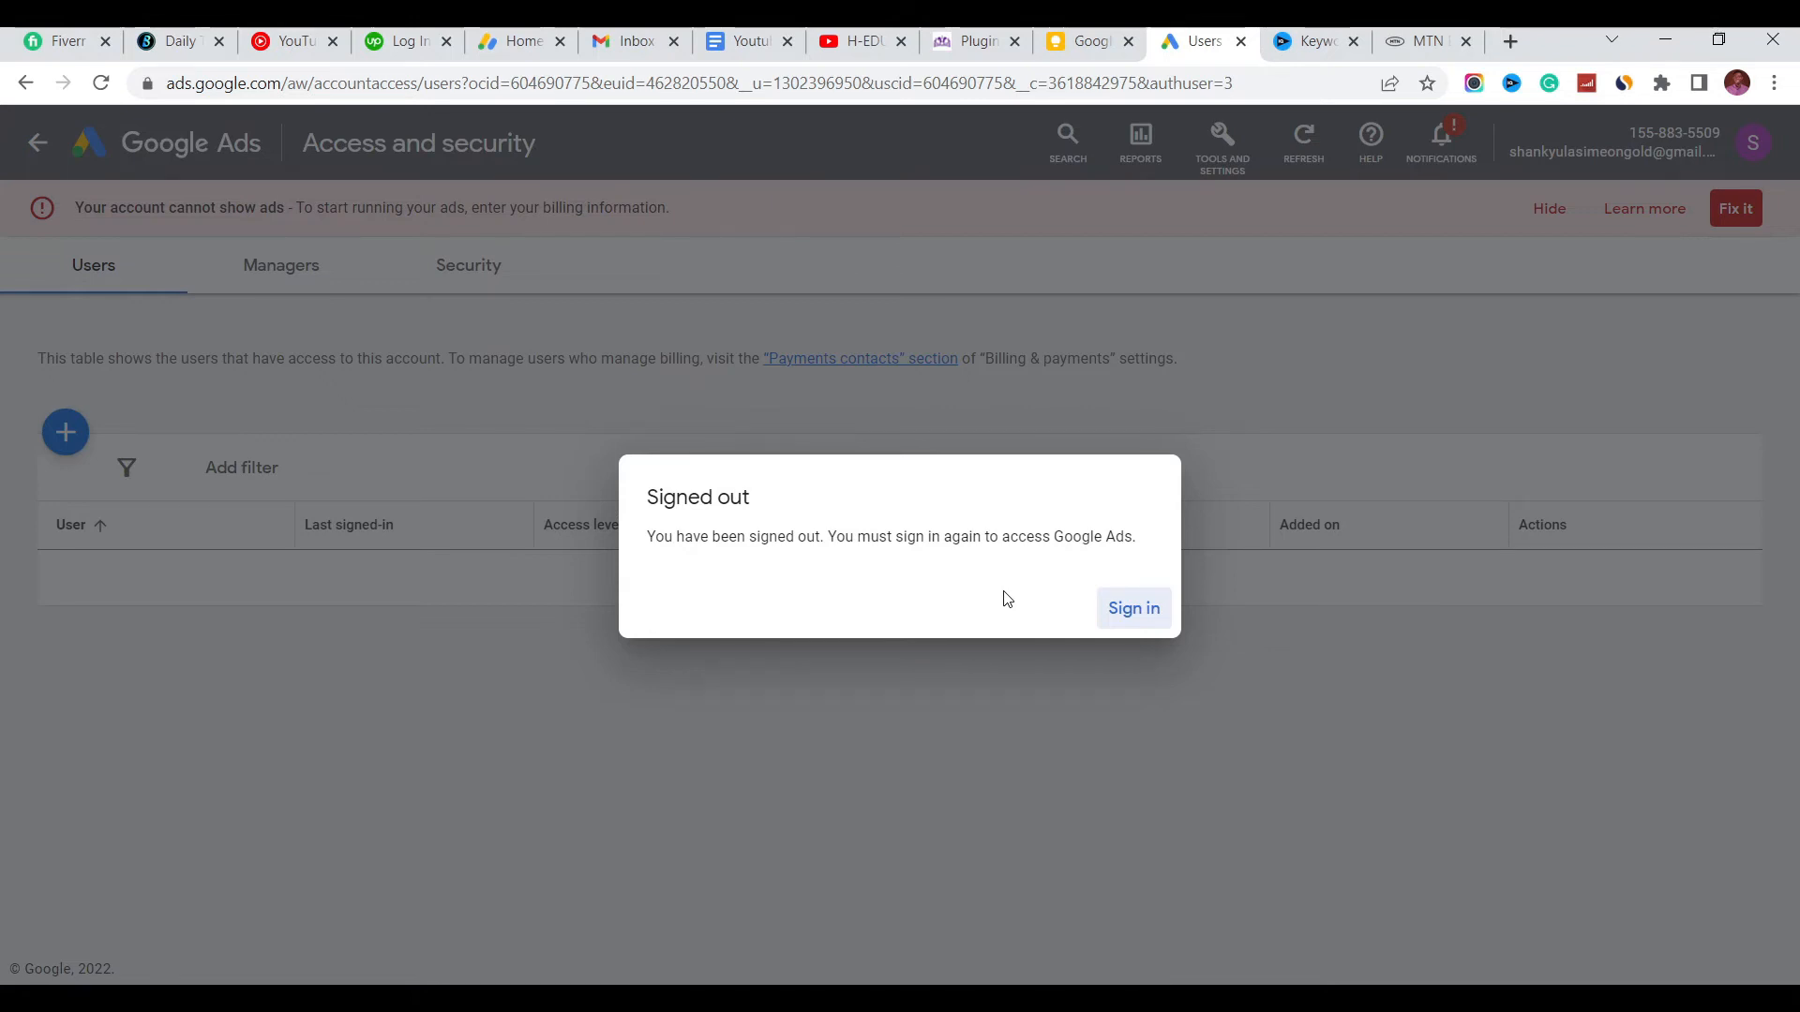
mouse_move(333, 242)
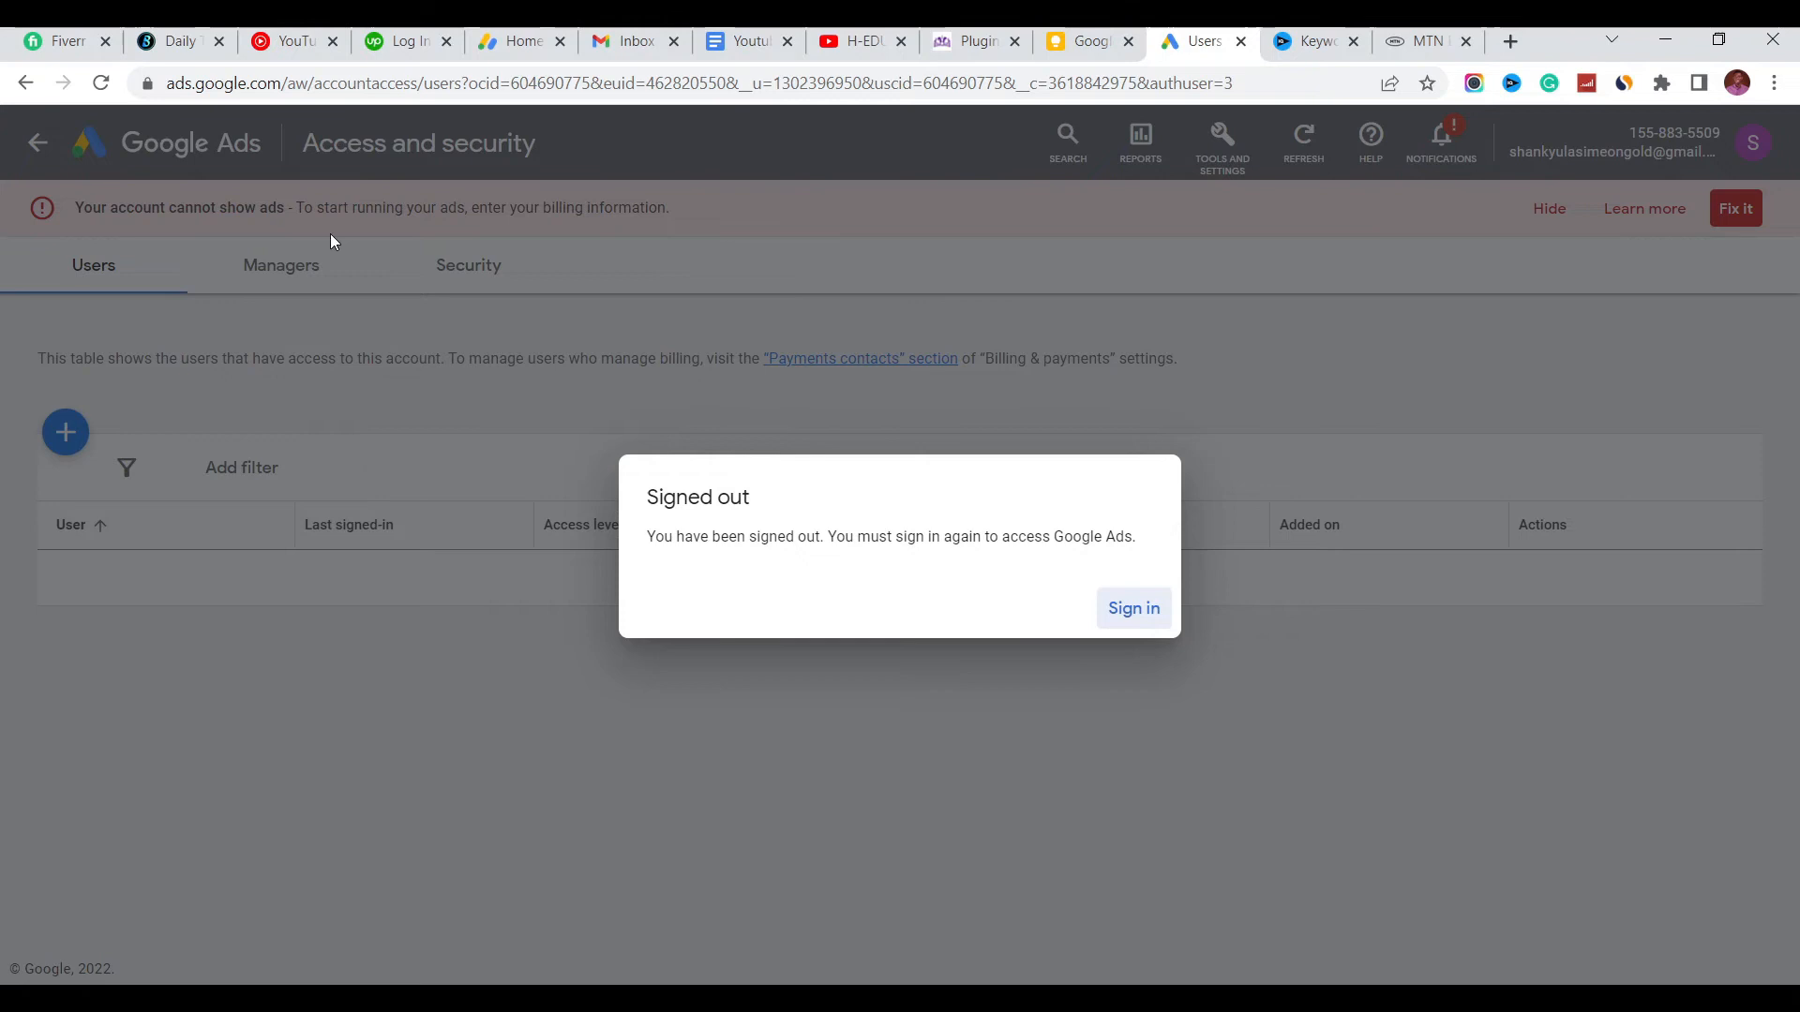
mouse_move(1132, 607)
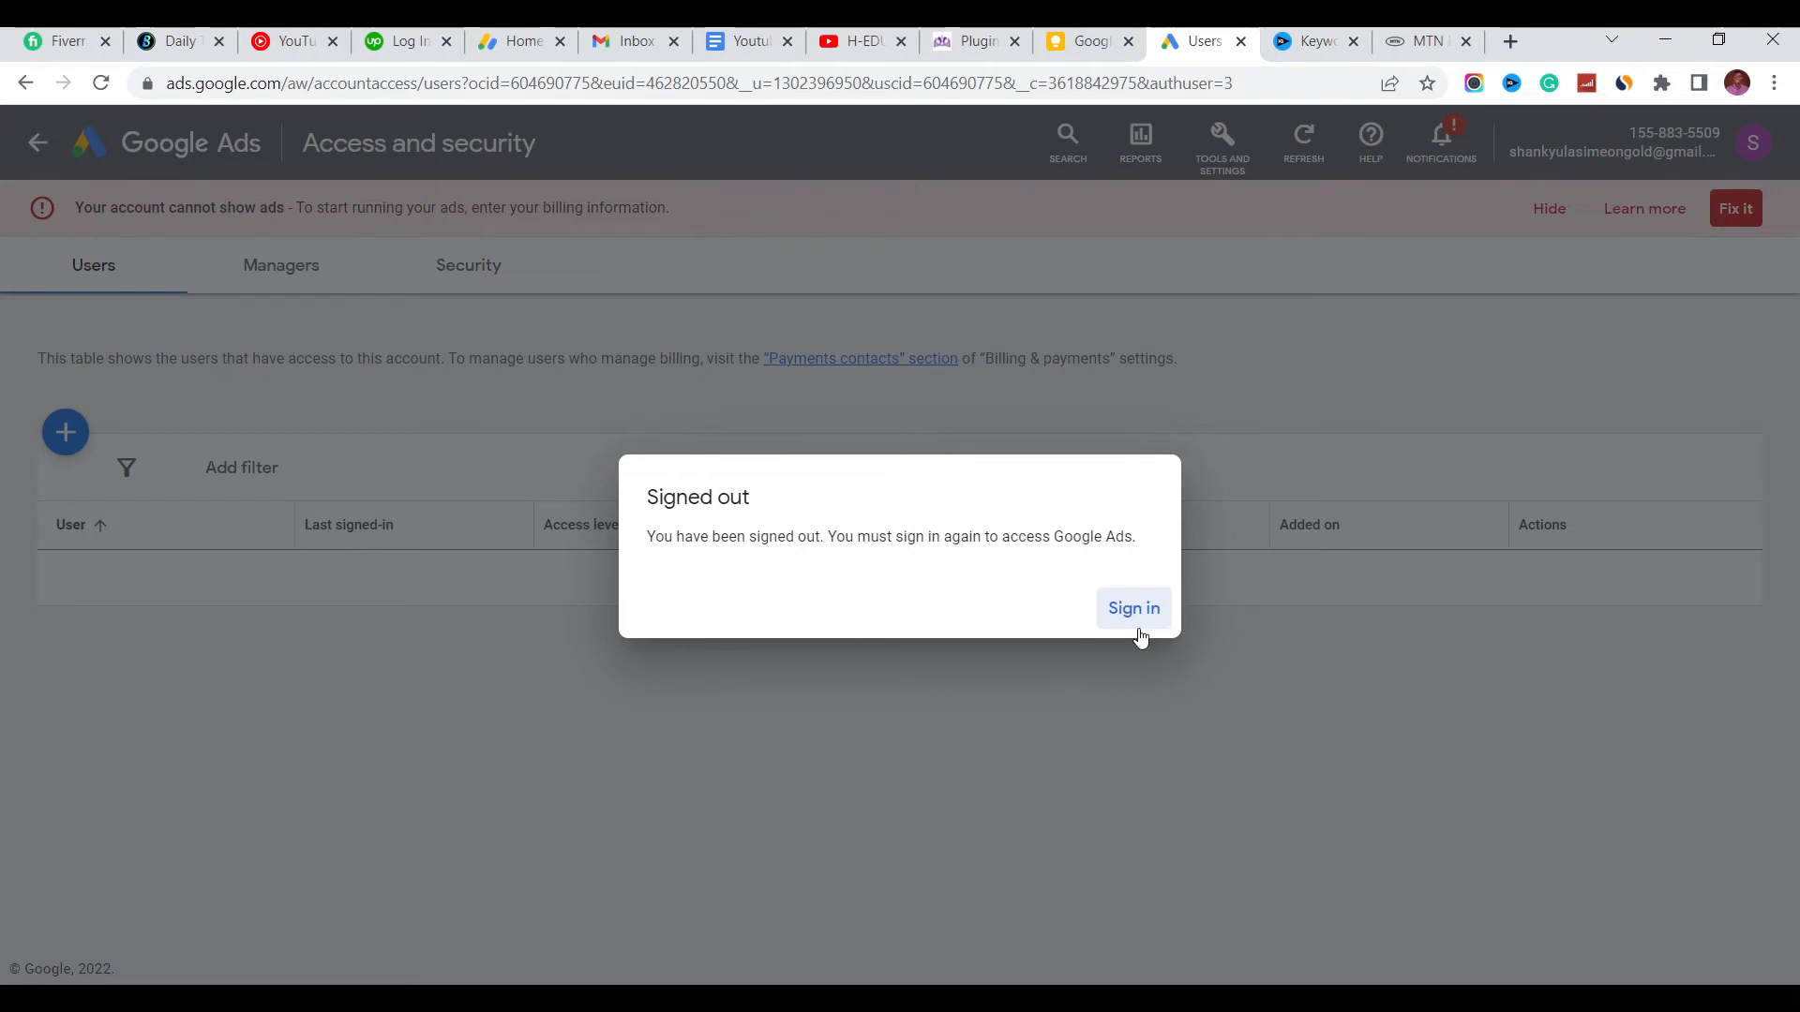
- Sign back in to land on the page reporting no Google Ads accounts
left_click(1132, 607)
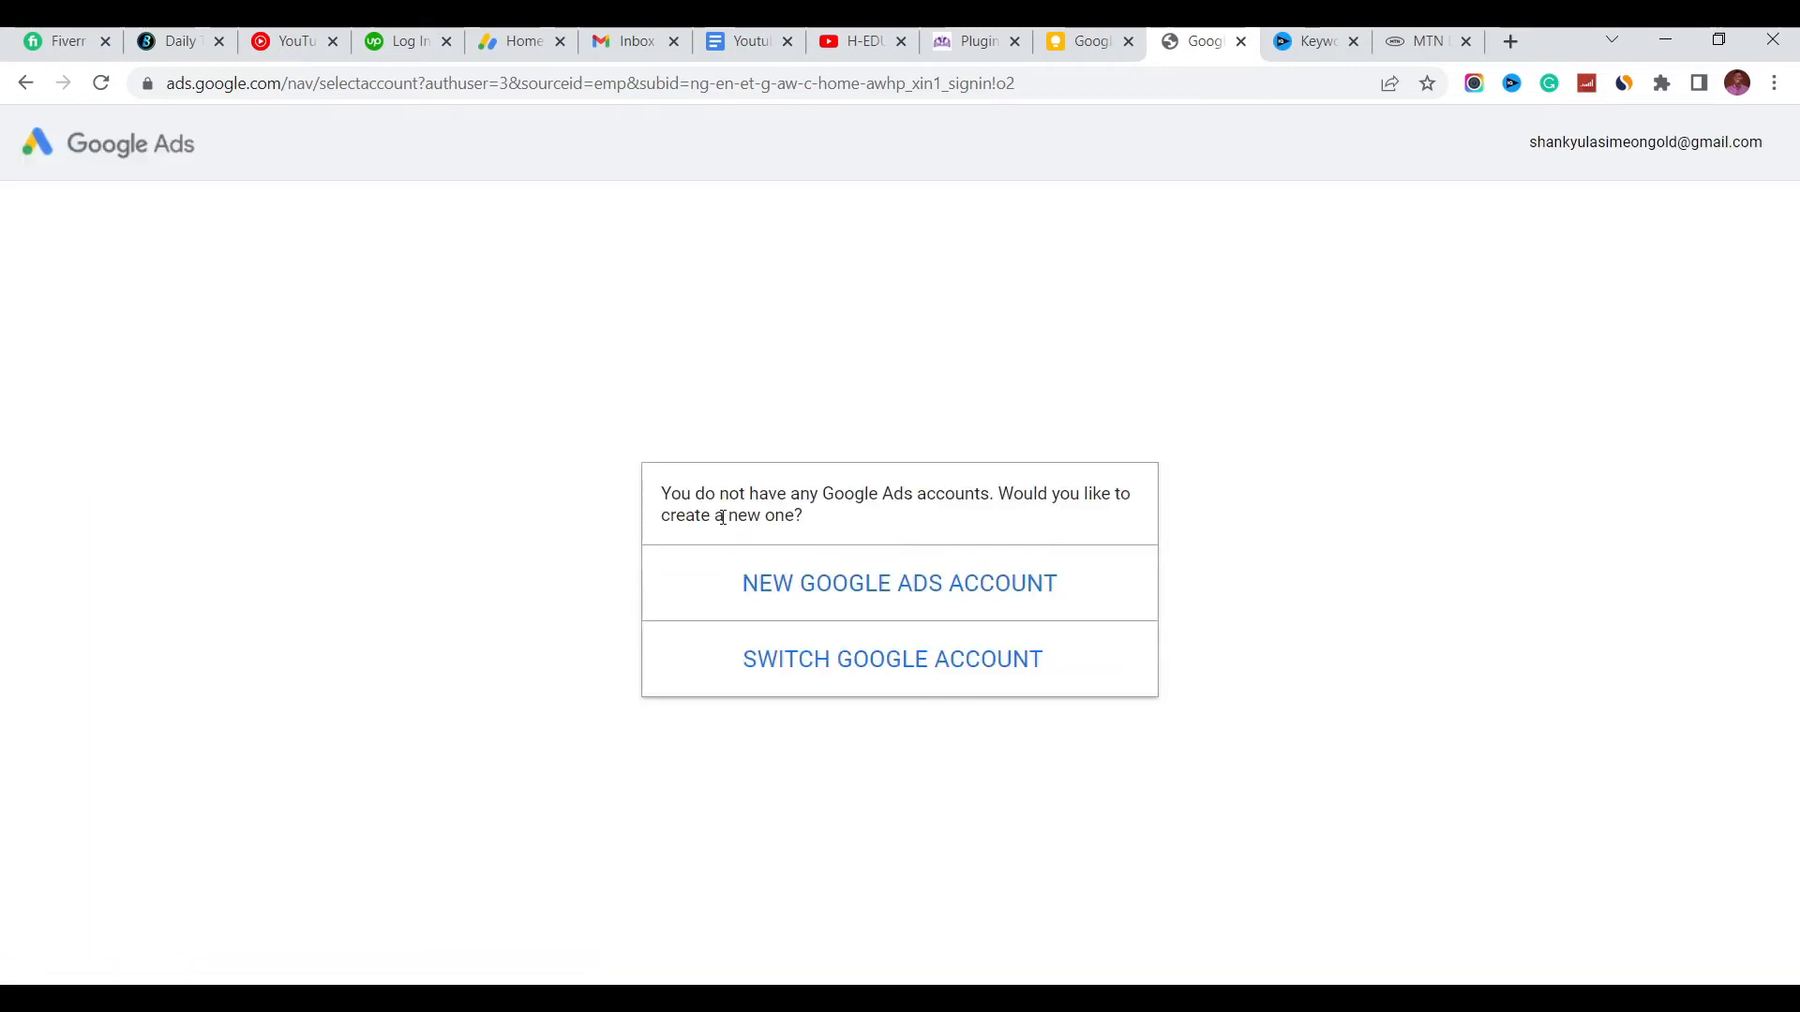
mouse_move(1020, 490)
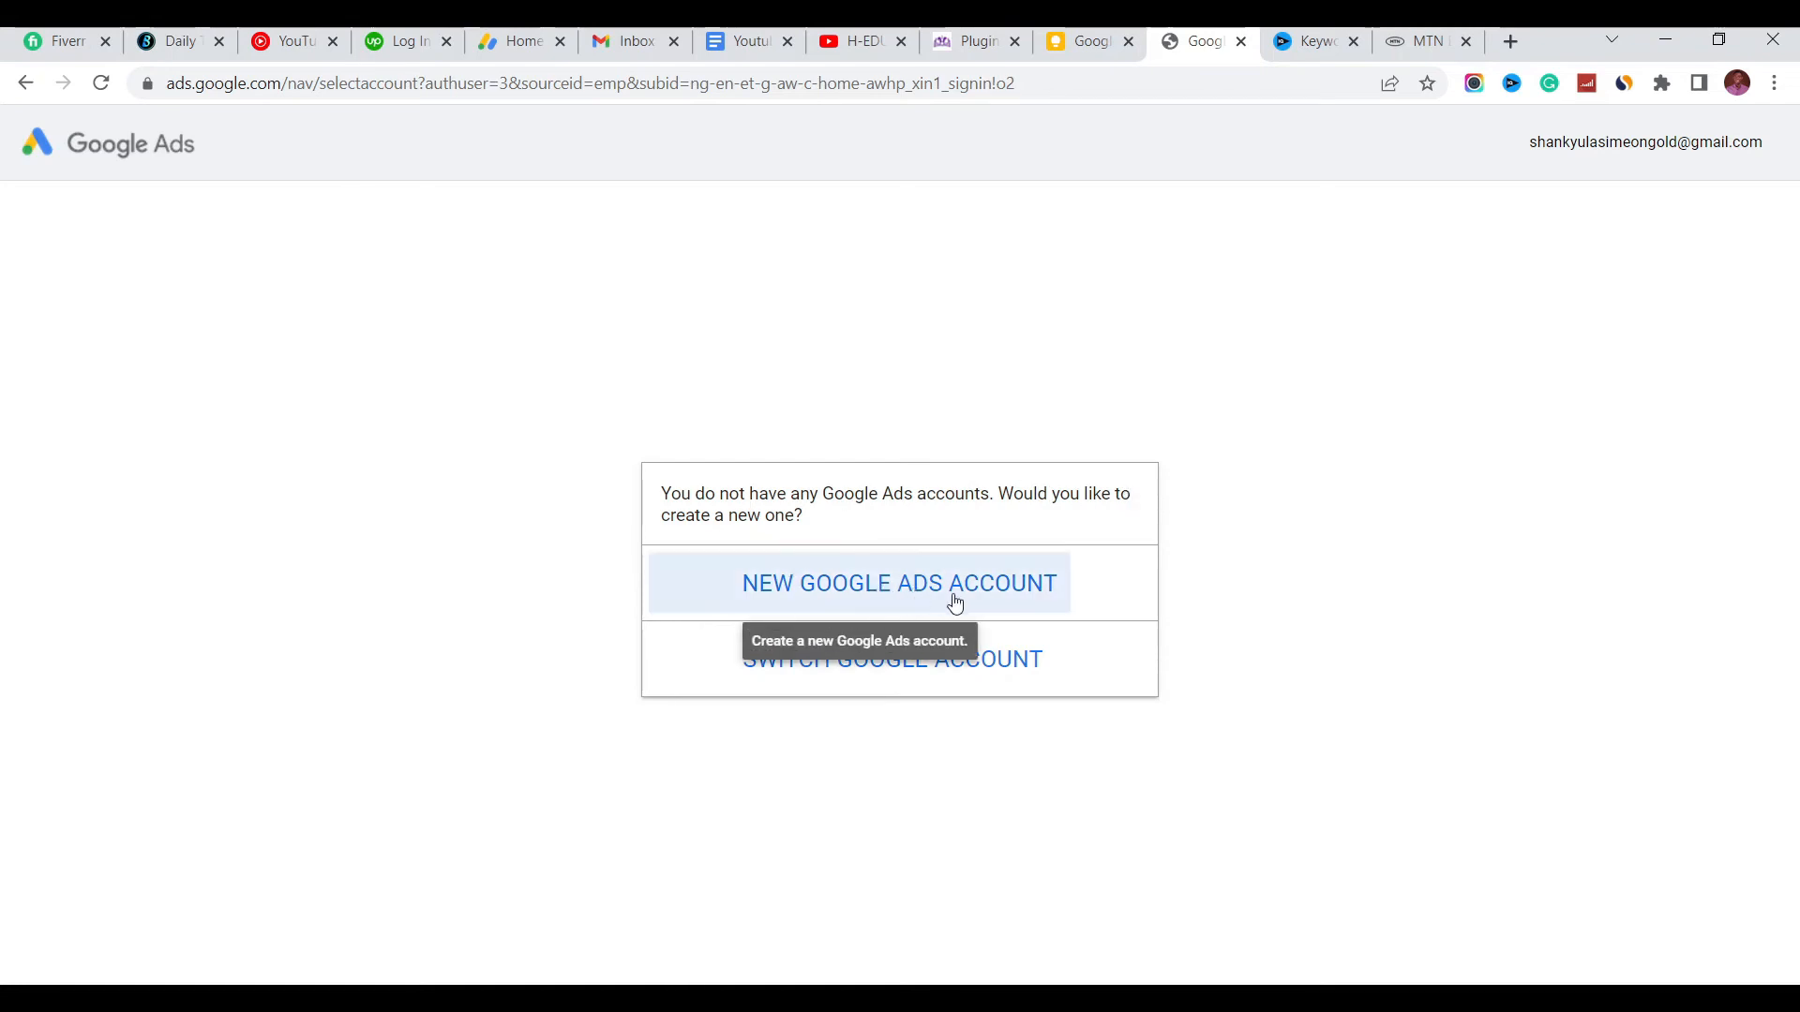
mouse_move(872, 671)
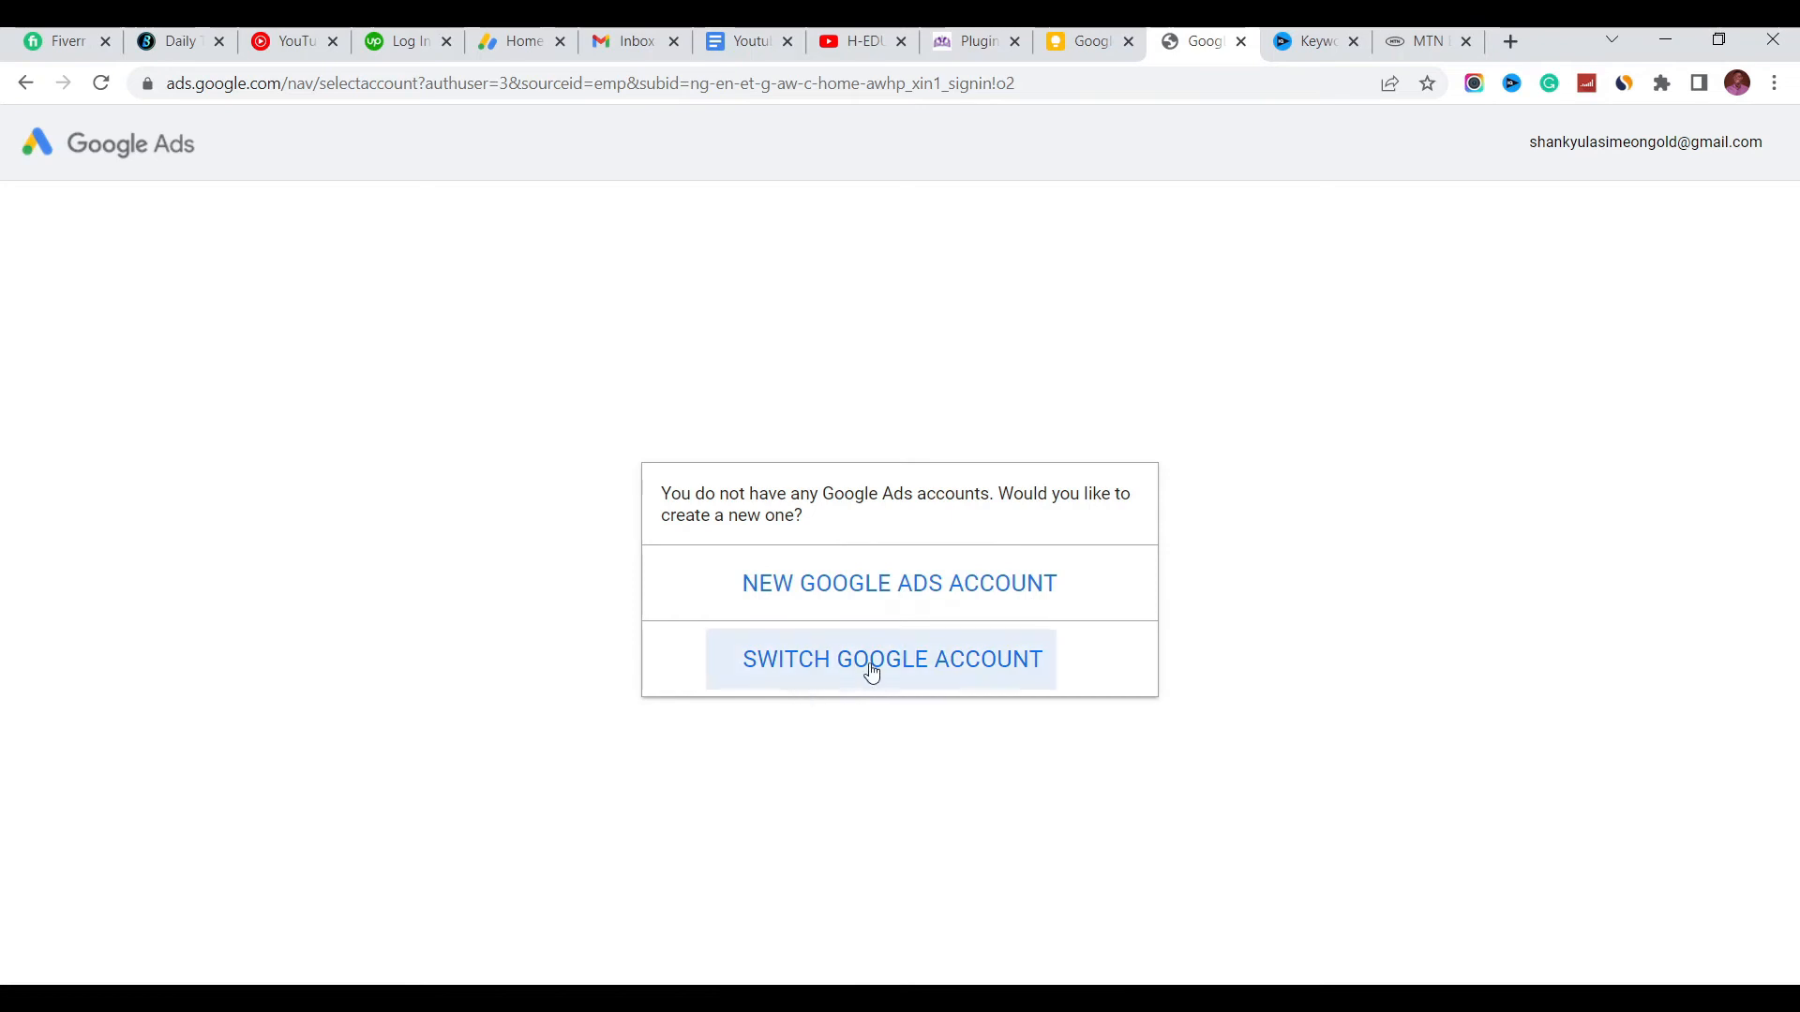
mouse_move(888, 191)
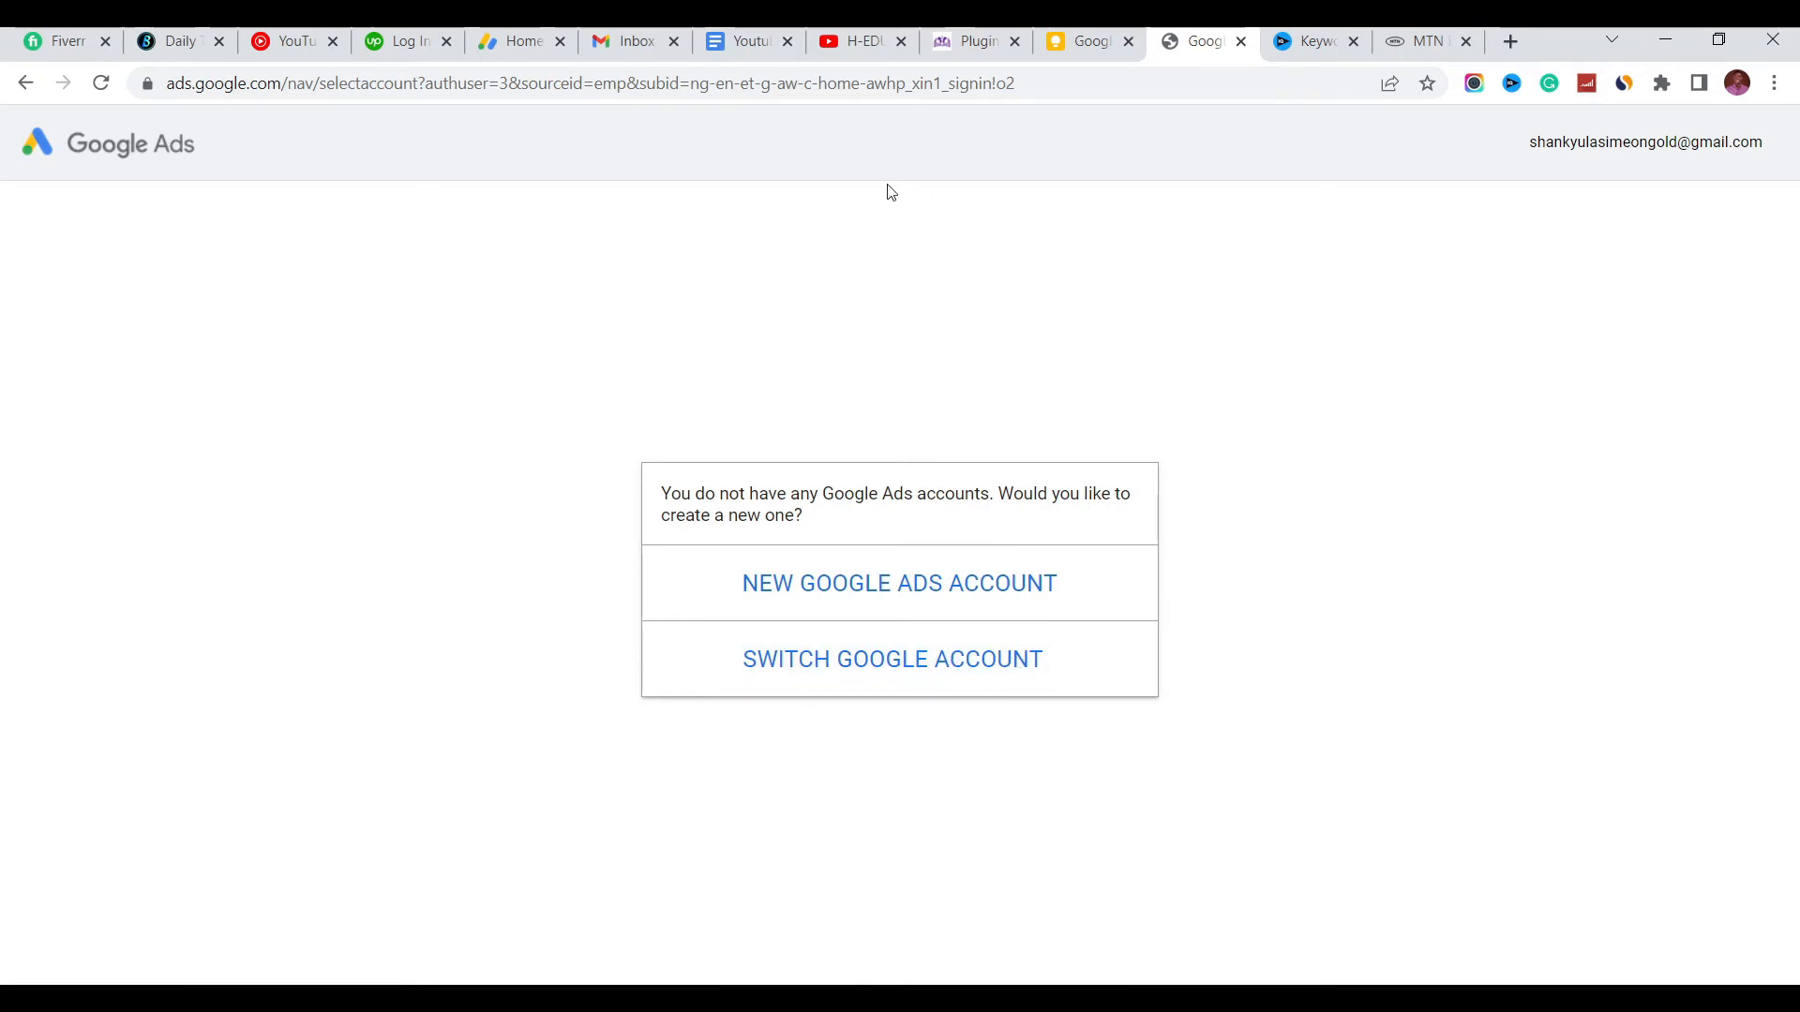
mouse_move(965, 223)
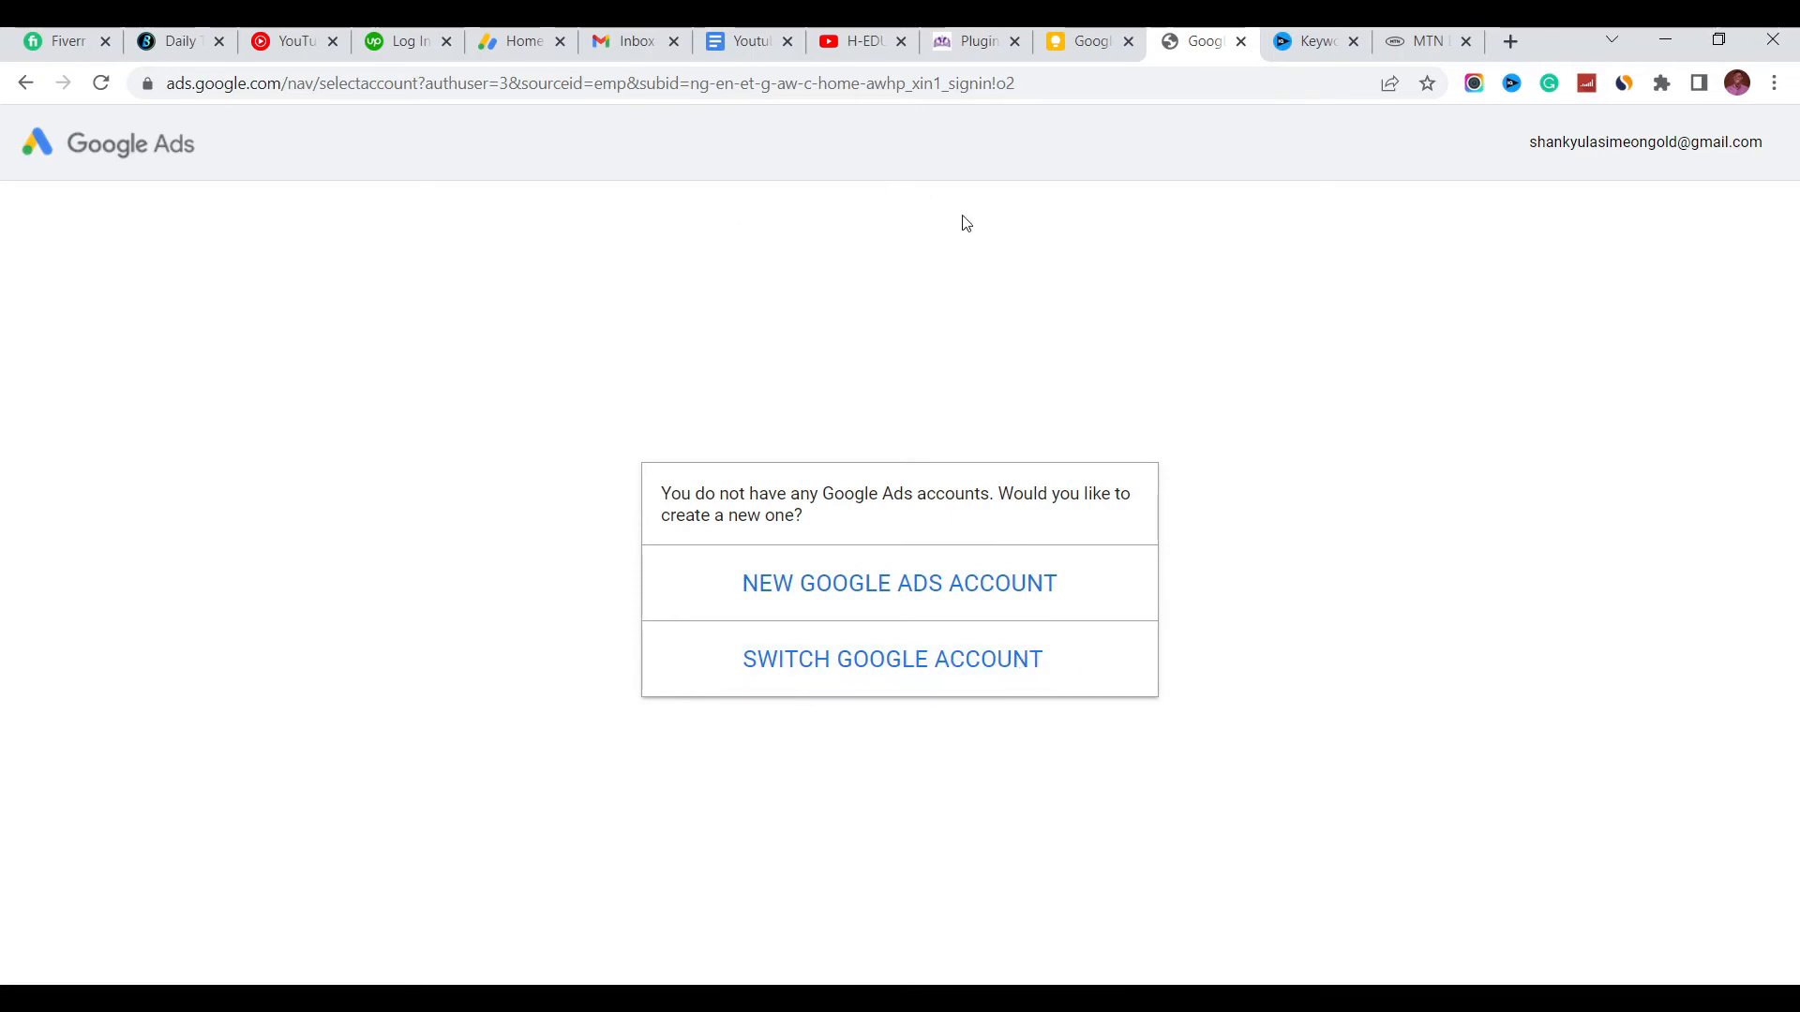
mouse_move(980, 270)
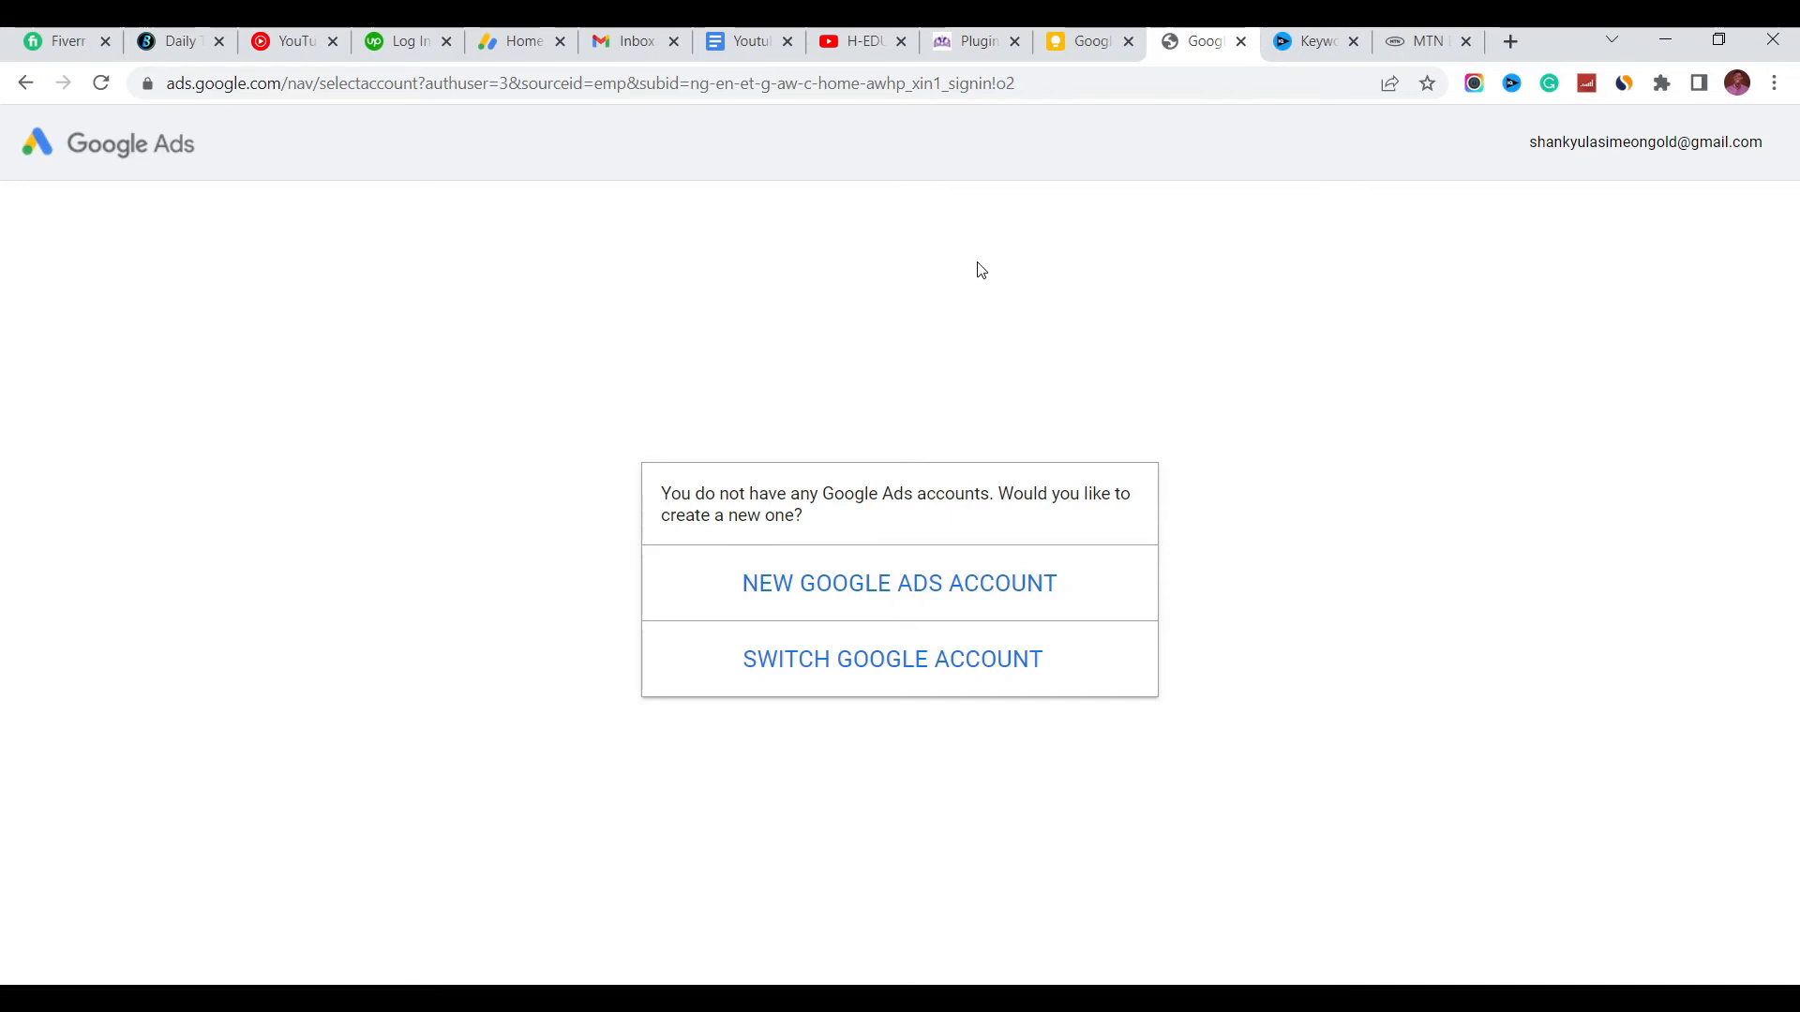
mouse_move(993, 289)
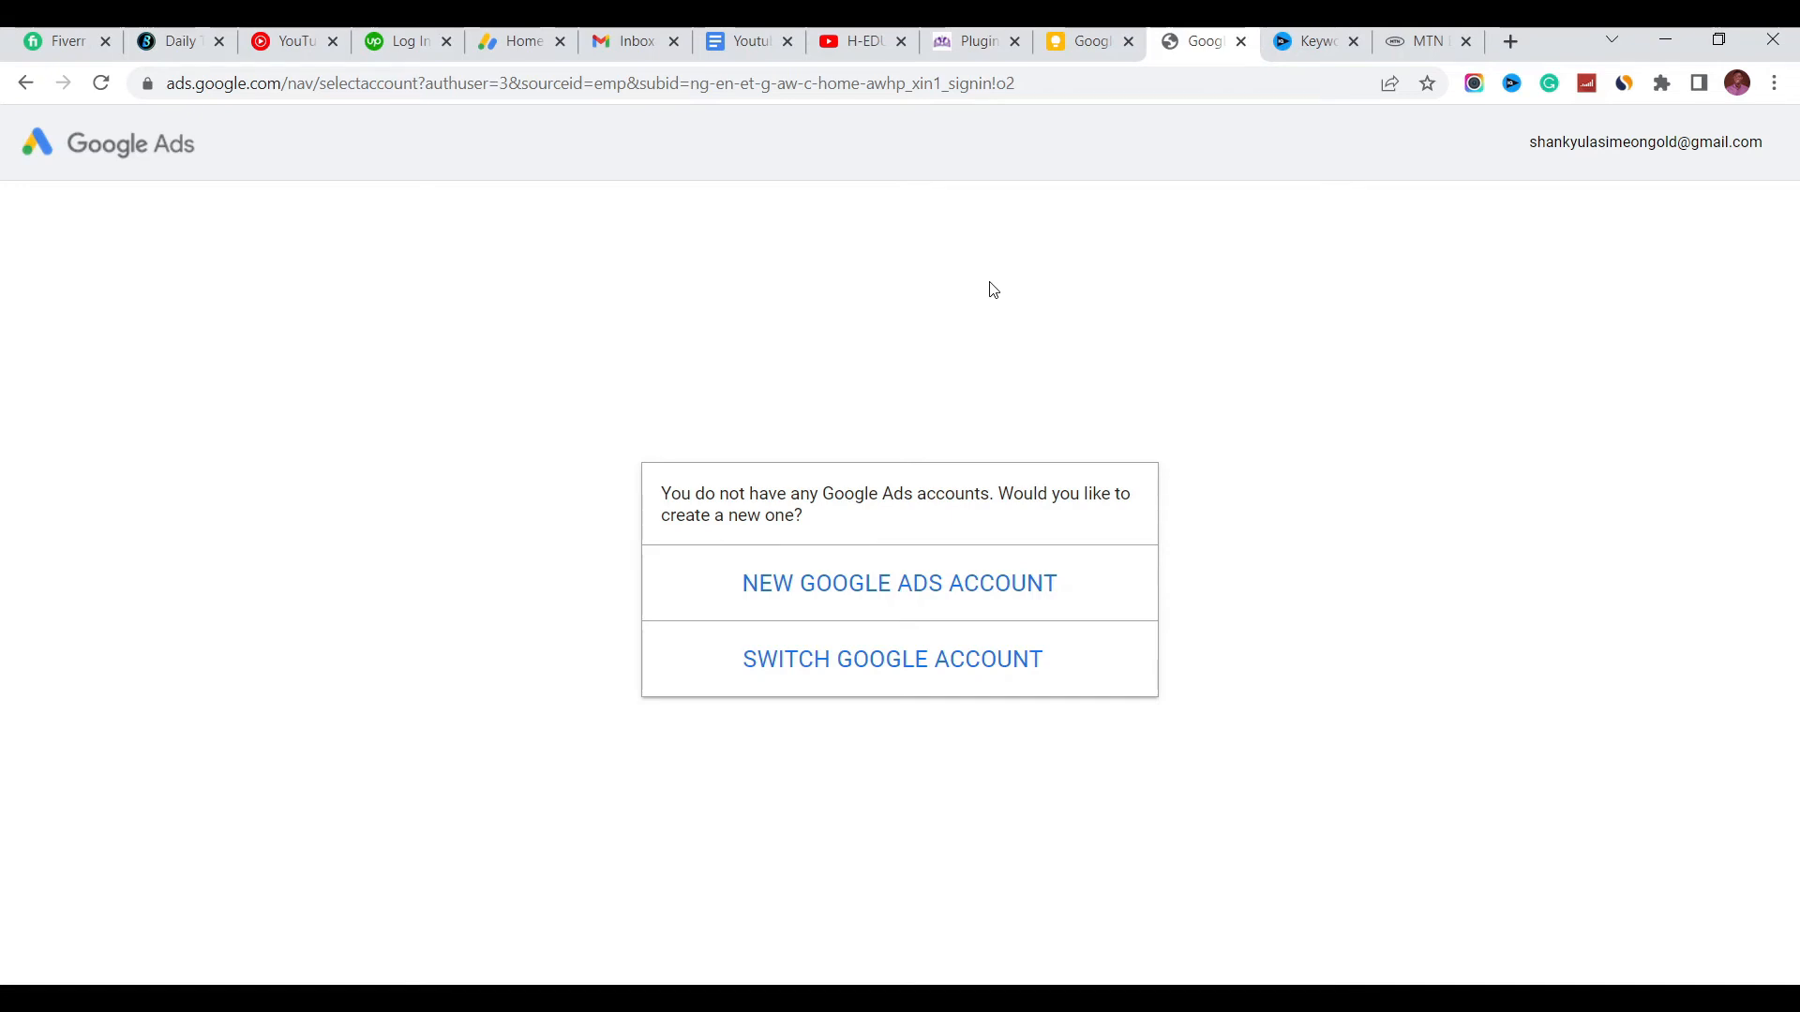
mouse_move(888, 208)
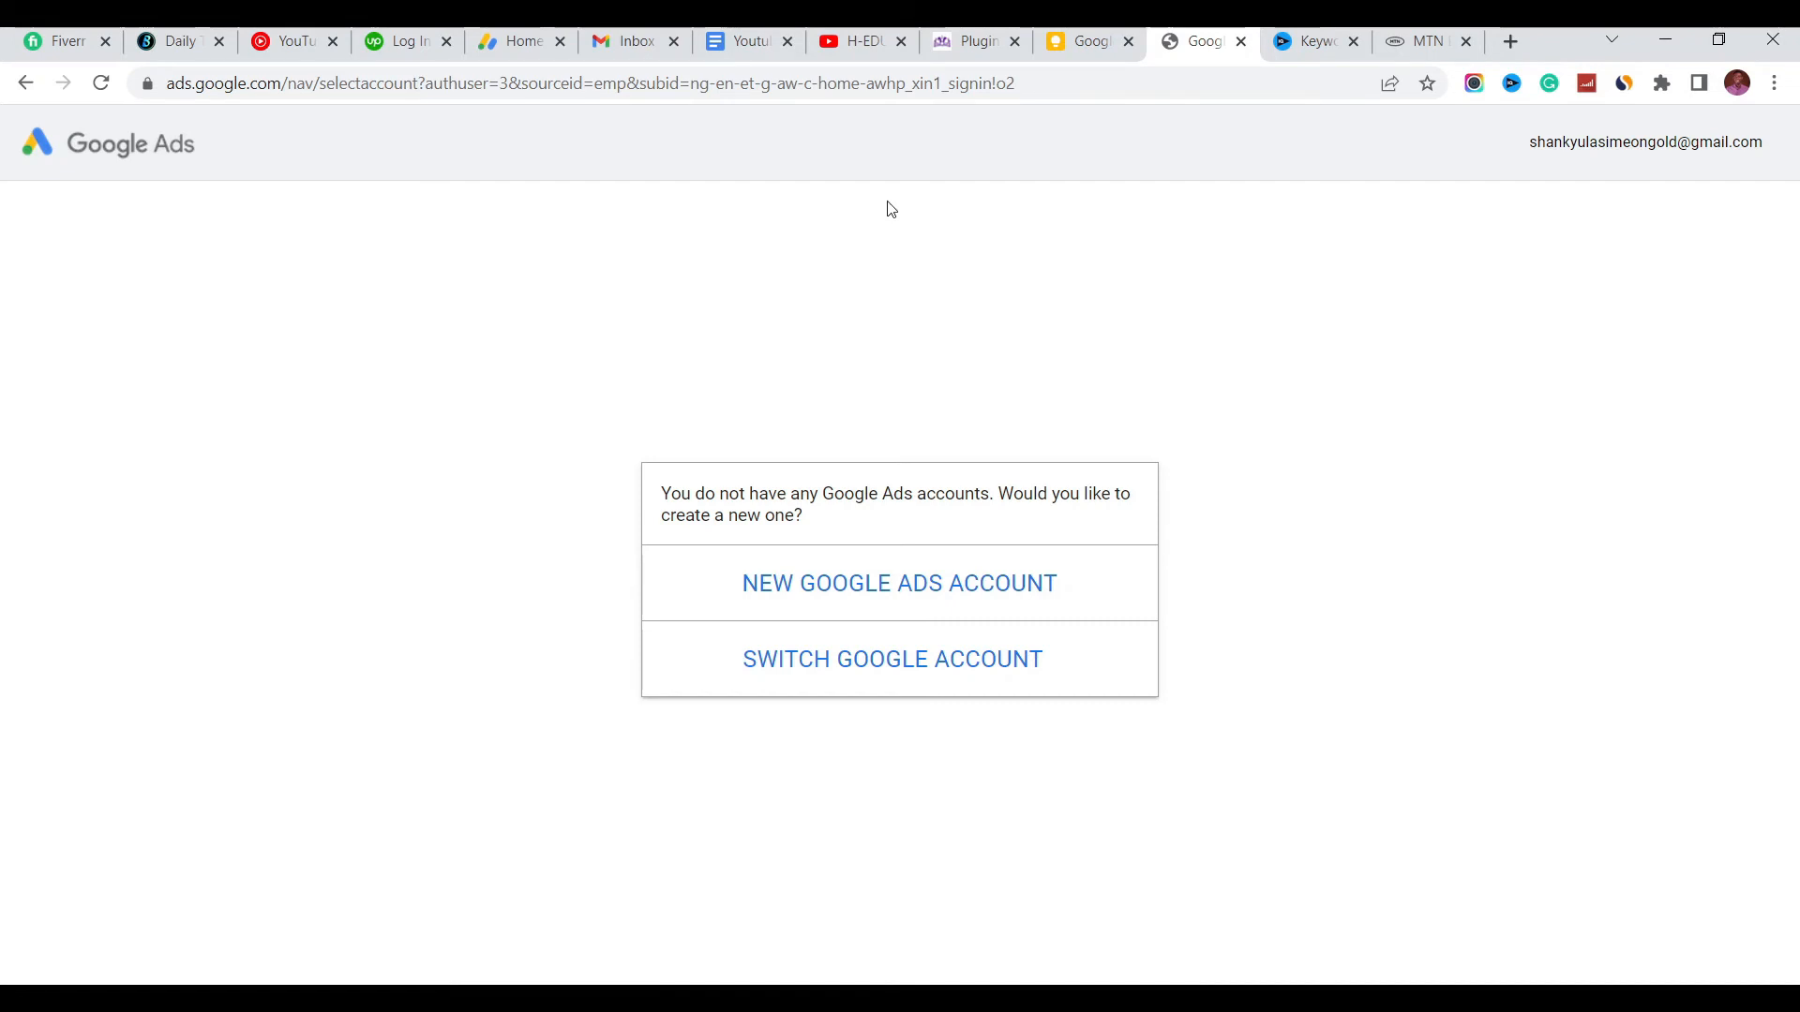
mouse_move(908, 253)
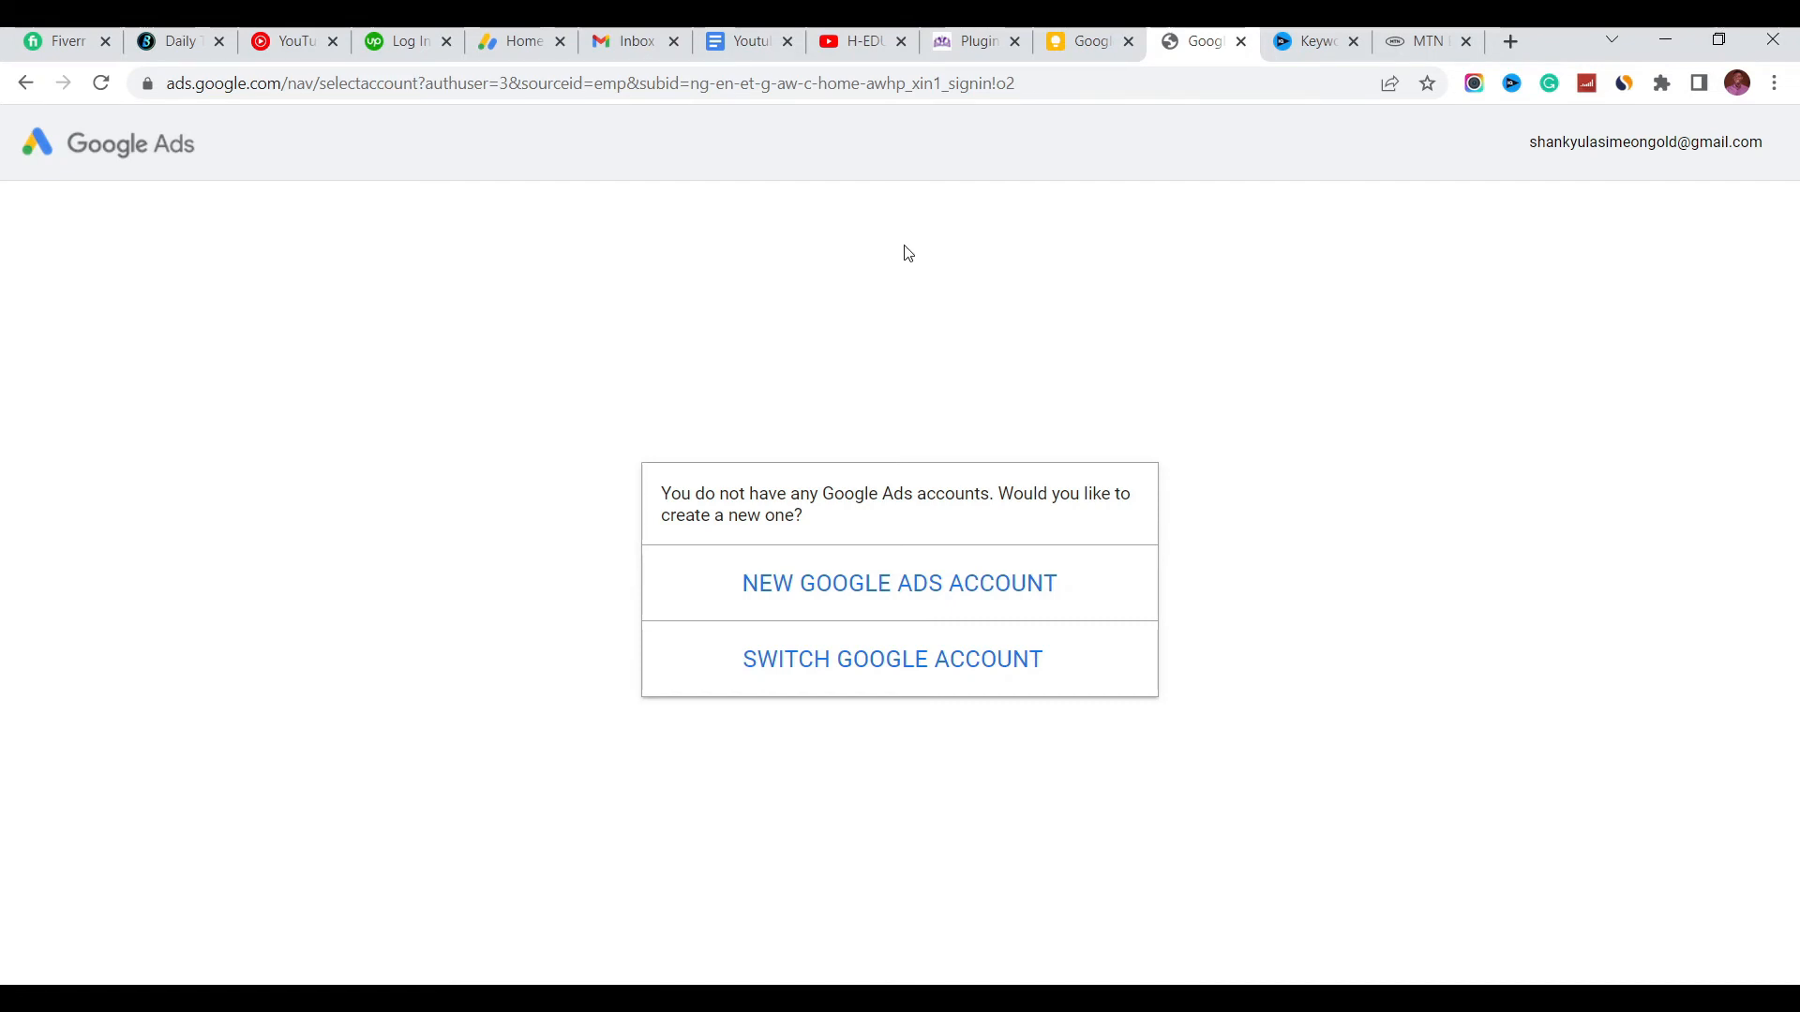
mouse_move(967, 279)
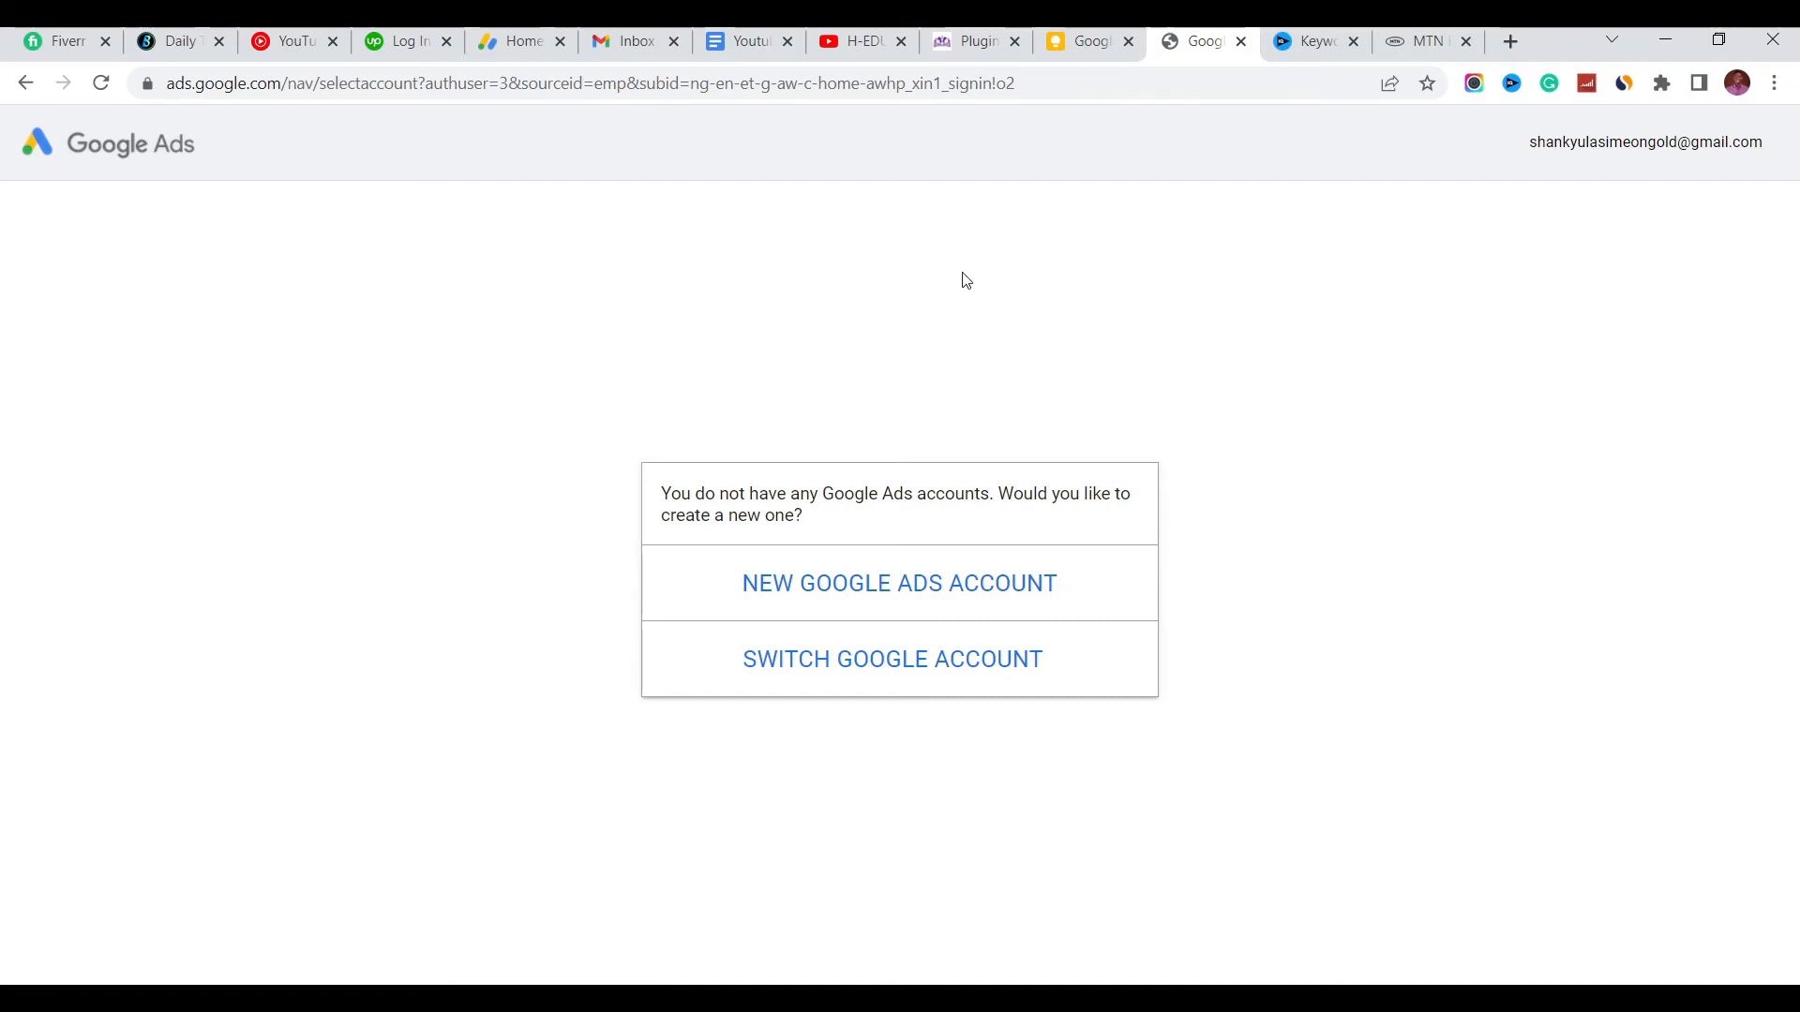
mouse_move(883, 225)
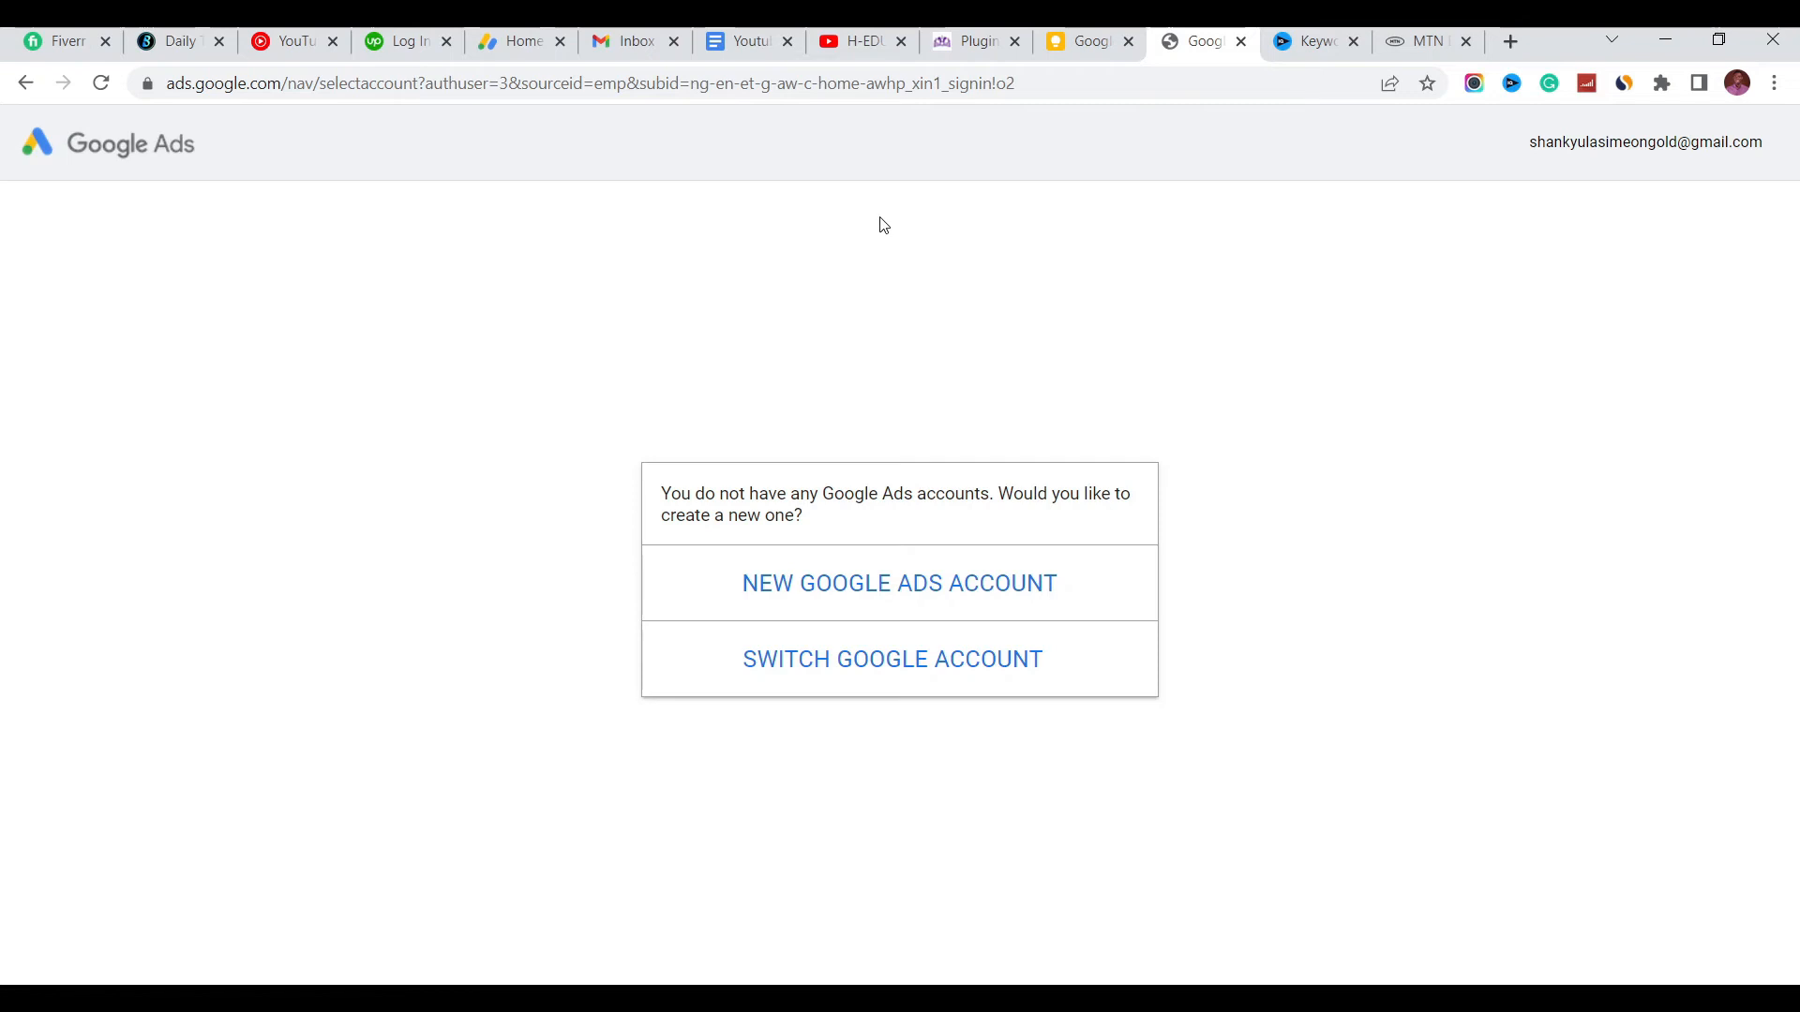
mouse_move(804, 437)
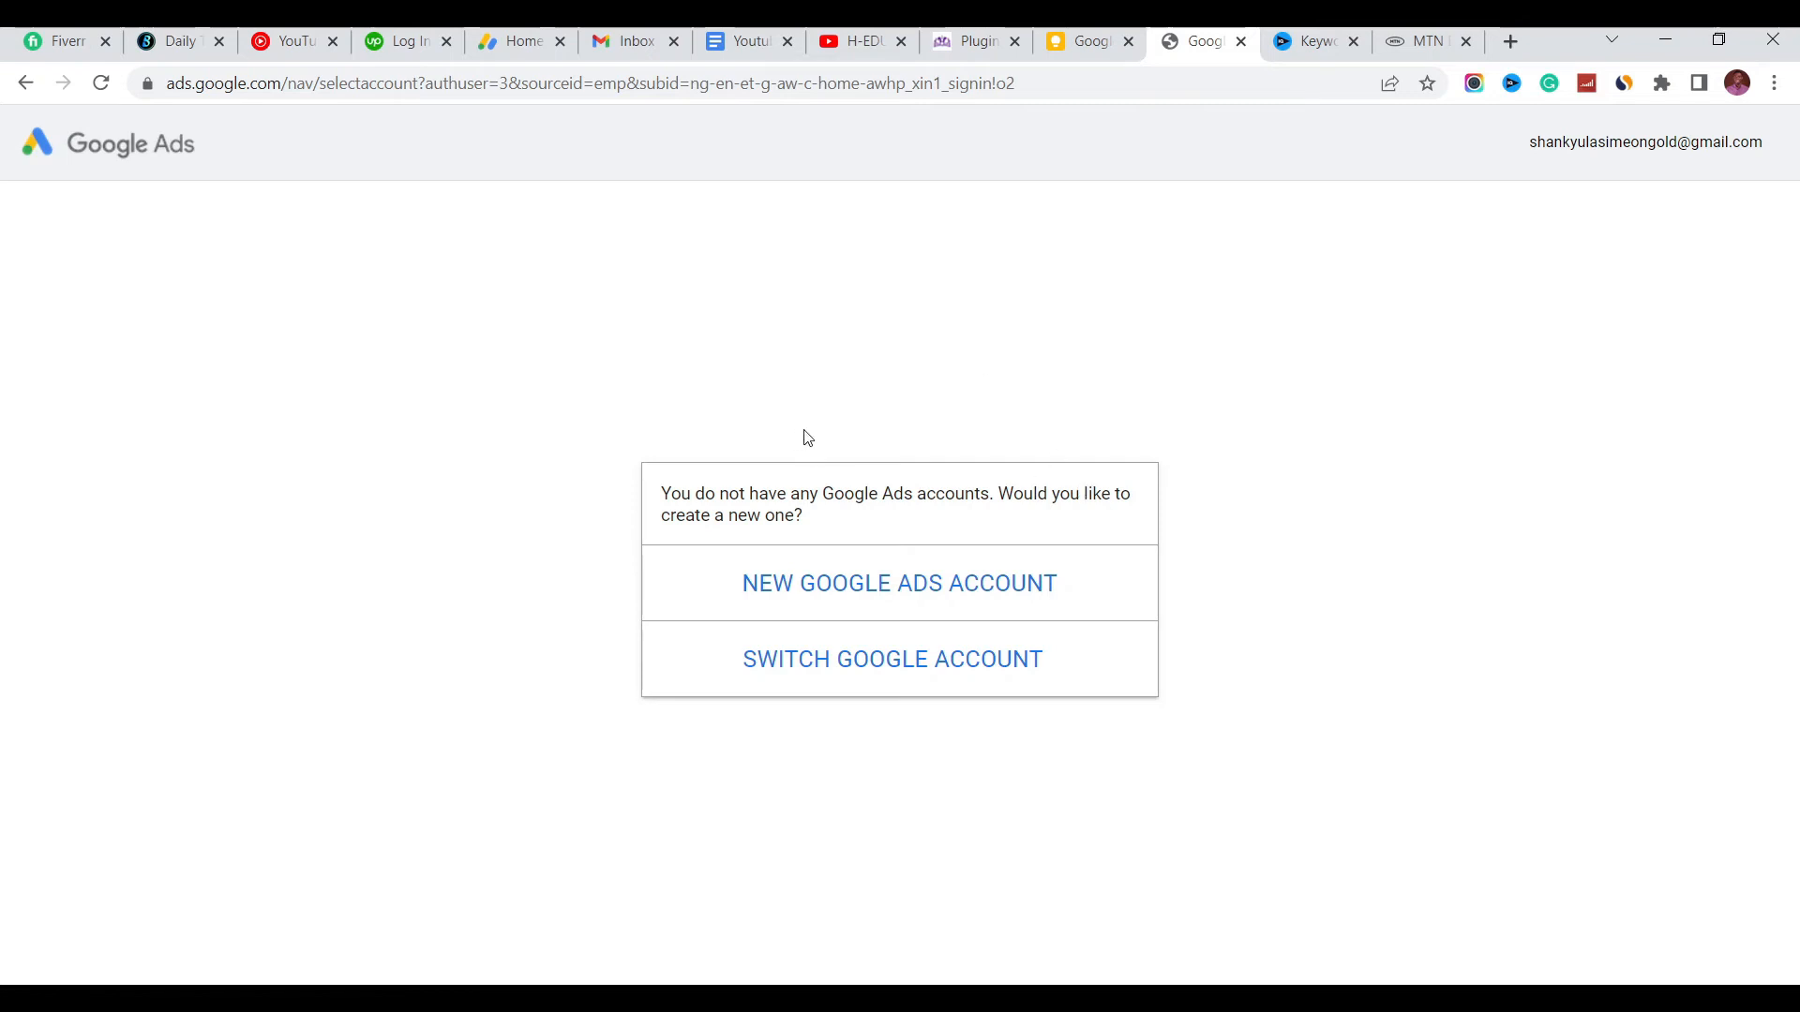
mouse_move(1129, 407)
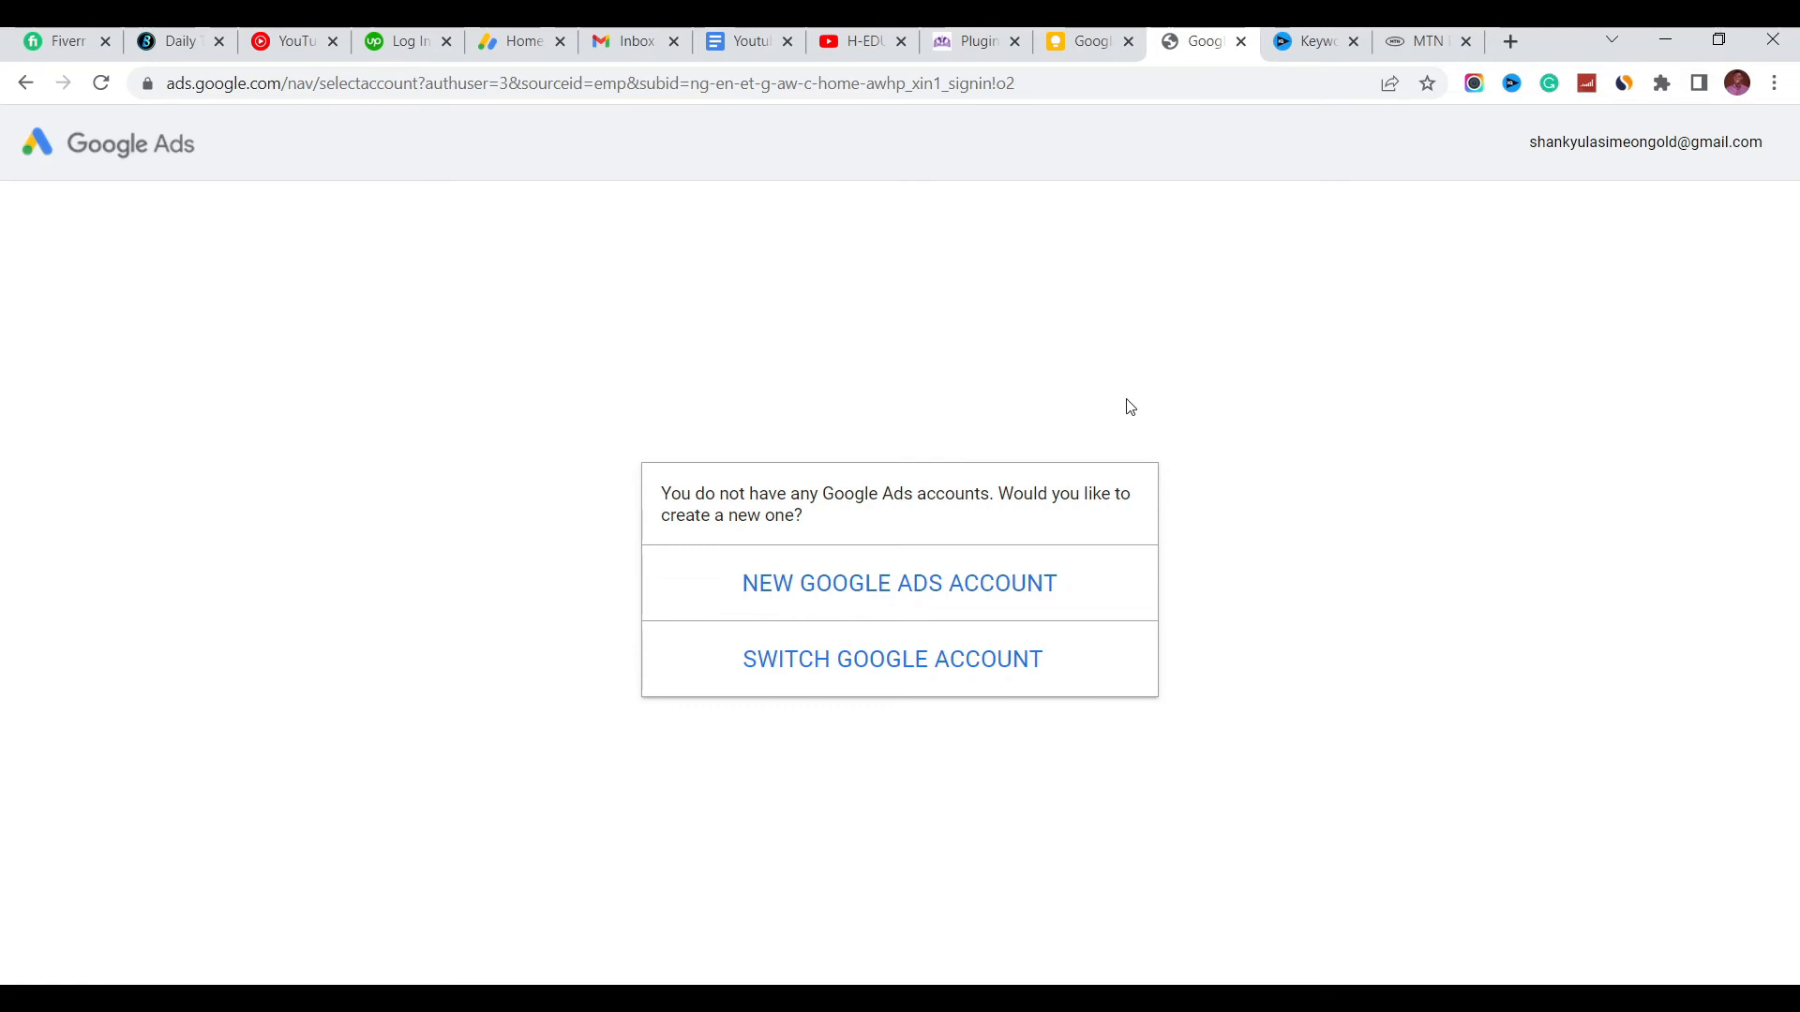
mouse_move(1065, 403)
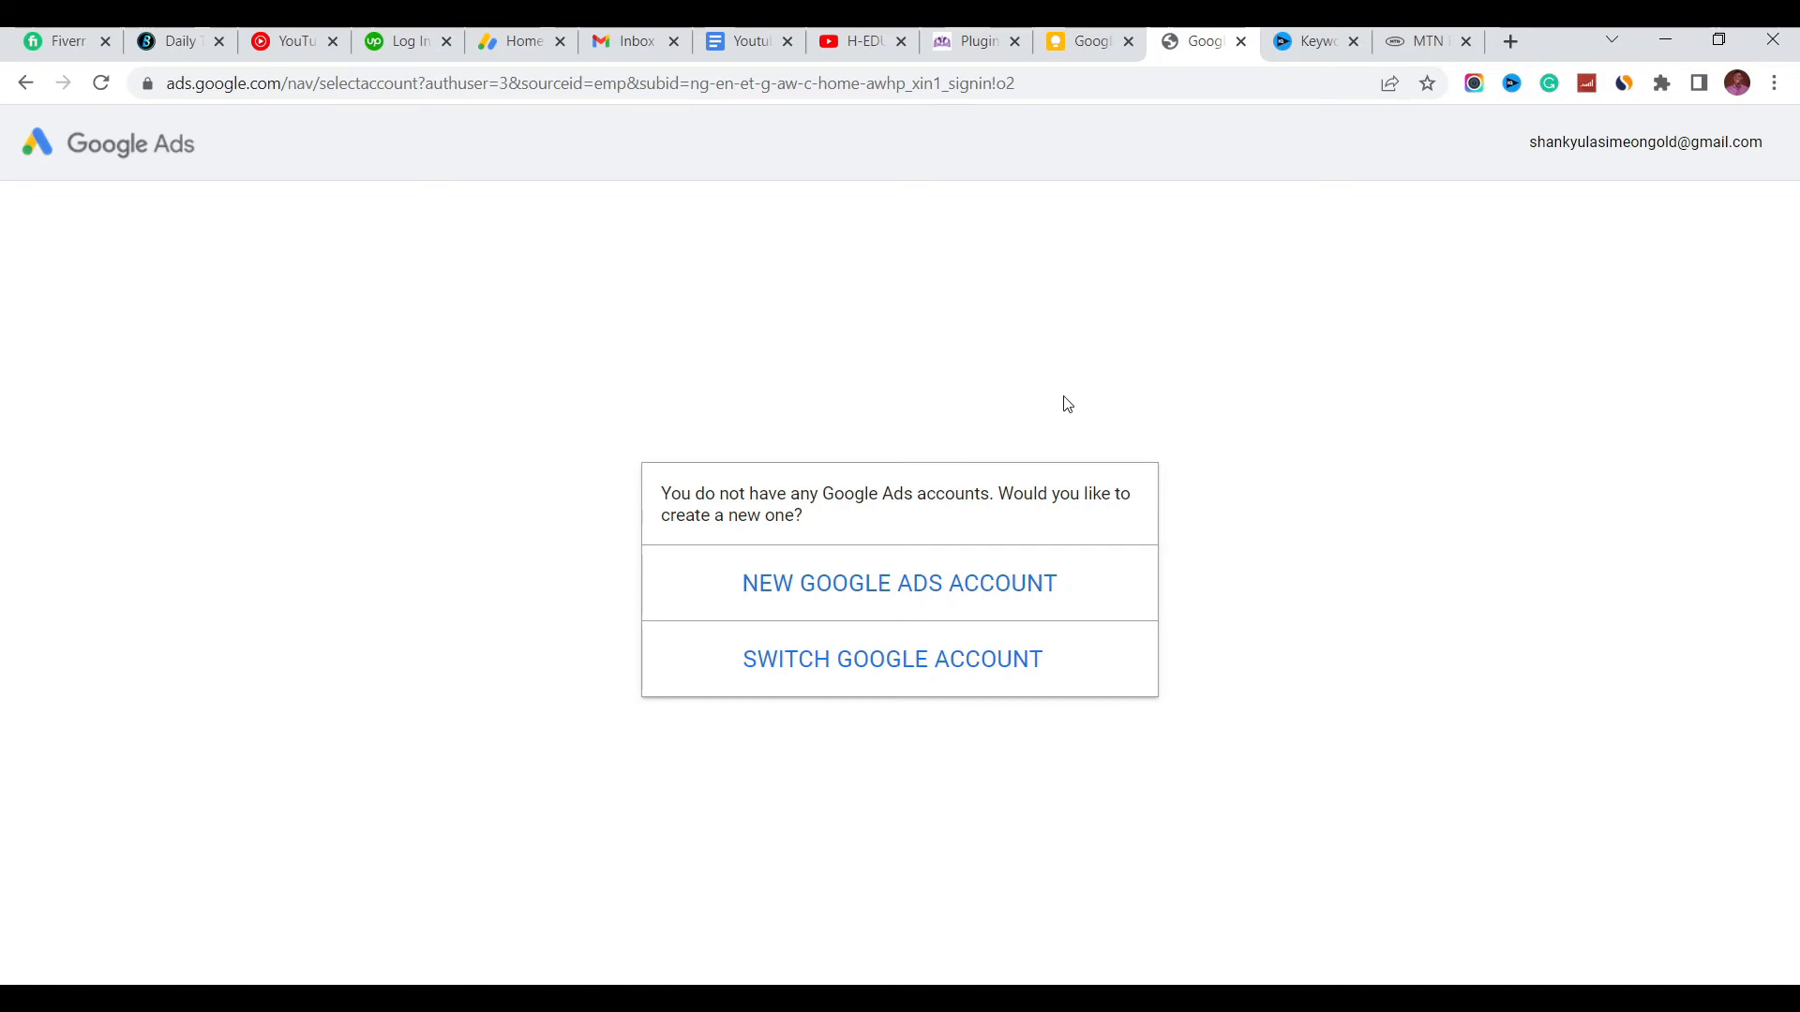